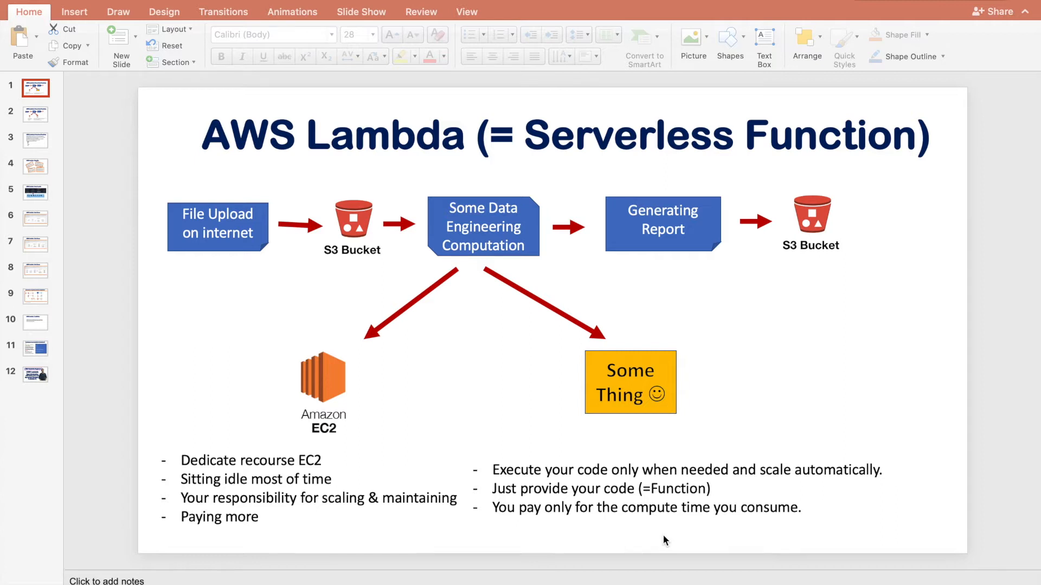
mouse_move(546, 432)
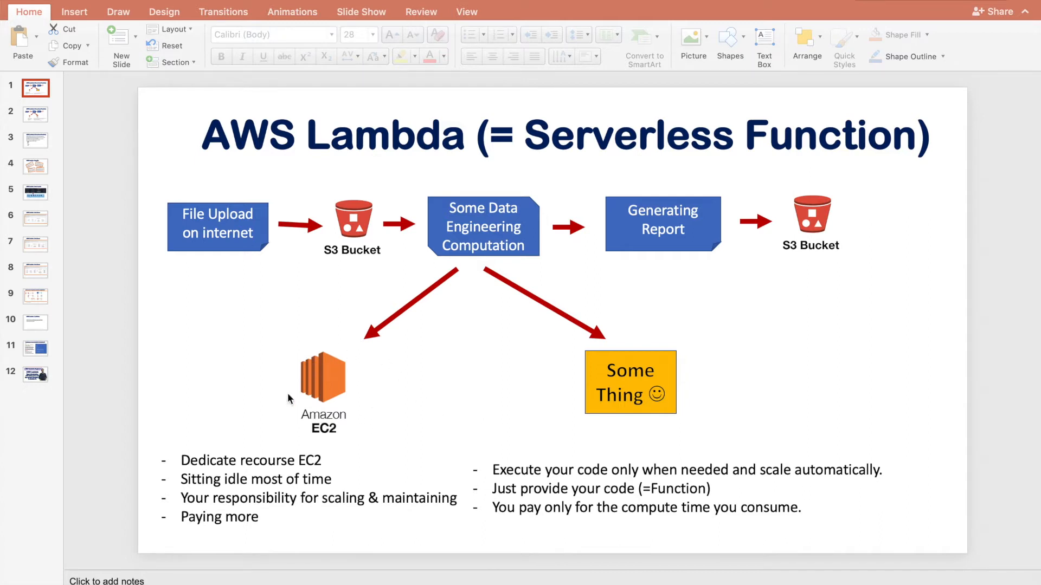
mouse_move(334, 408)
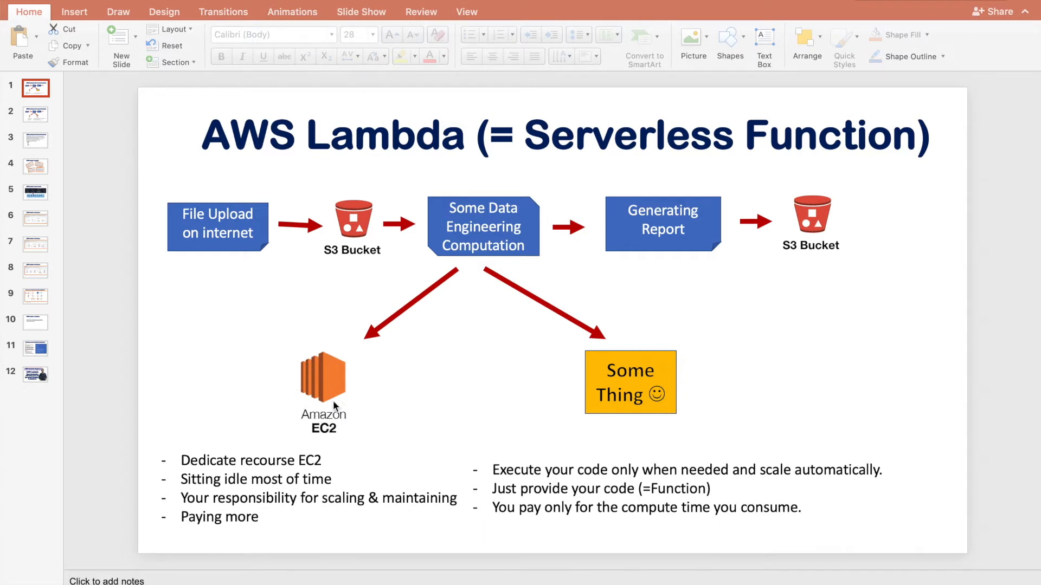
mouse_move(319, 390)
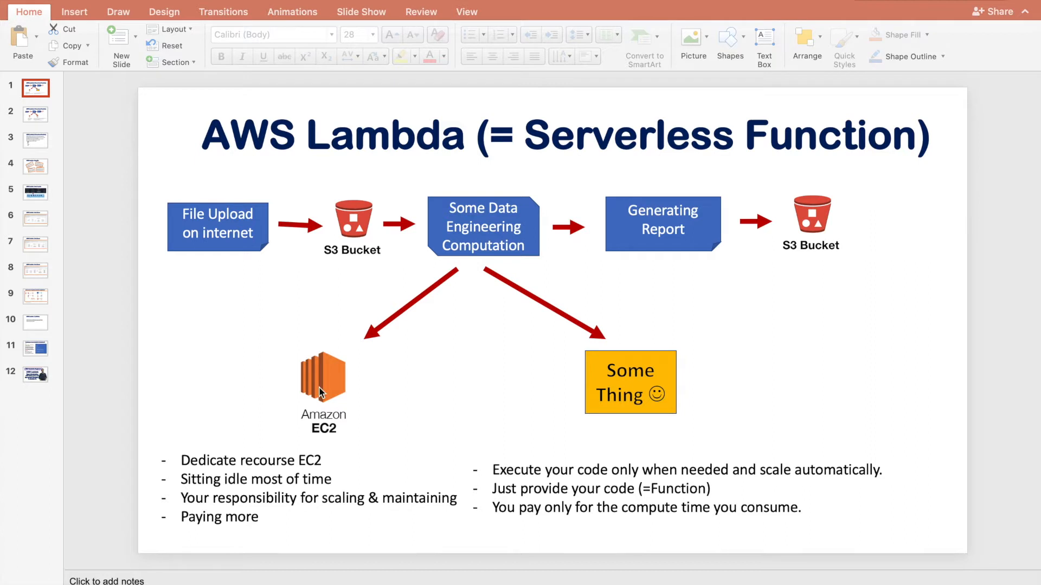
mouse_move(356, 253)
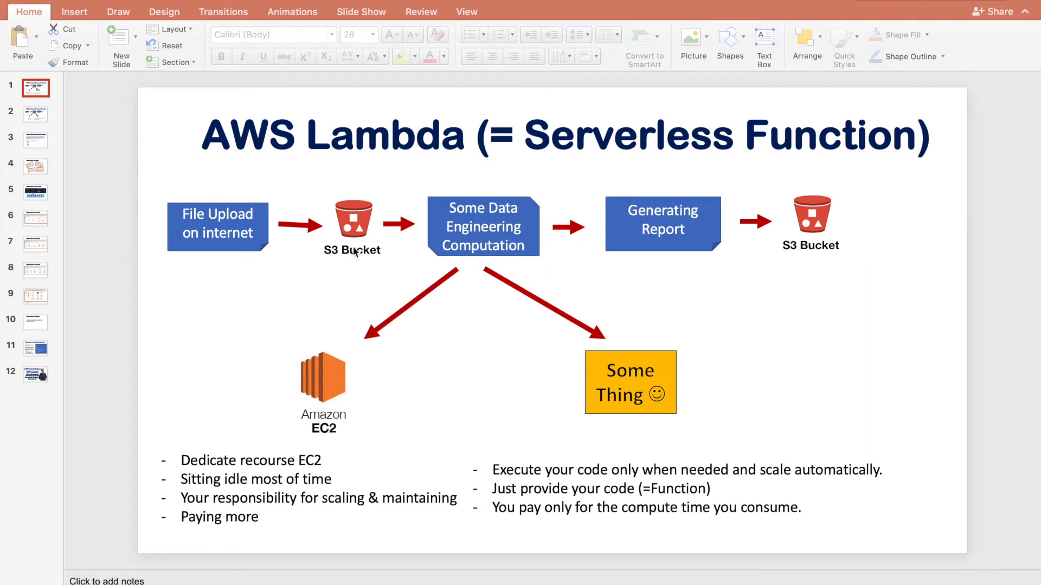
mouse_move(356, 368)
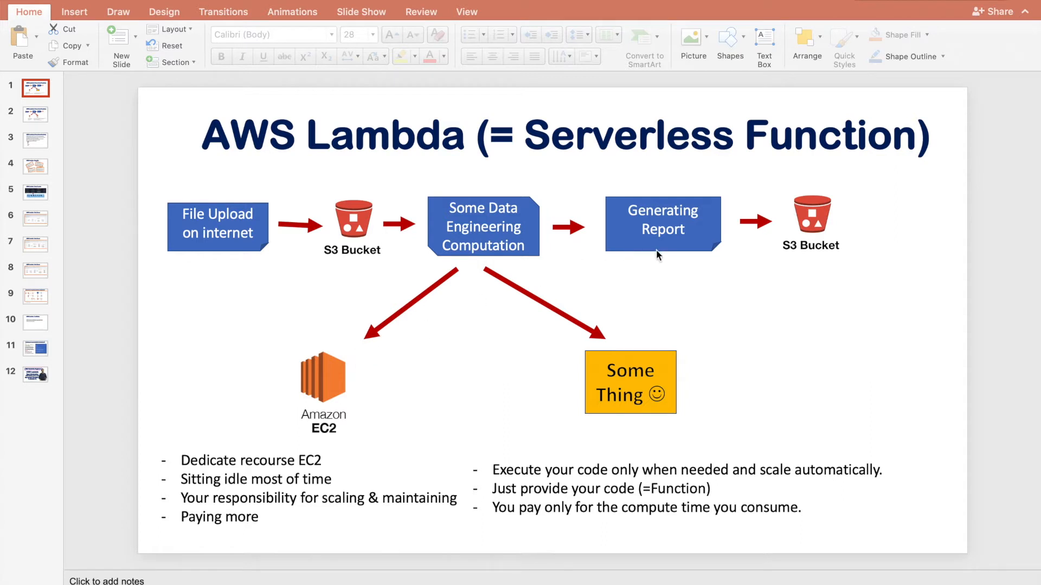
mouse_move(819, 258)
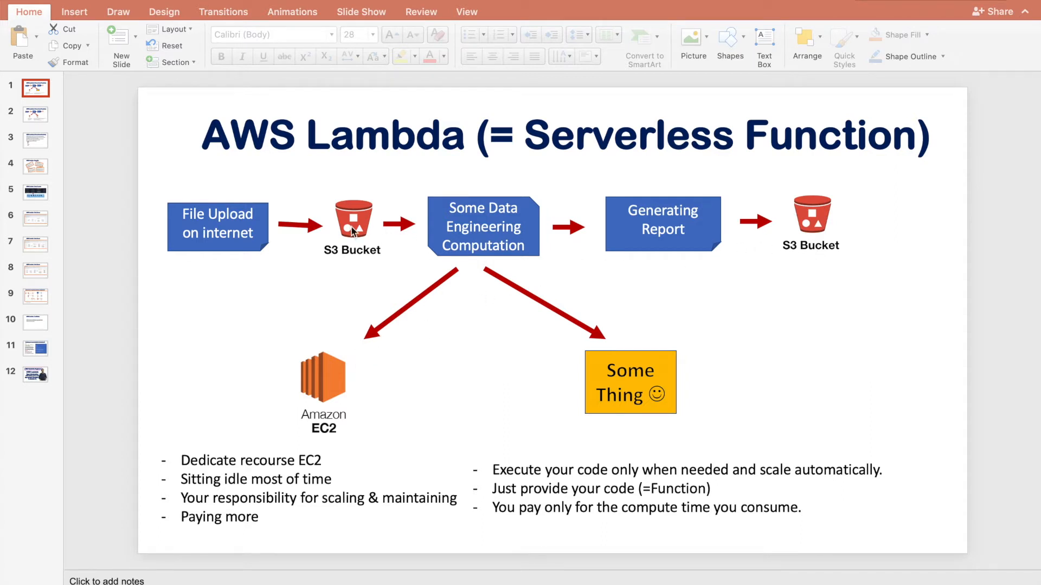
mouse_move(377, 245)
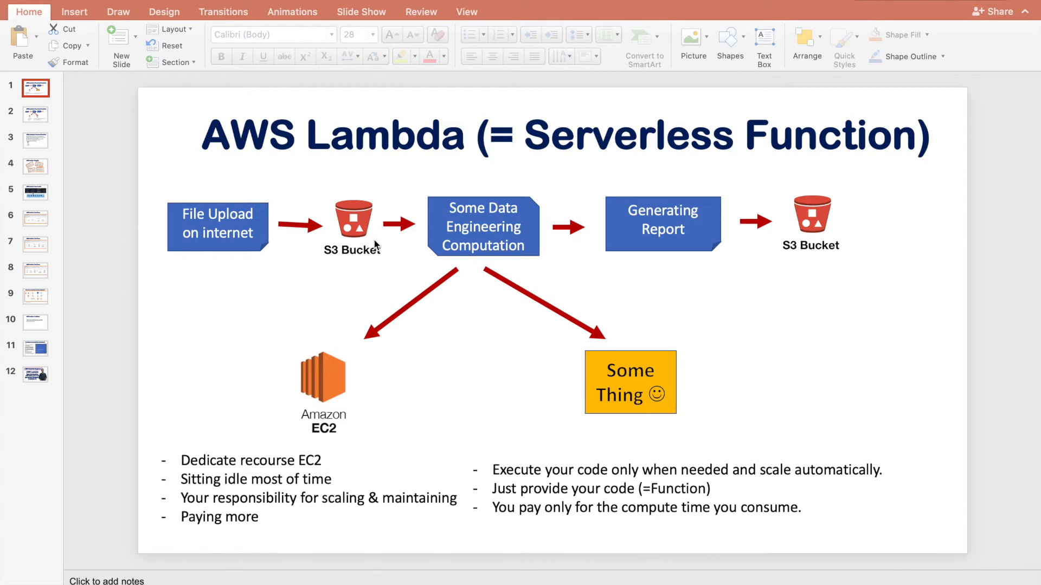
mouse_move(481, 365)
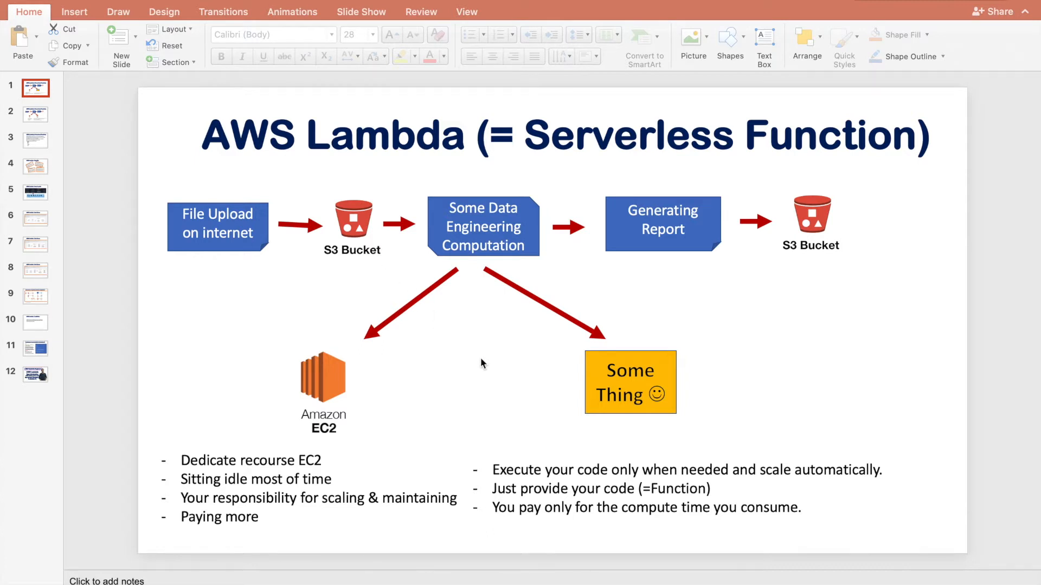
mouse_move(318, 384)
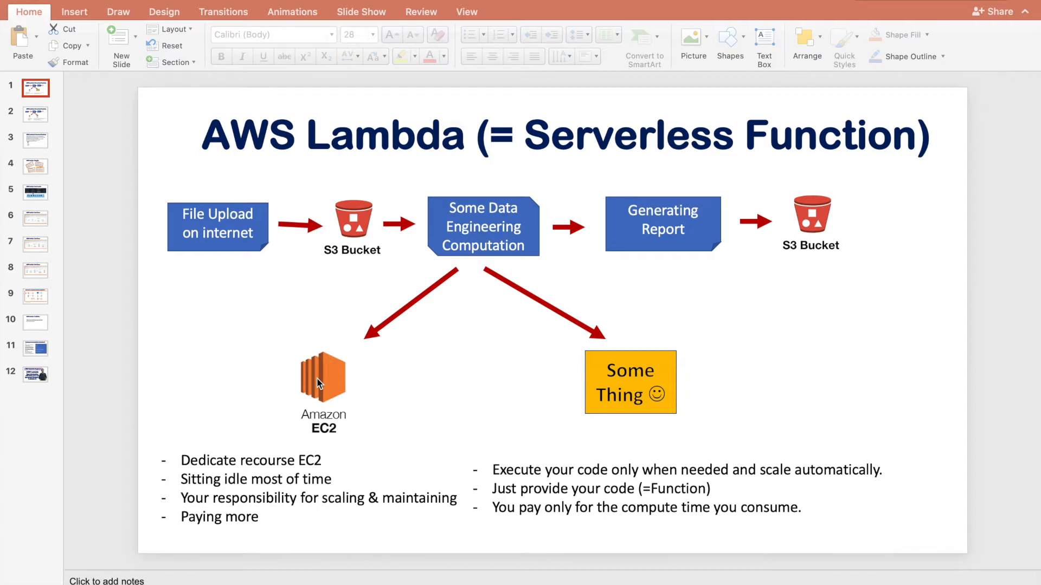
mouse_move(336, 437)
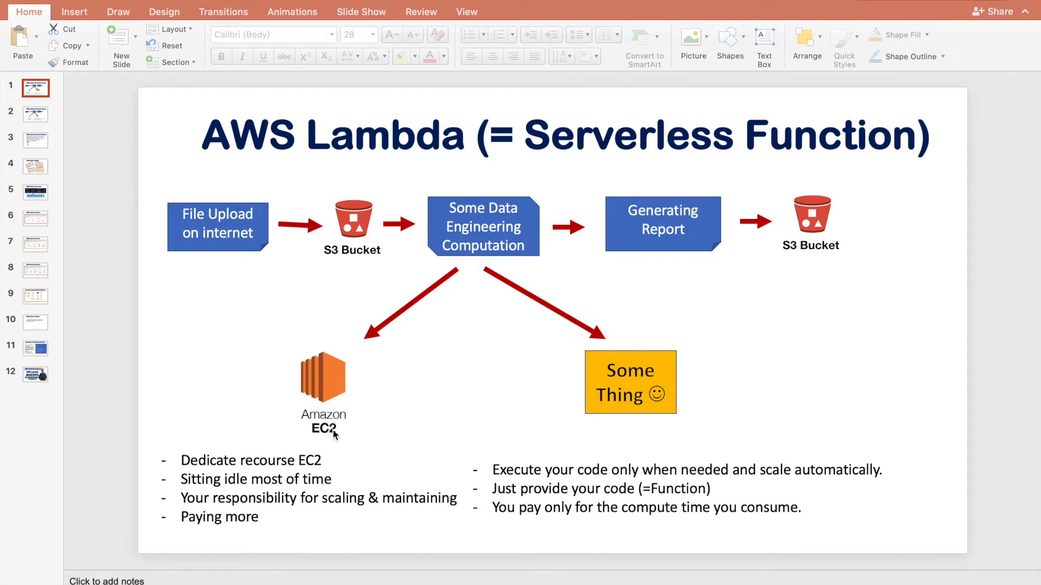
mouse_move(342, 441)
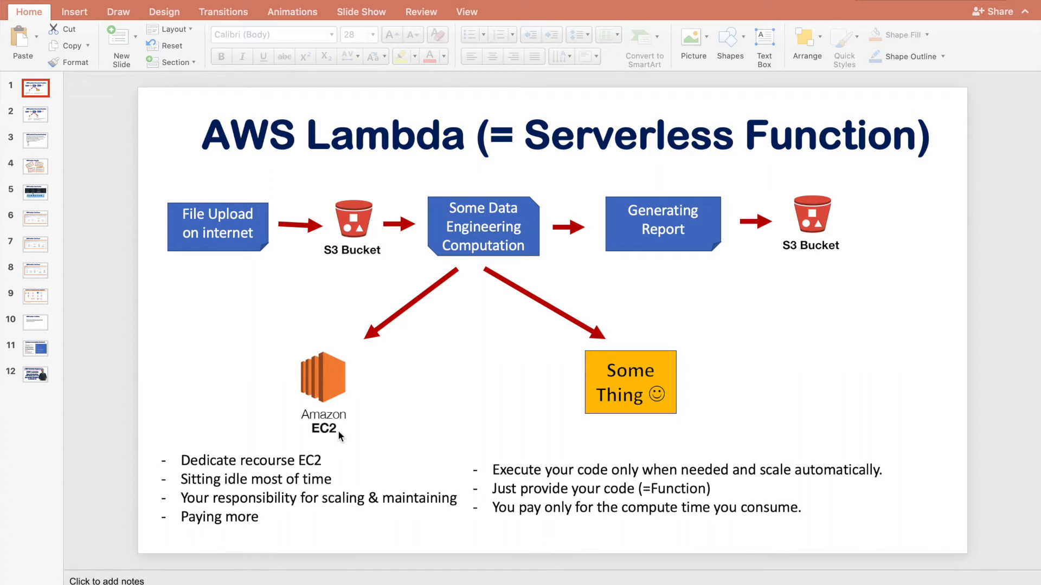
mouse_move(354, 431)
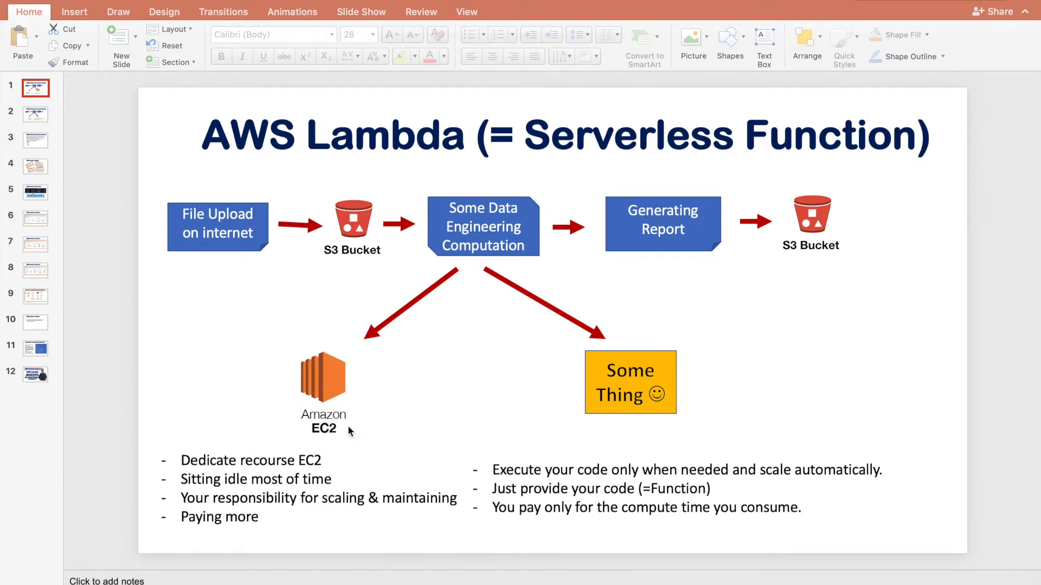
mouse_move(364, 427)
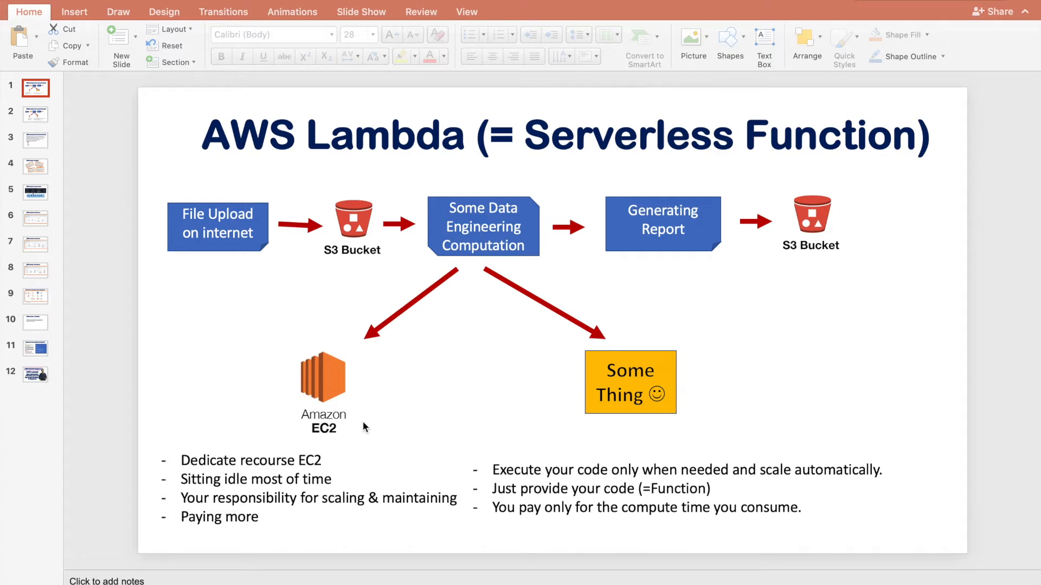
mouse_move(442, 383)
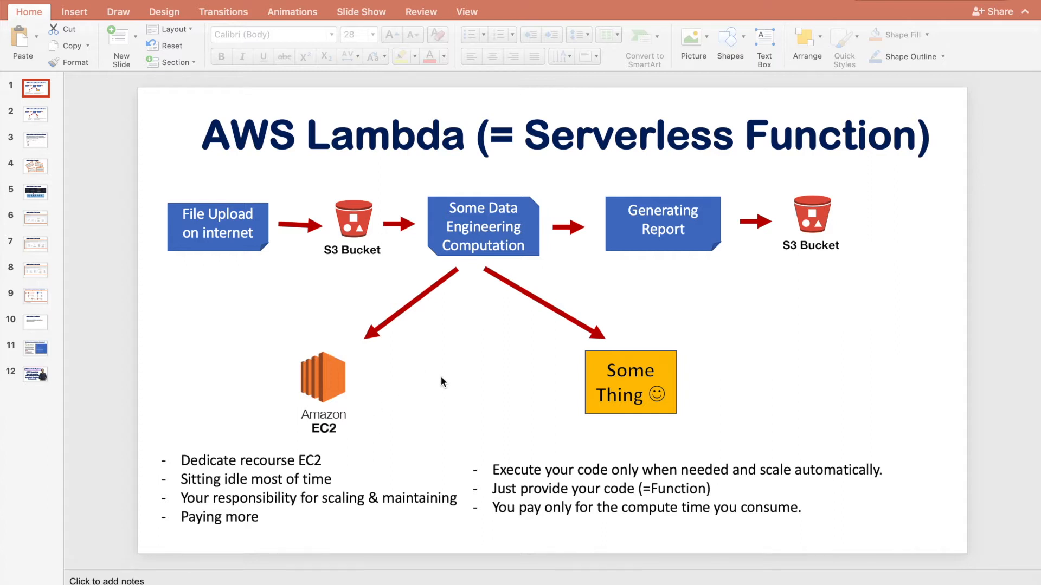
mouse_move(535, 427)
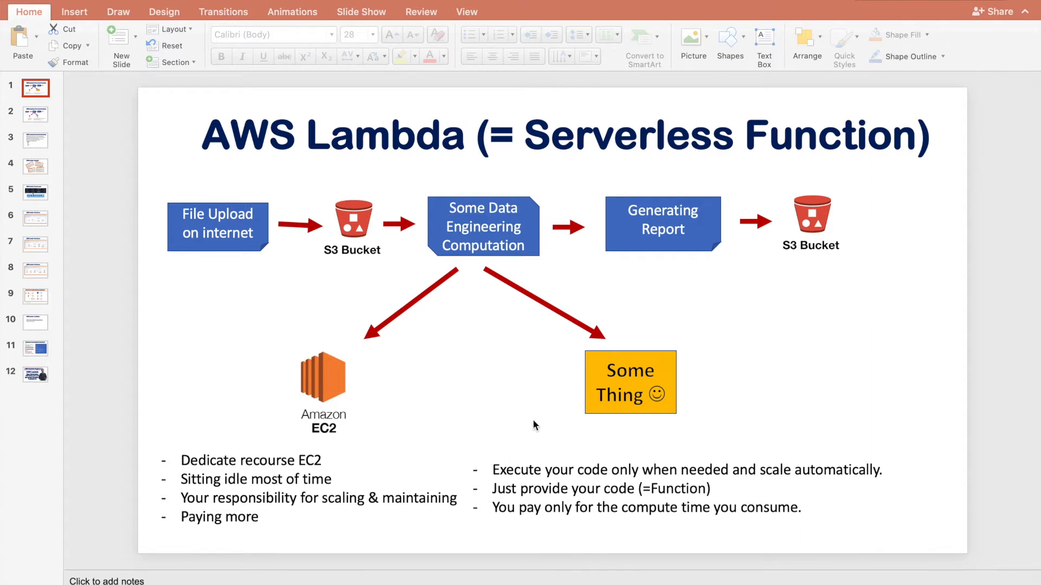
mouse_move(495, 383)
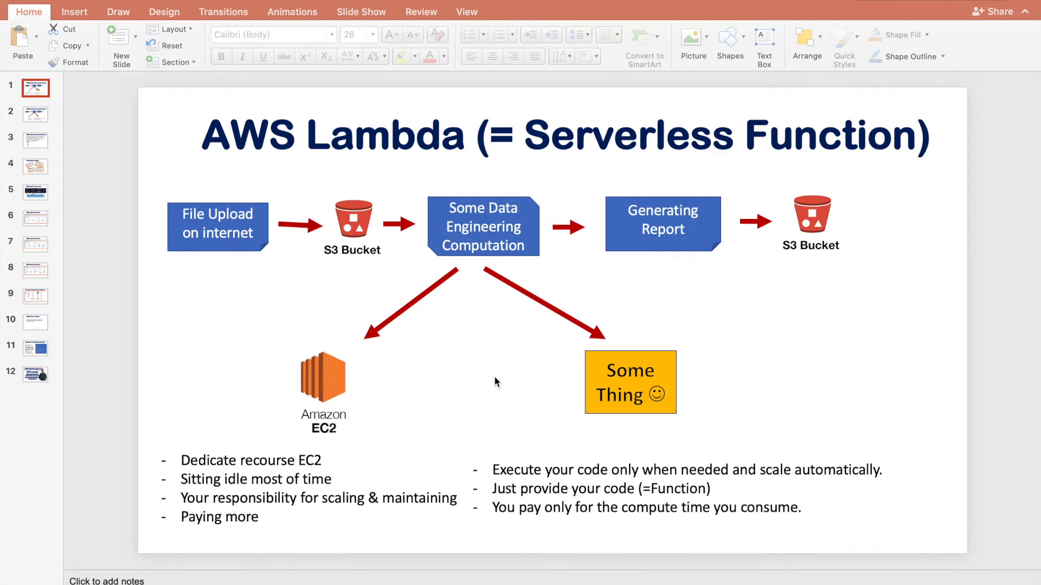
mouse_move(67, 145)
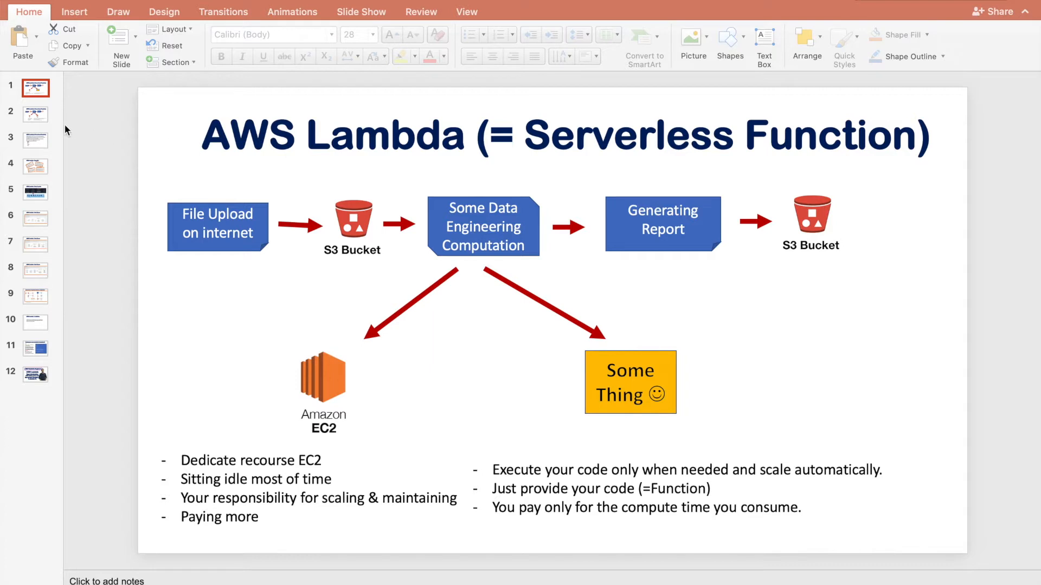
Show slide 2 comparing Amazon EC2 with Amazon Lambda's serverless points
left_click(36, 114)
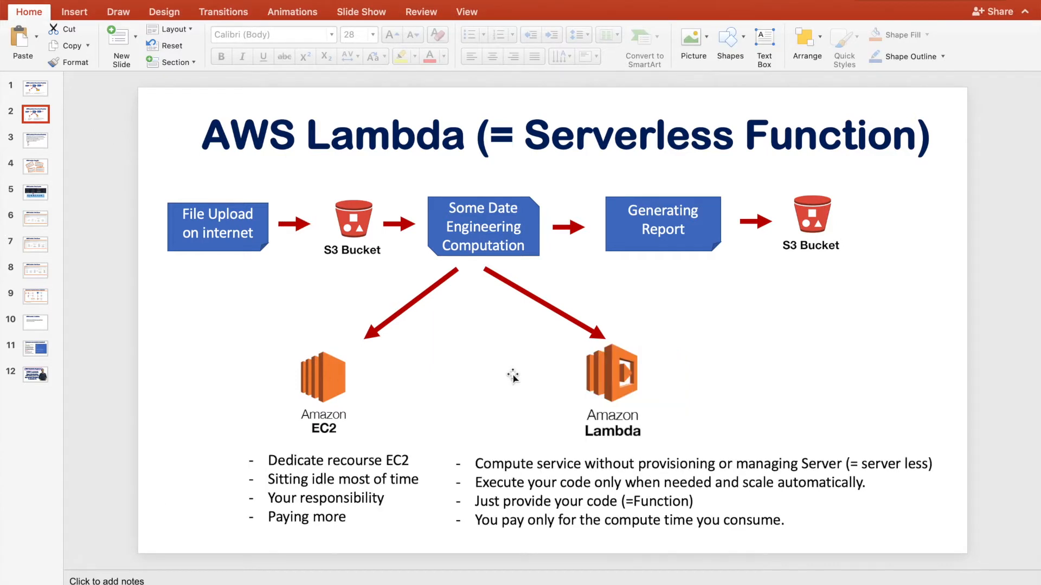
mouse_move(661, 422)
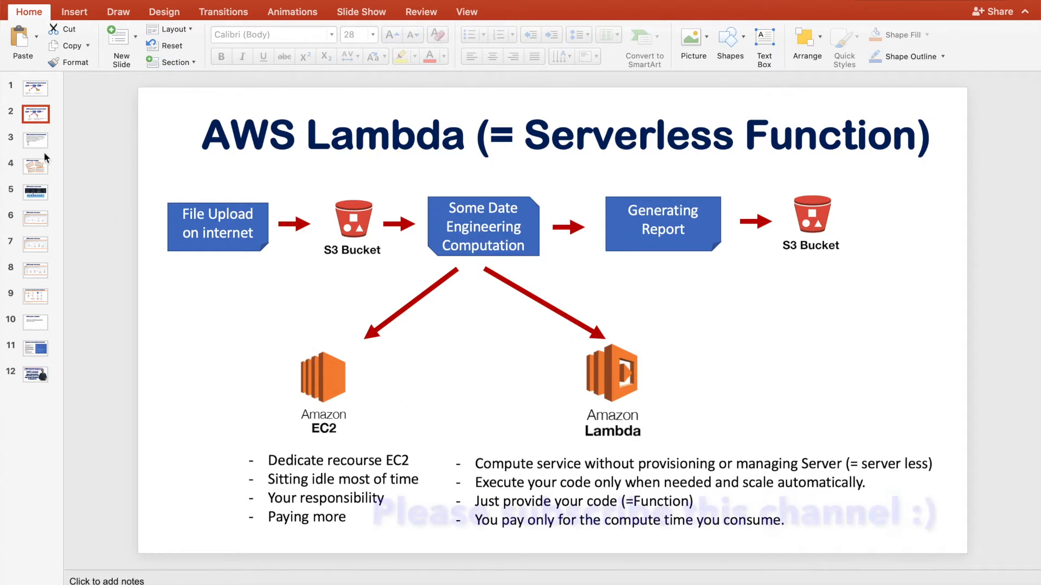
Show slide 3 and highlight serverless computing, pay-only-for-compute, and the supported languages list
left_click(35, 140)
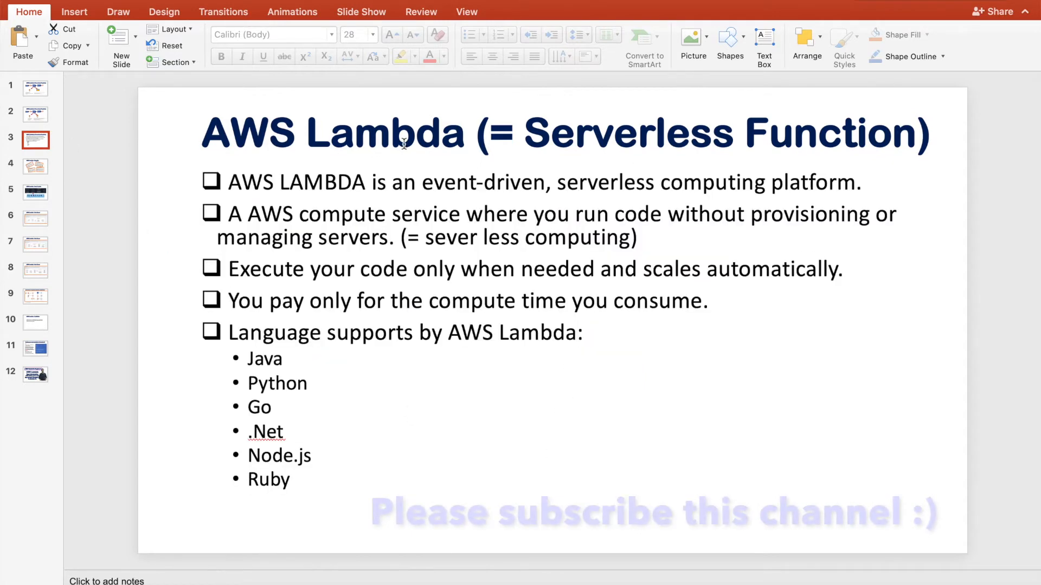
mouse_move(345, 196)
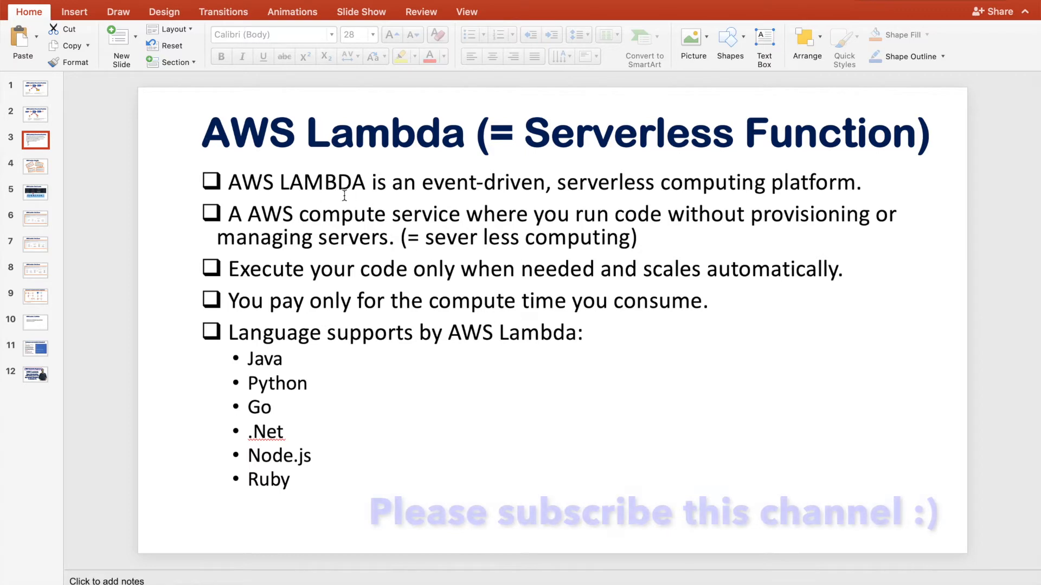
mouse_move(712, 339)
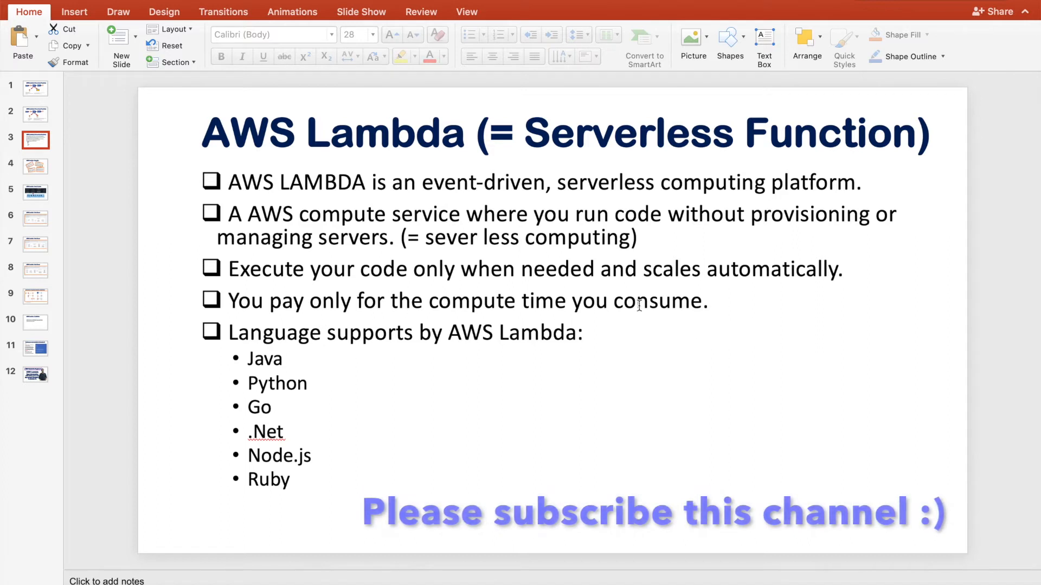
mouse_move(534, 214)
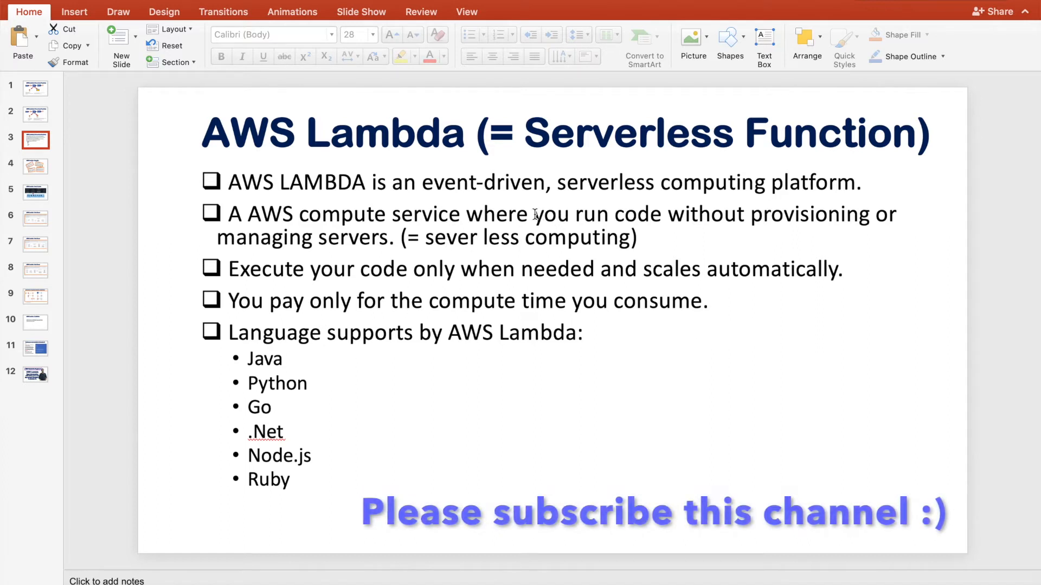
left_click_drag(535, 214, 876, 214)
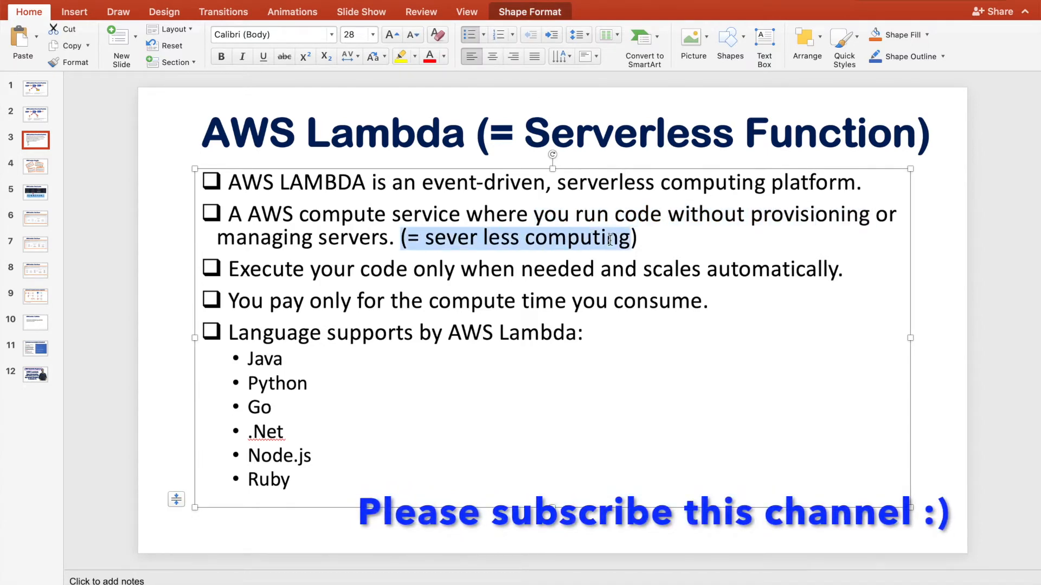
mouse_move(354, 332)
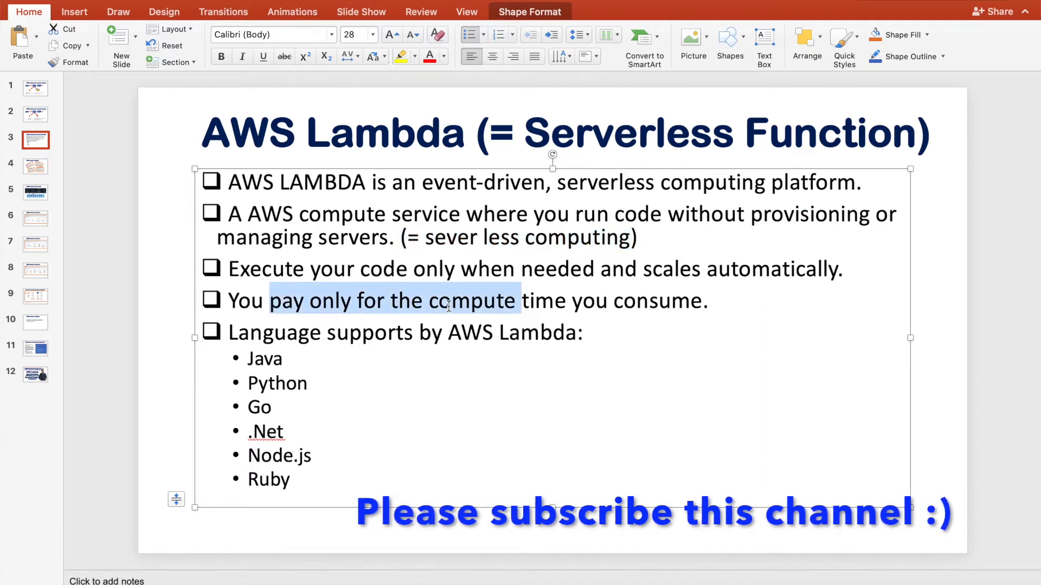
left_click_drag(448, 300, 714, 300)
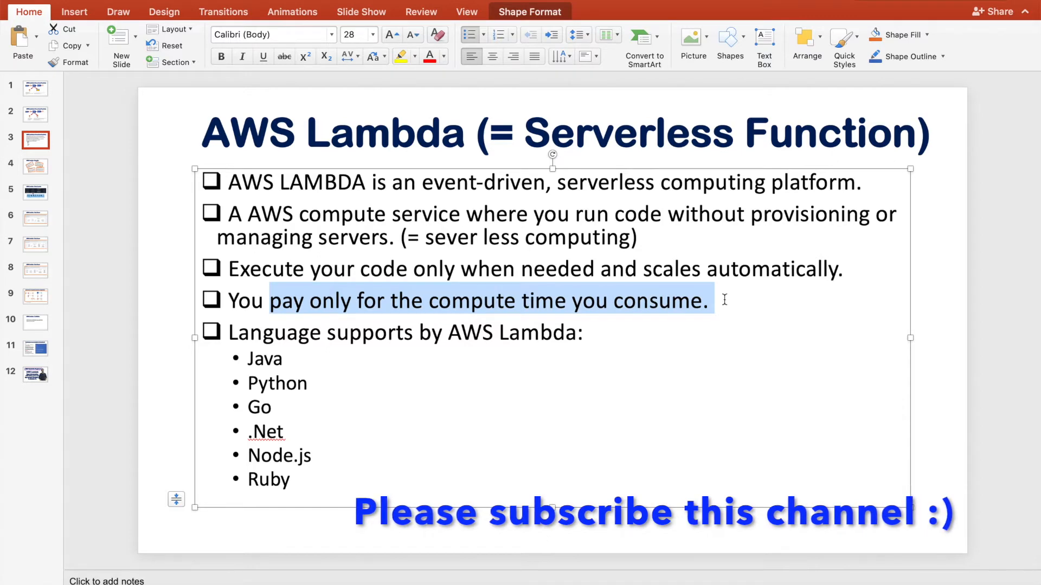
mouse_move(702, 395)
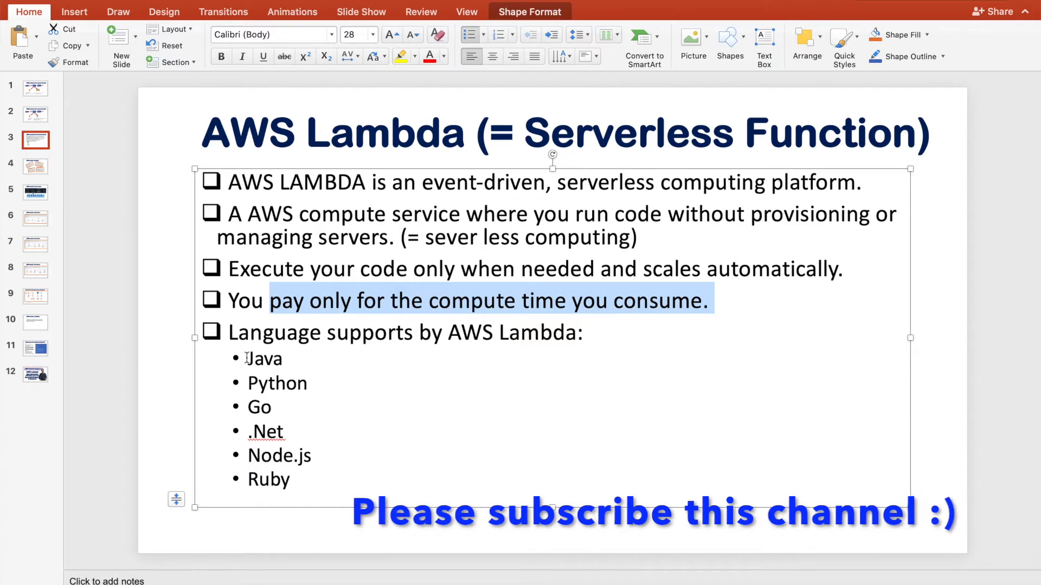
left_click_drag(246, 359, 317, 479)
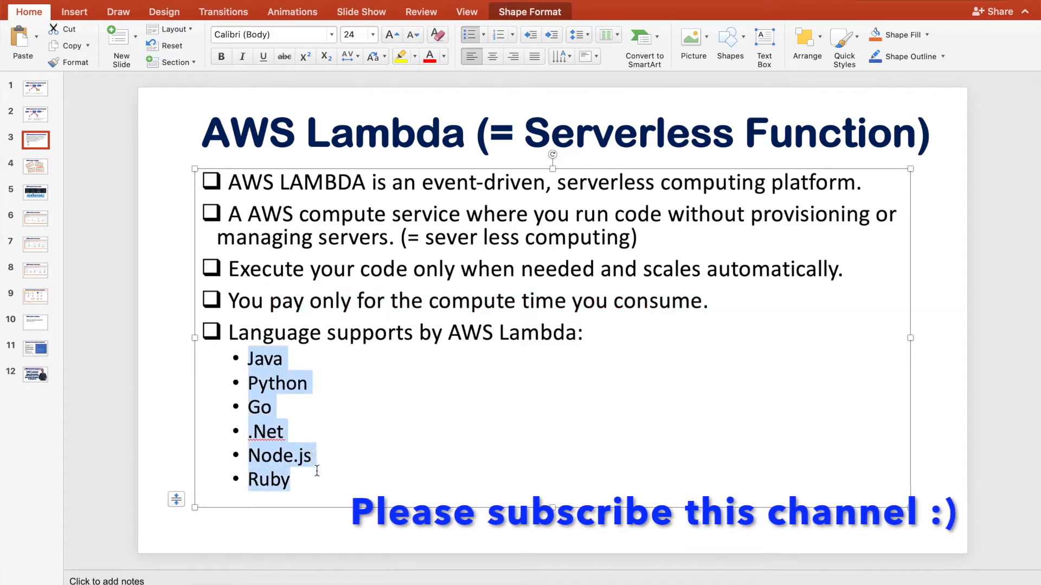
mouse_move(410, 448)
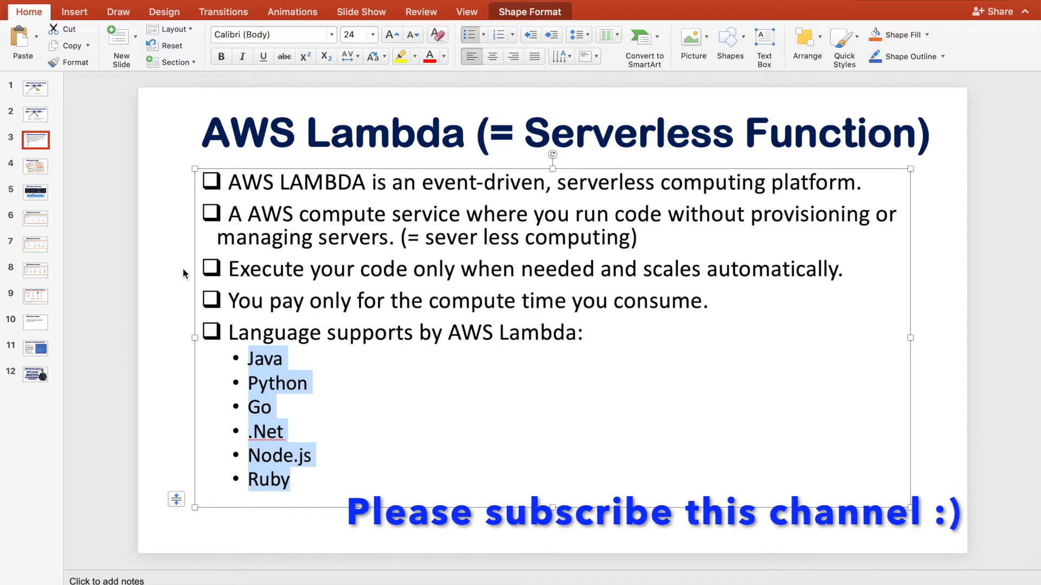
left_click(35, 167)
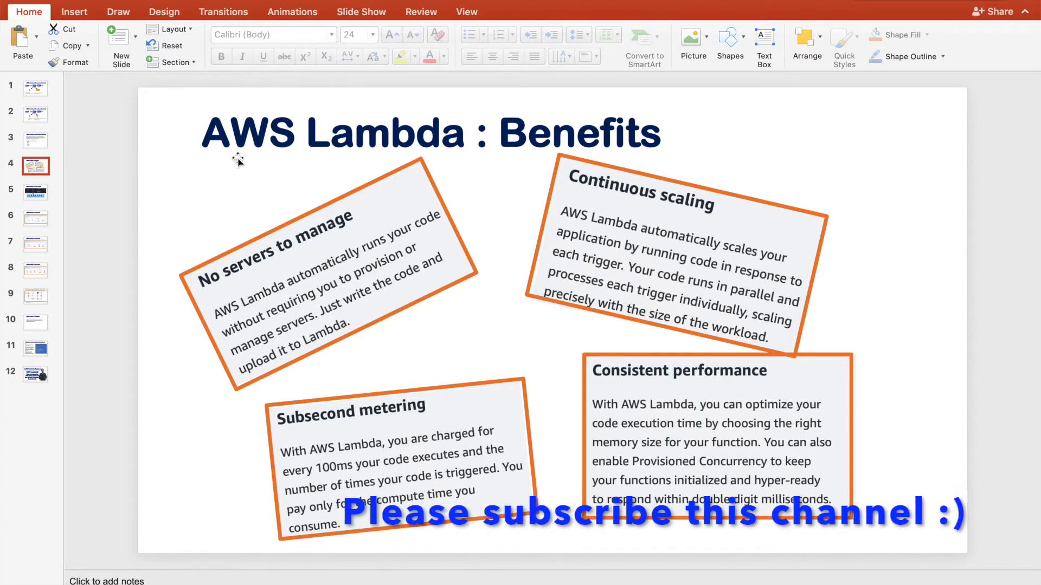
mouse_move(346, 286)
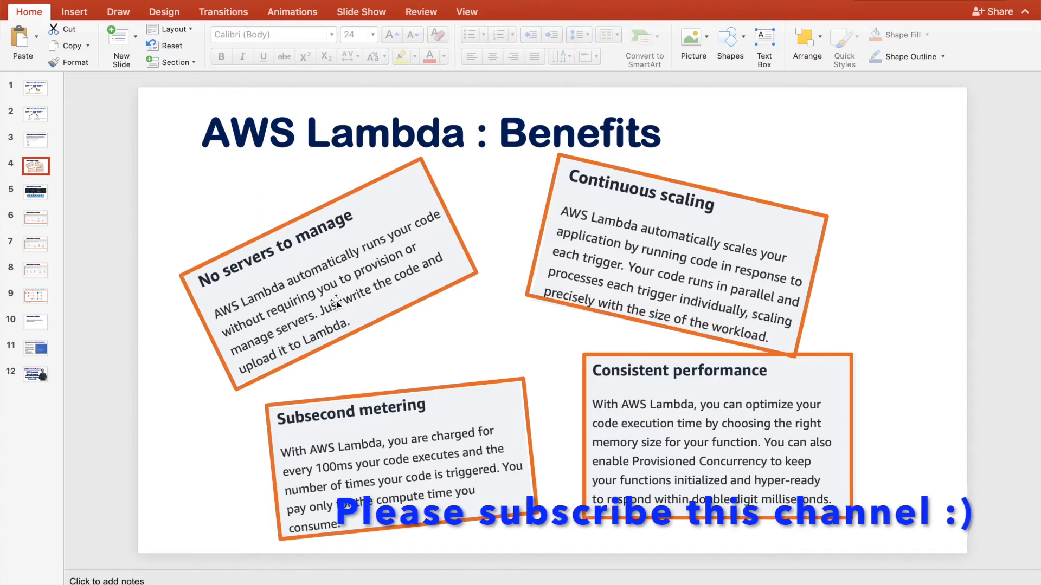
mouse_move(580, 277)
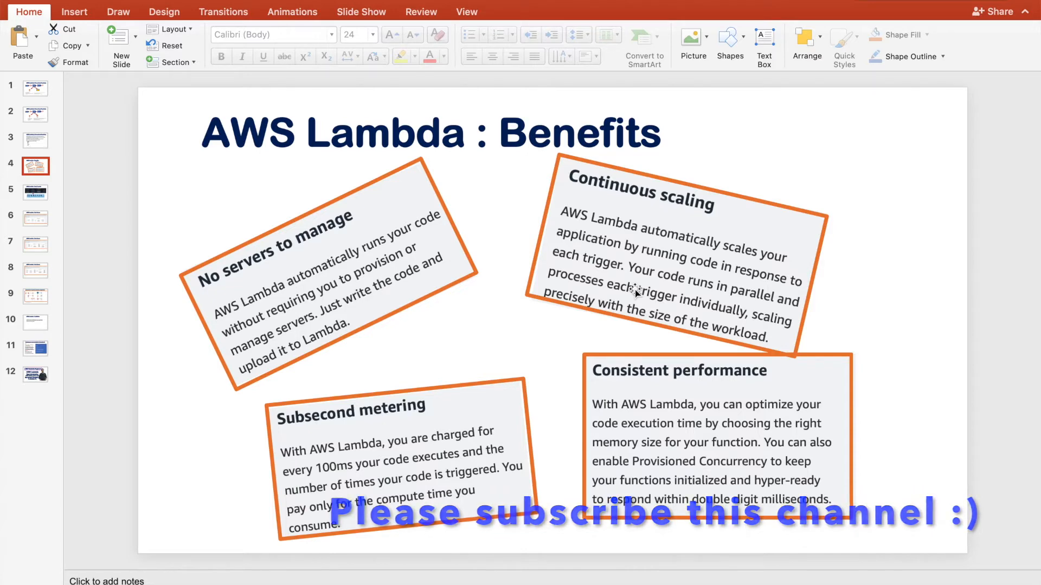
mouse_move(470, 375)
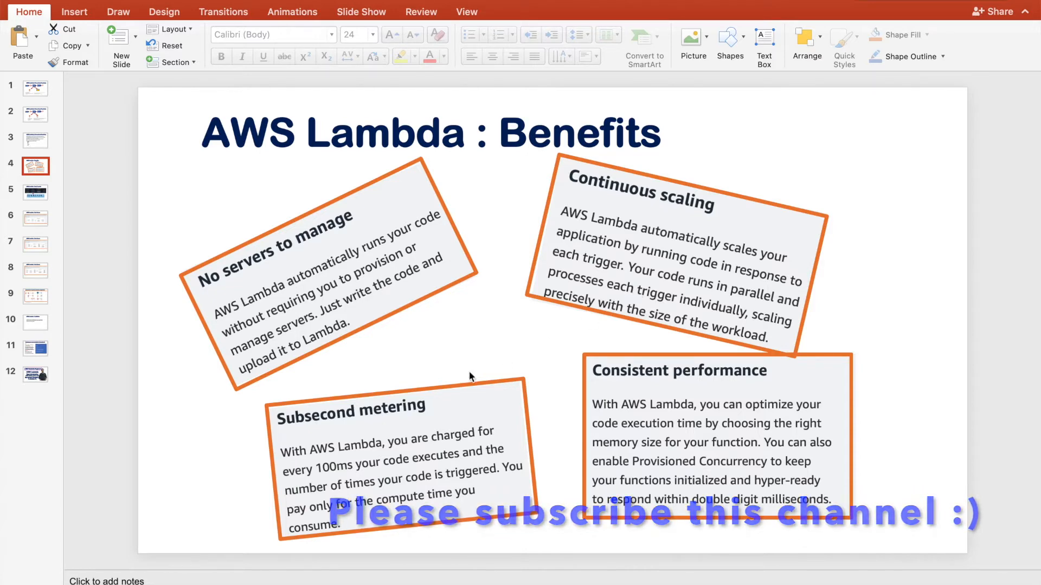
mouse_move(420, 453)
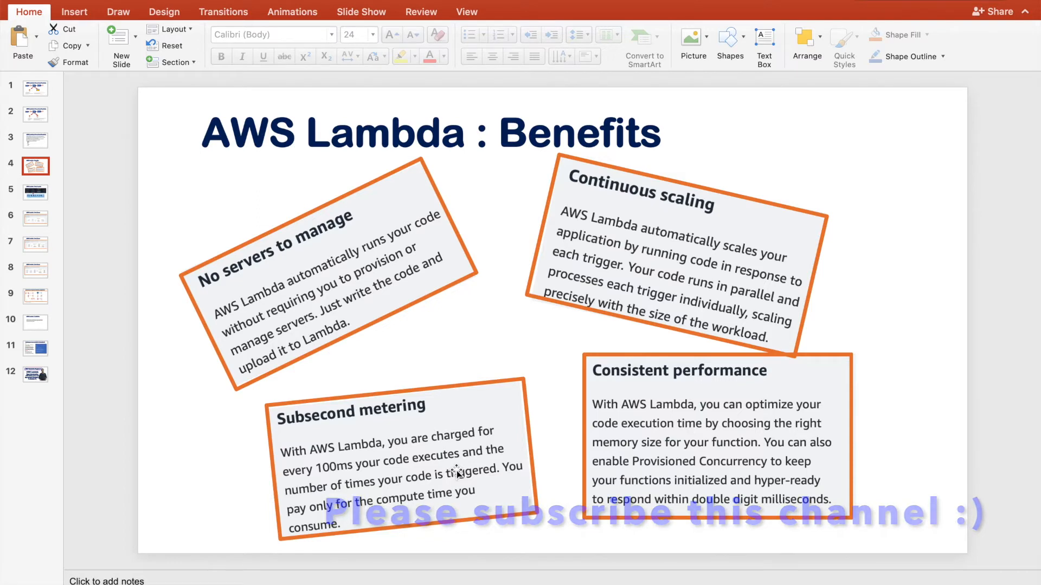
mouse_move(629, 434)
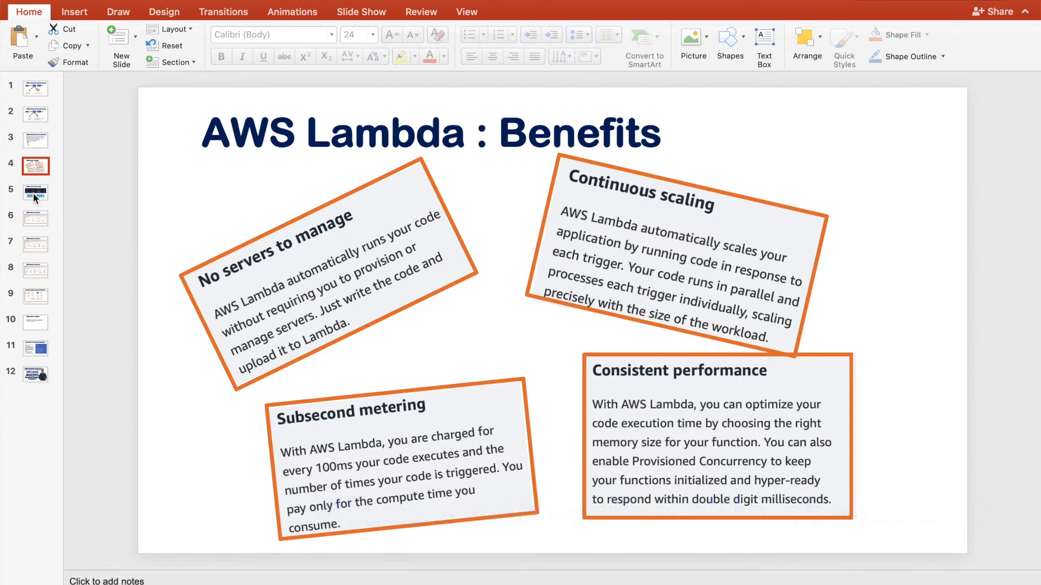
Show slide 5 with the How it works trigger-services diagram
left_click(35, 193)
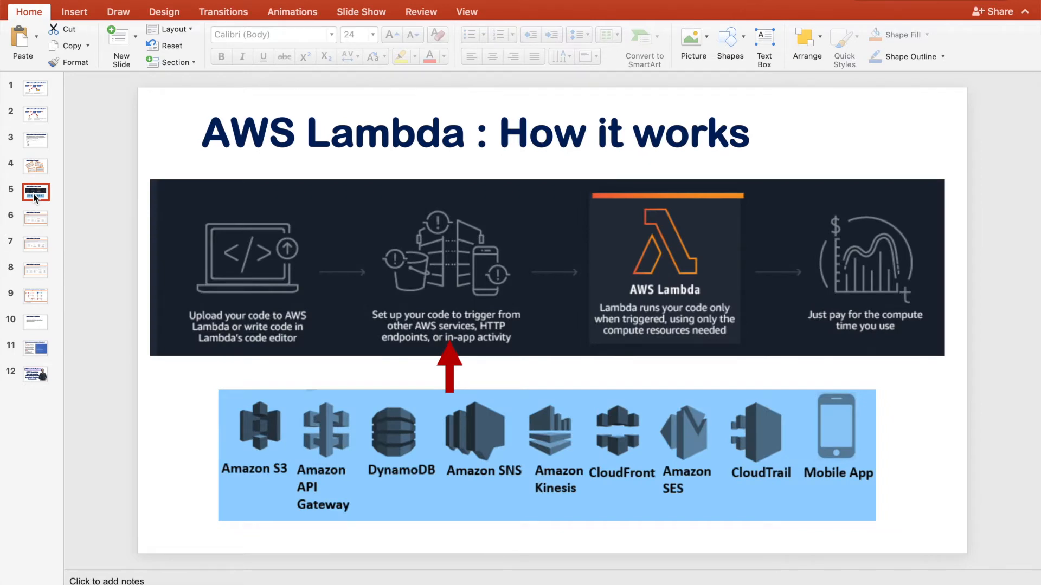
mouse_move(208, 315)
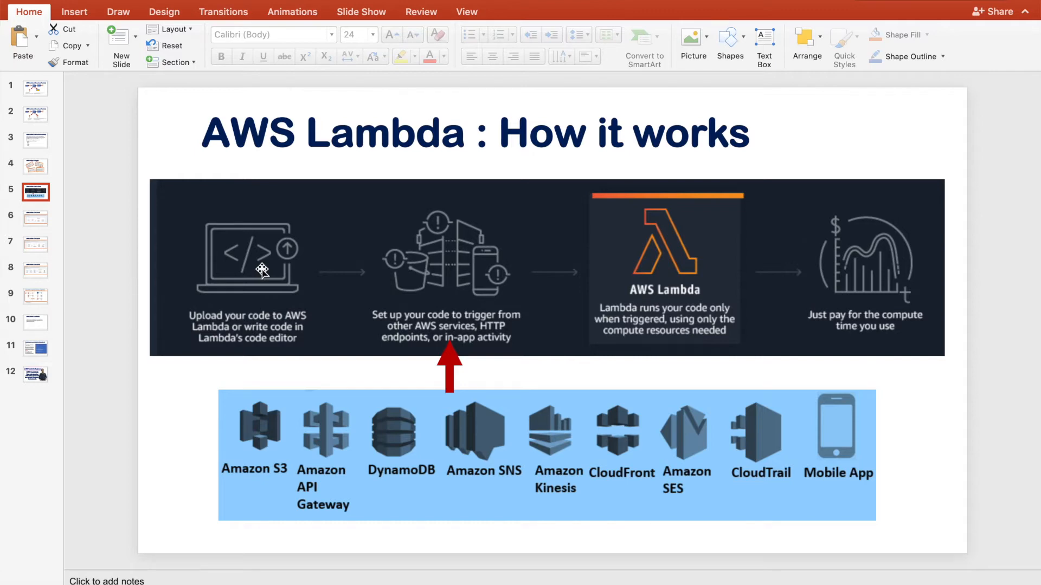
mouse_move(279, 316)
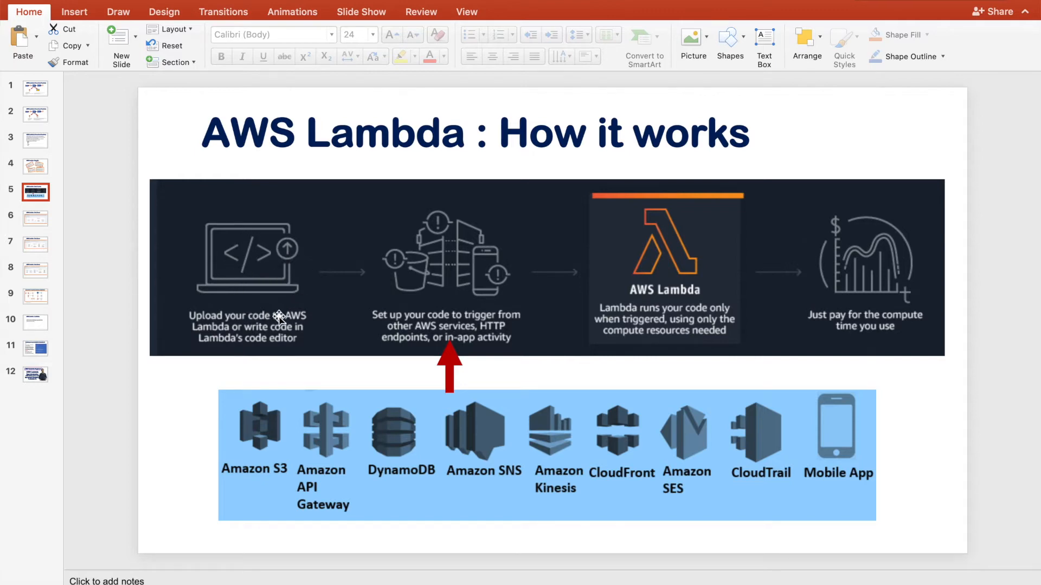
mouse_move(448, 326)
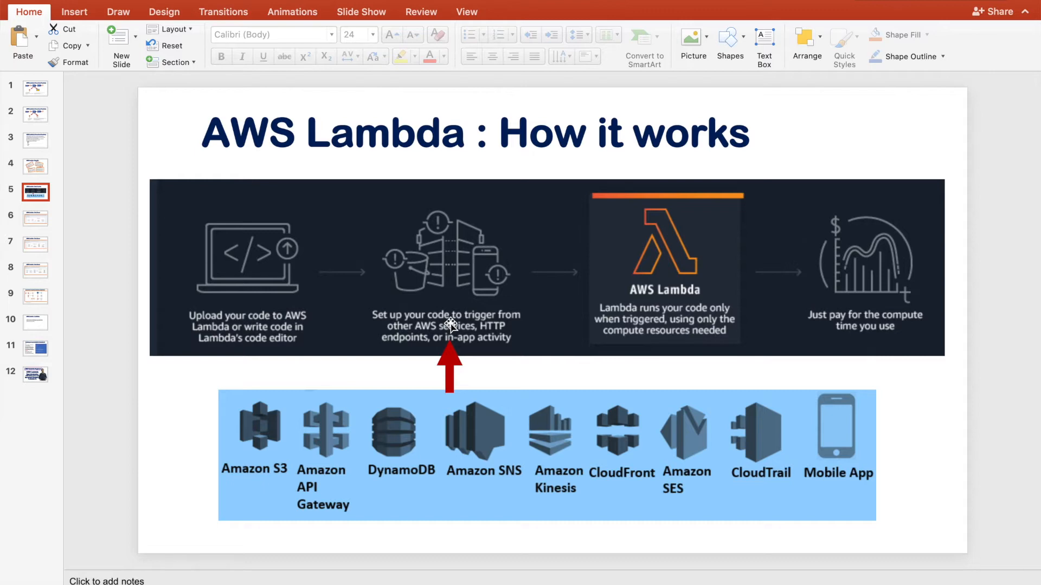
mouse_move(255, 464)
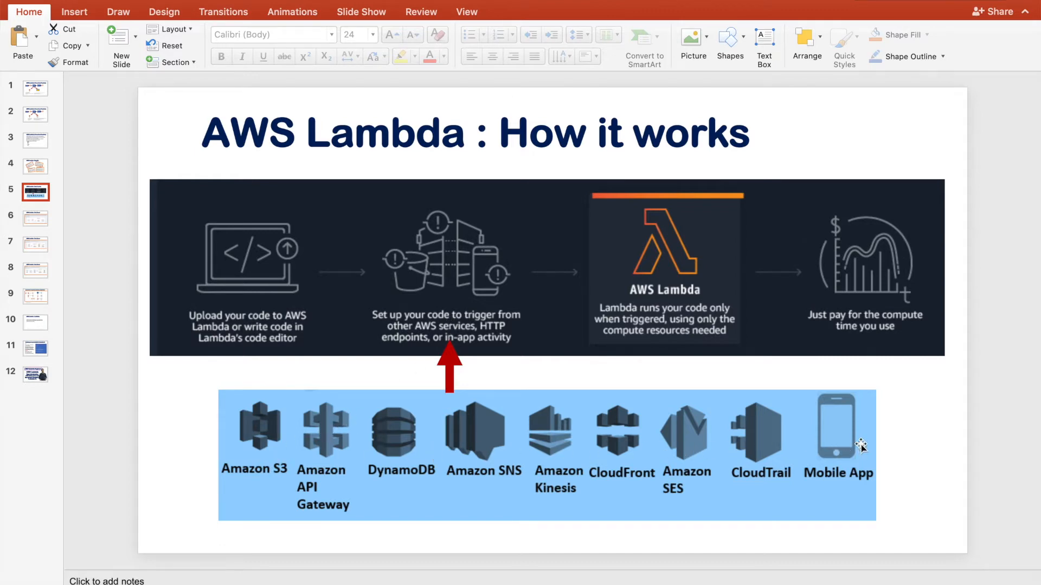
mouse_move(575, 474)
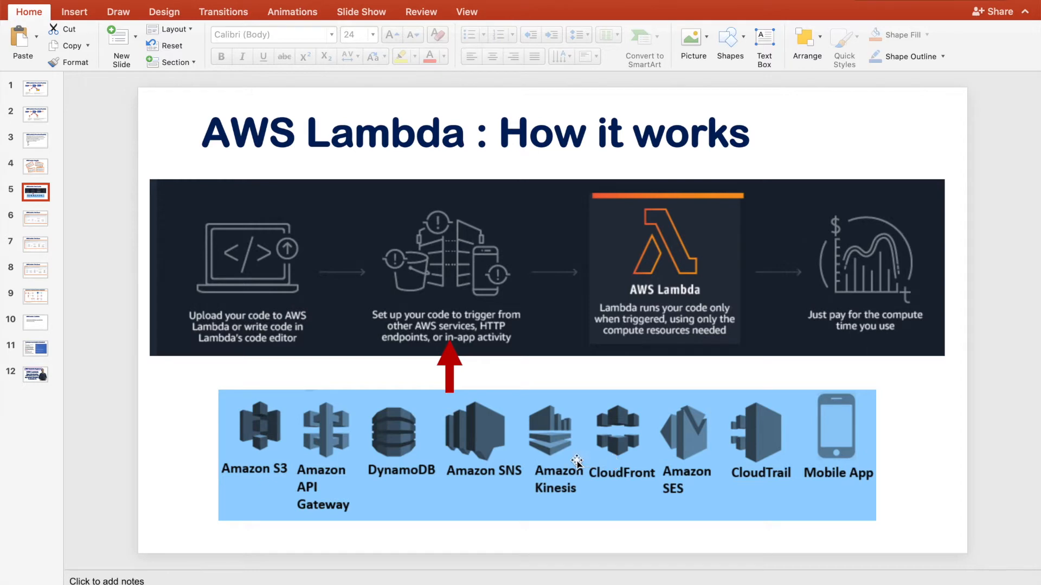
mouse_move(281, 436)
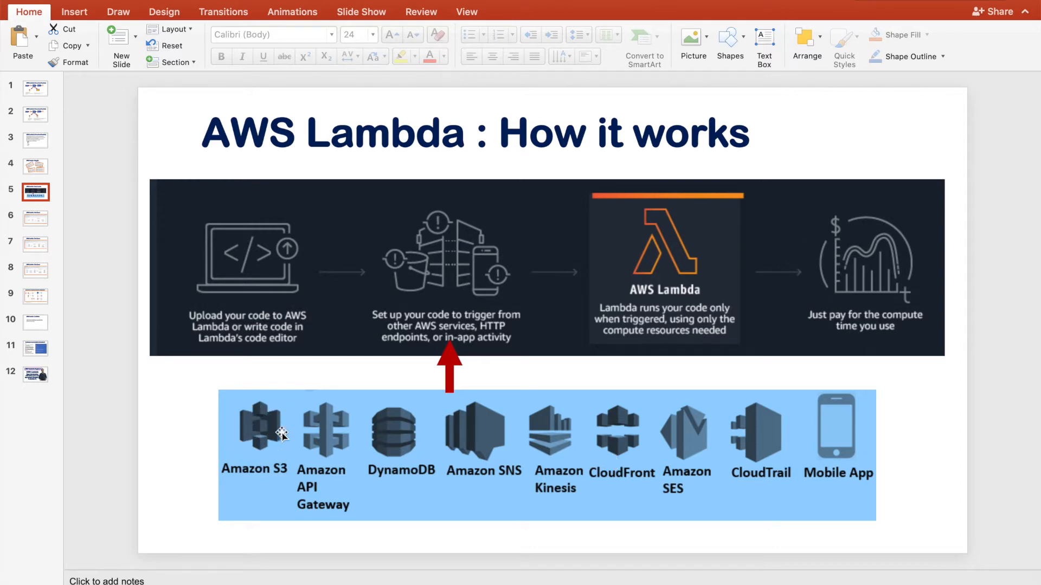
mouse_move(265, 481)
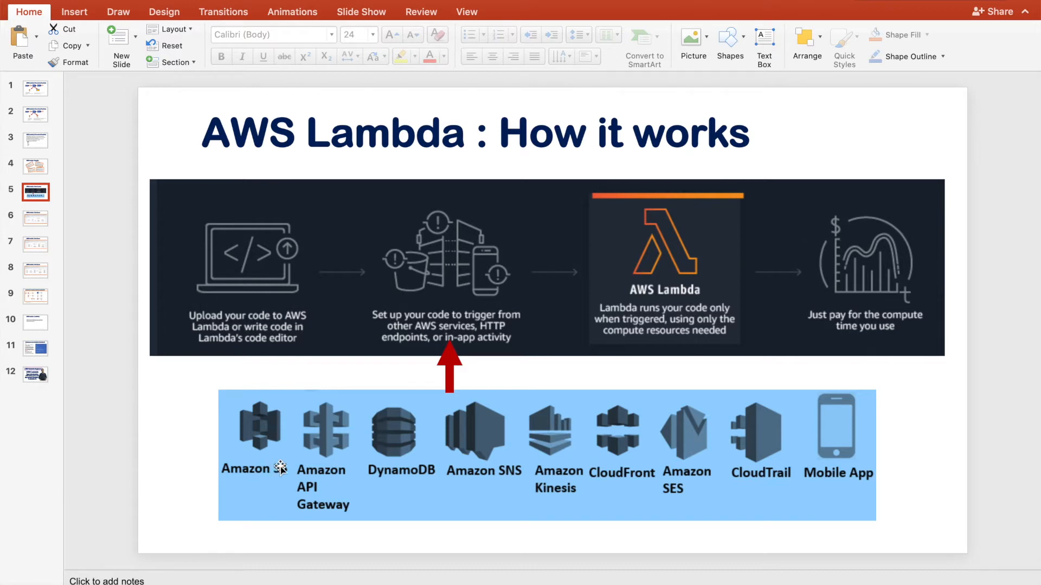
mouse_move(342, 434)
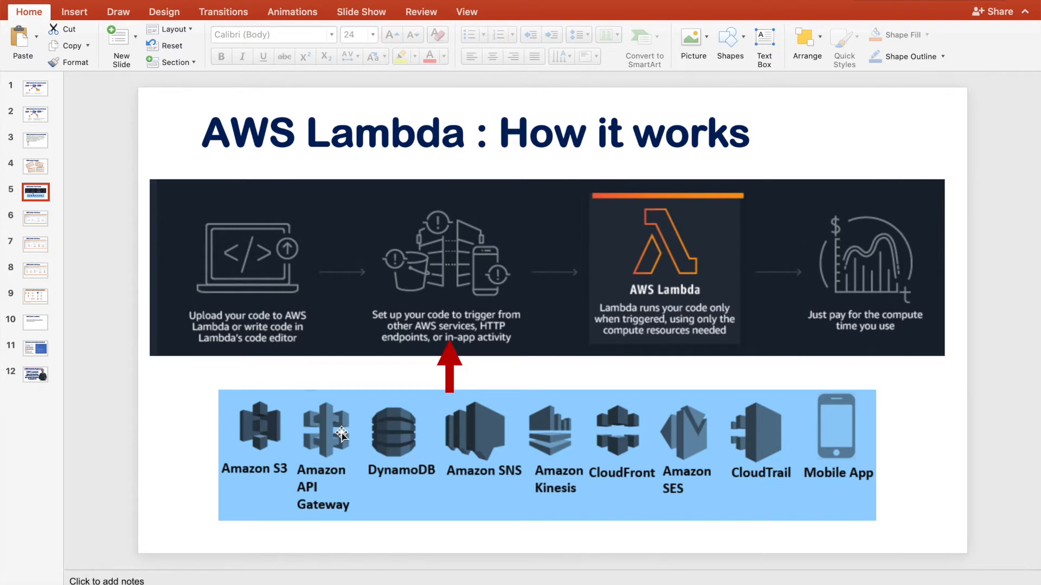
mouse_move(557, 470)
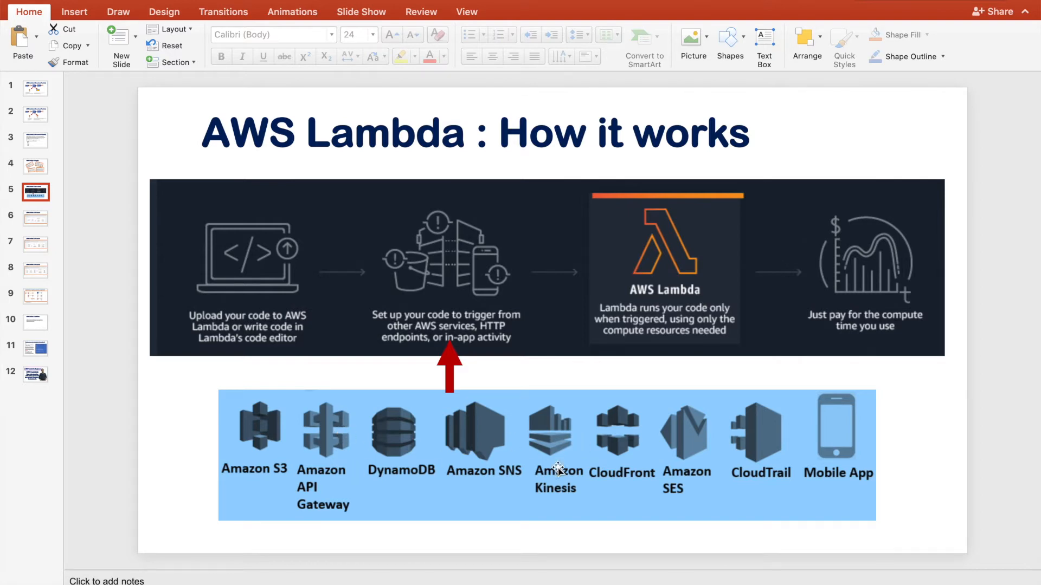
mouse_move(607, 464)
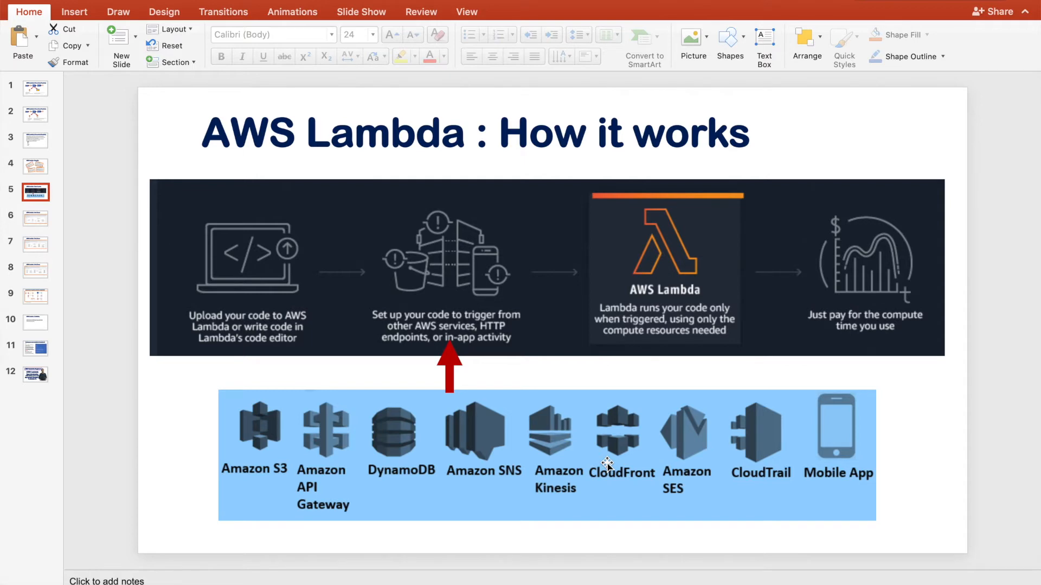
mouse_move(38, 226)
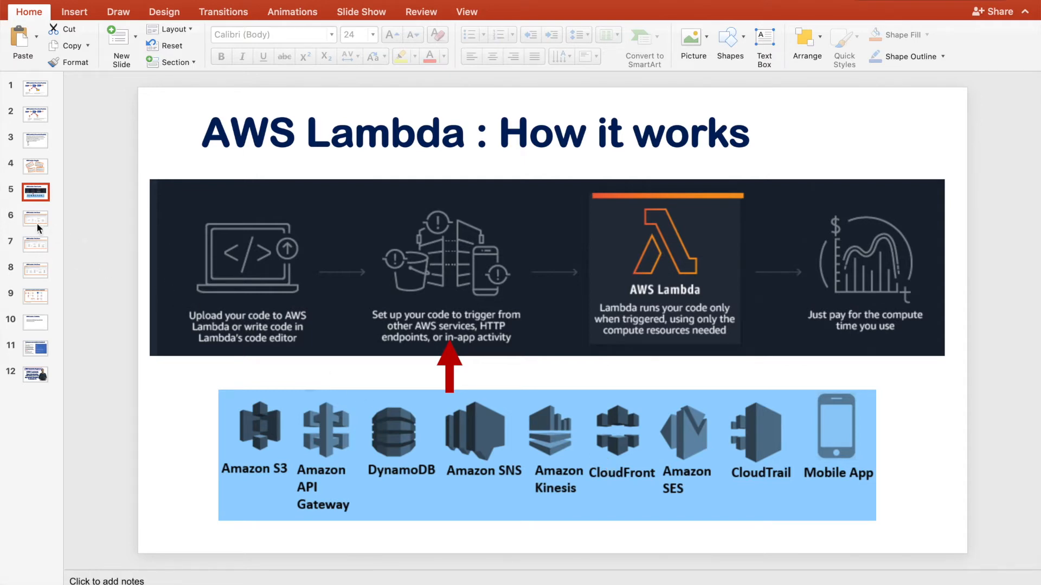
Show slide 6 on real-time file processing with S3-triggered image resizing
left_click(36, 218)
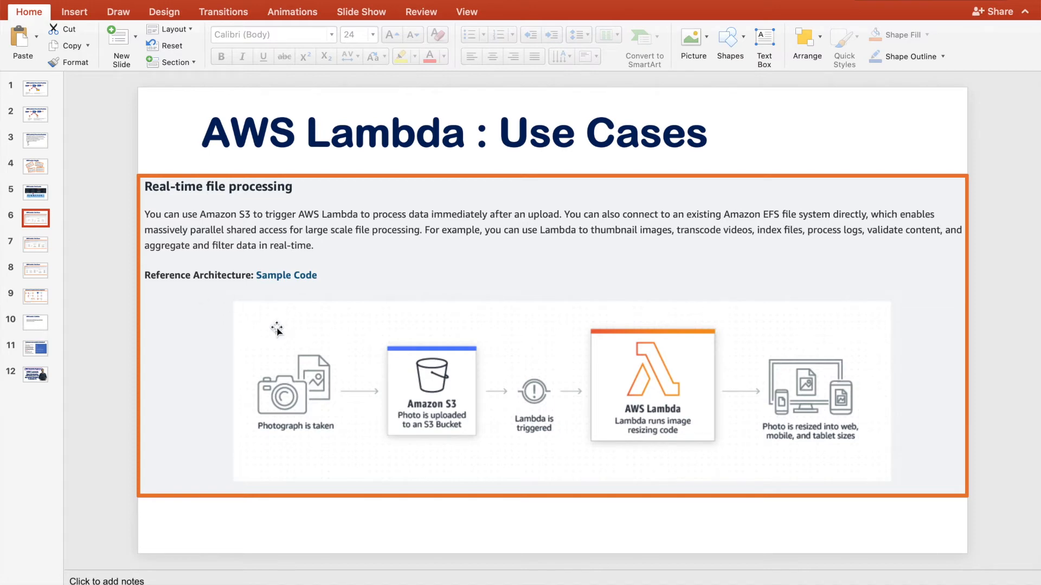
mouse_move(213, 384)
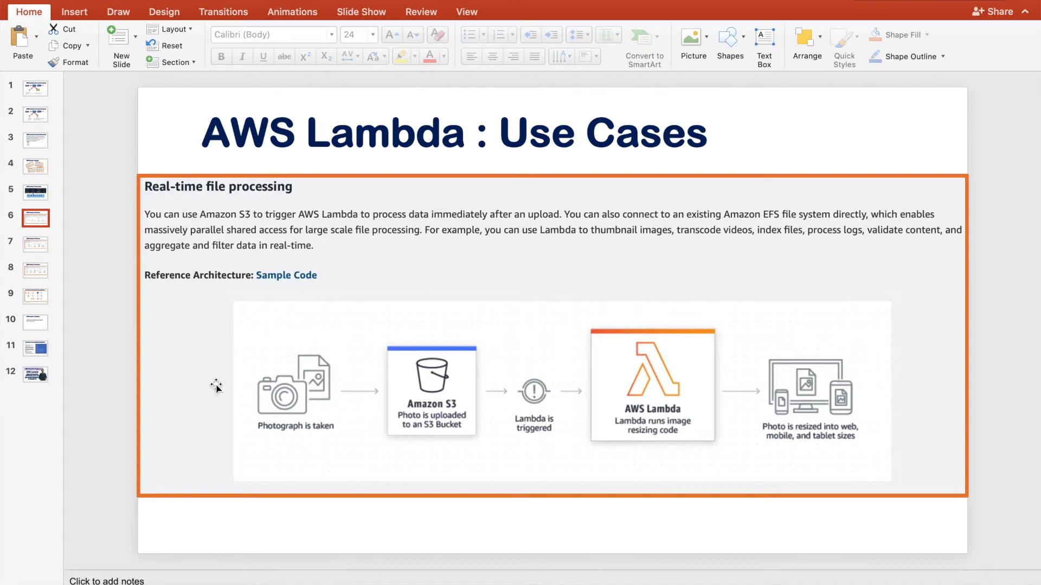
mouse_move(220, 401)
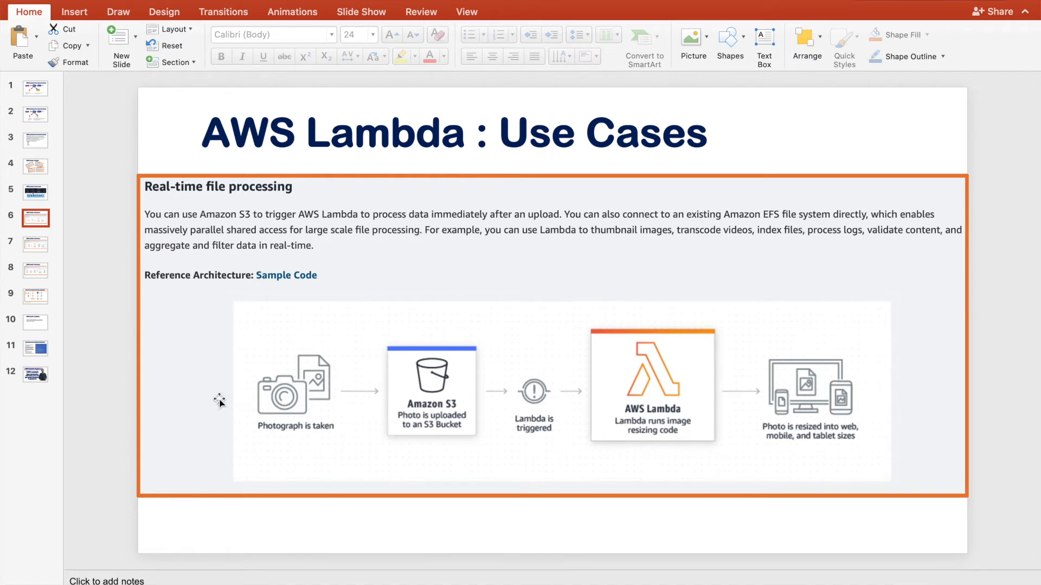
mouse_move(303, 421)
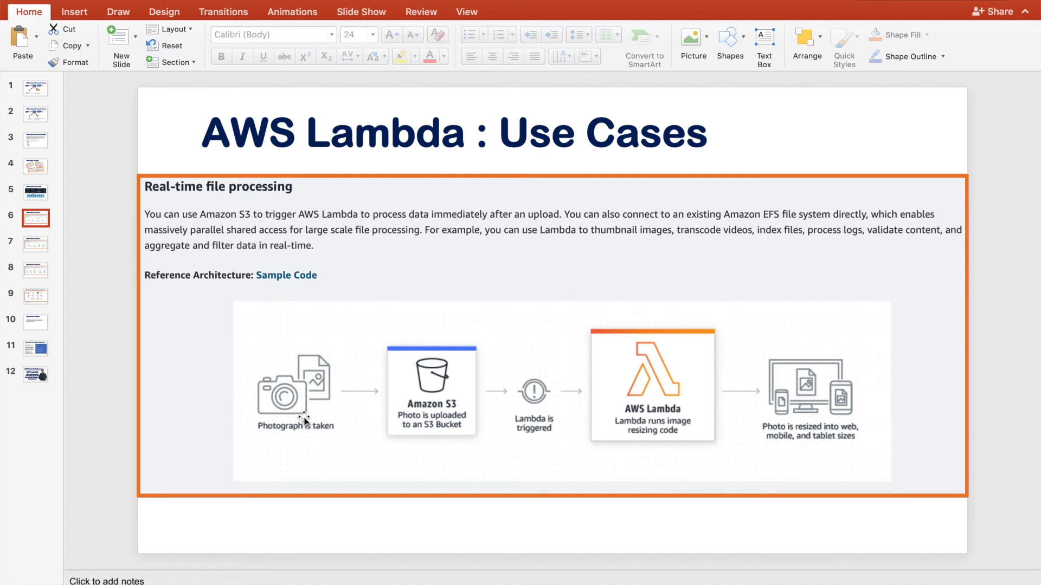
mouse_move(814, 464)
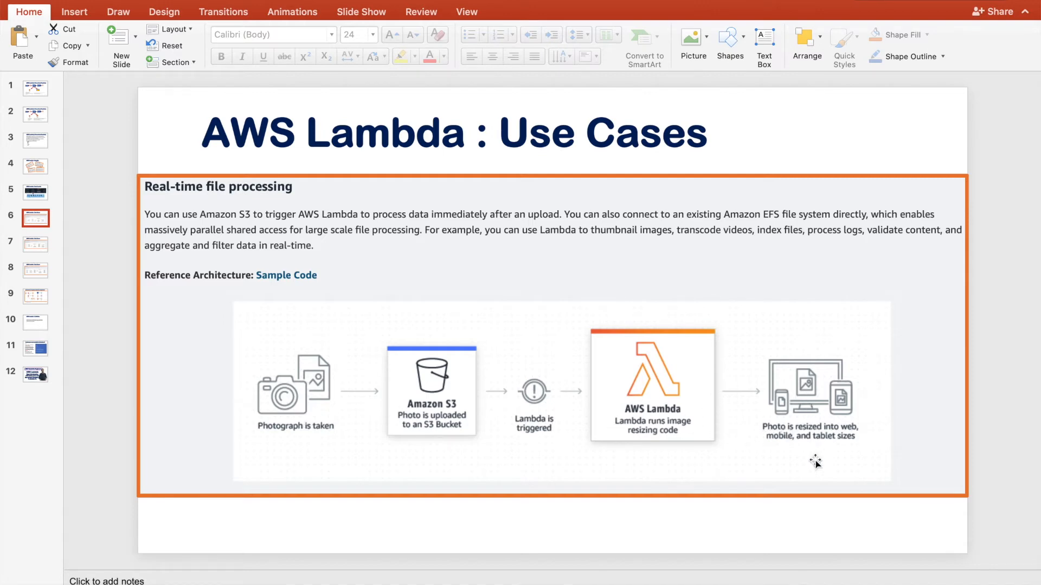
mouse_move(810, 469)
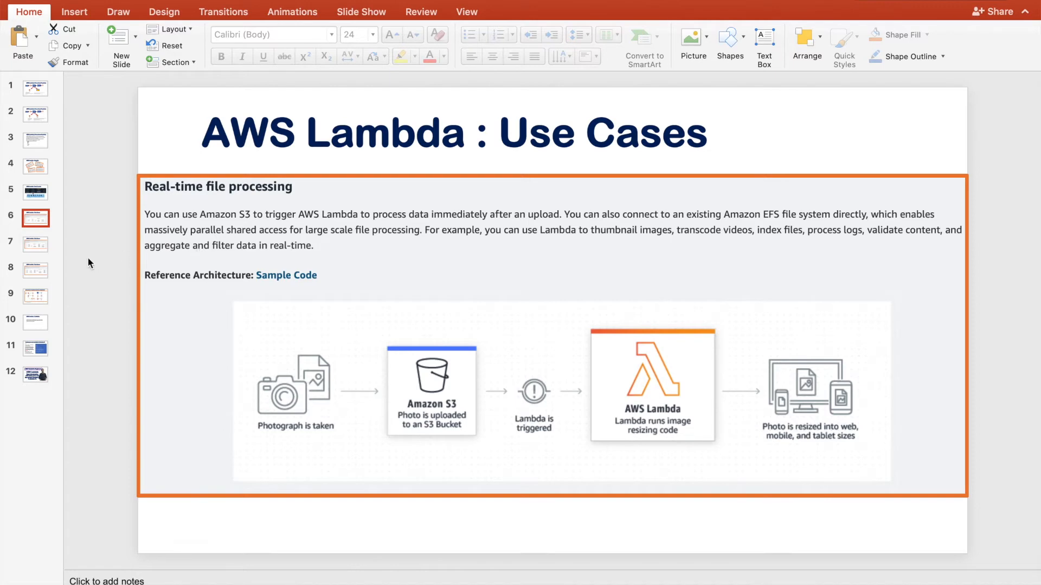
mouse_move(240, 206)
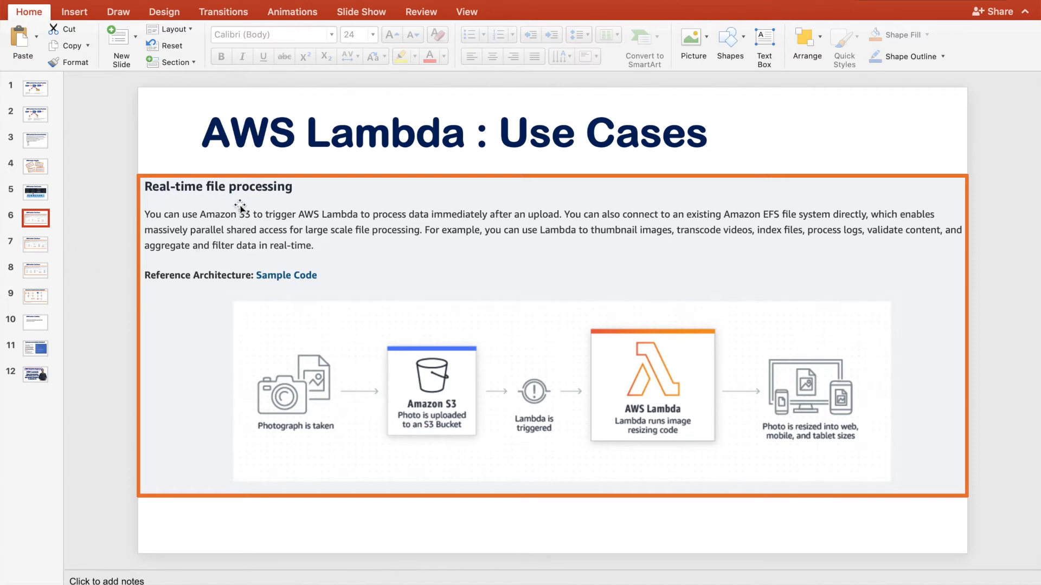
Show slide 7 on real-time stream processing with Kinesis, Lambda and DynamoDB
left_click(35, 244)
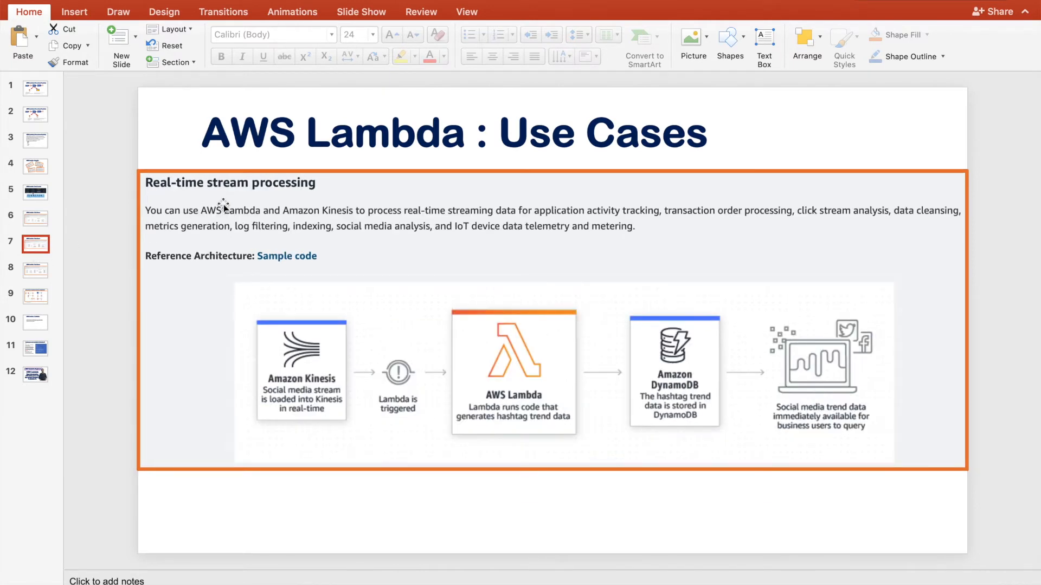
mouse_move(367, 206)
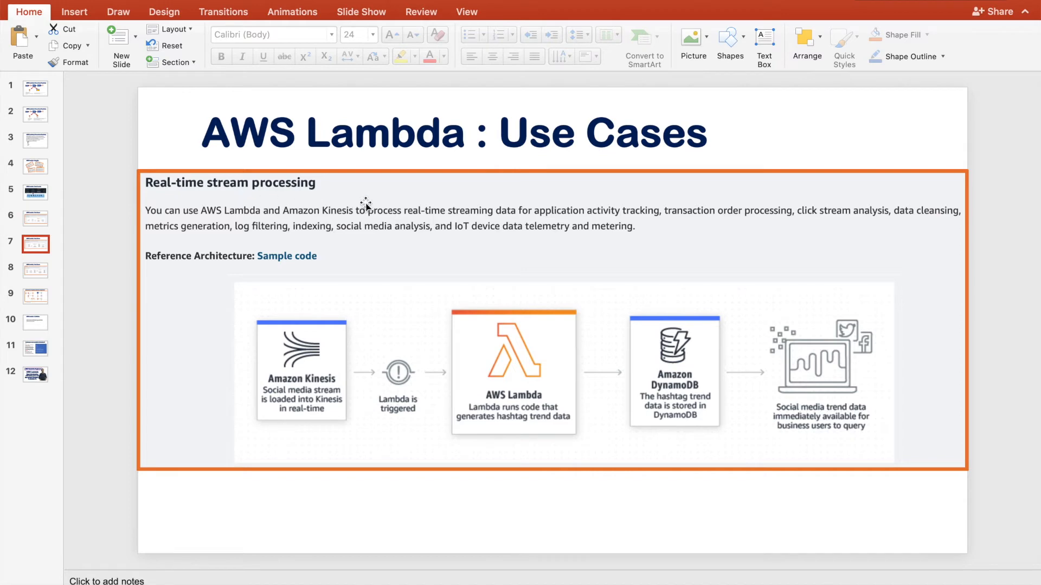
mouse_move(237, 384)
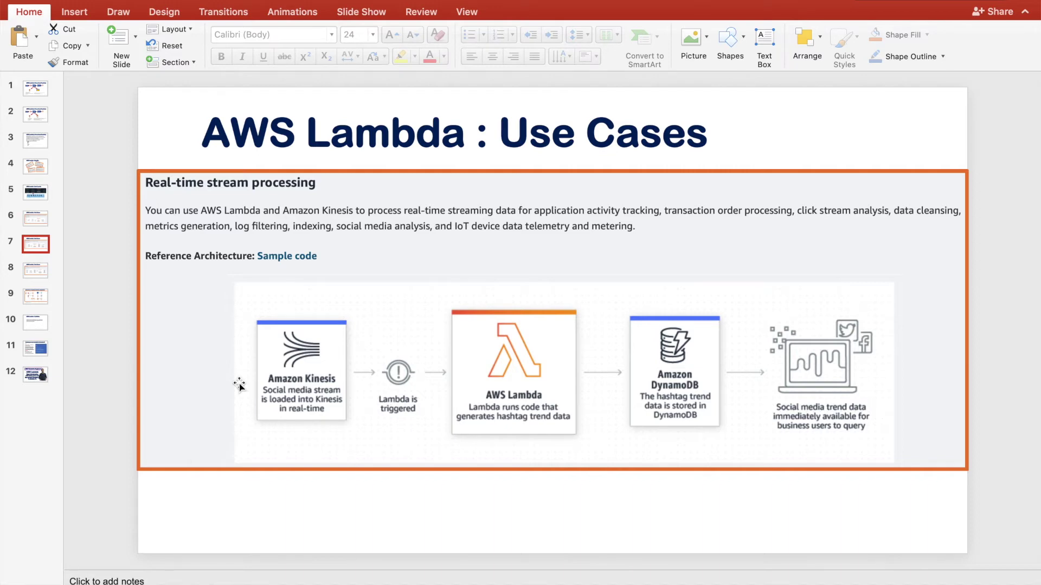
mouse_move(319, 422)
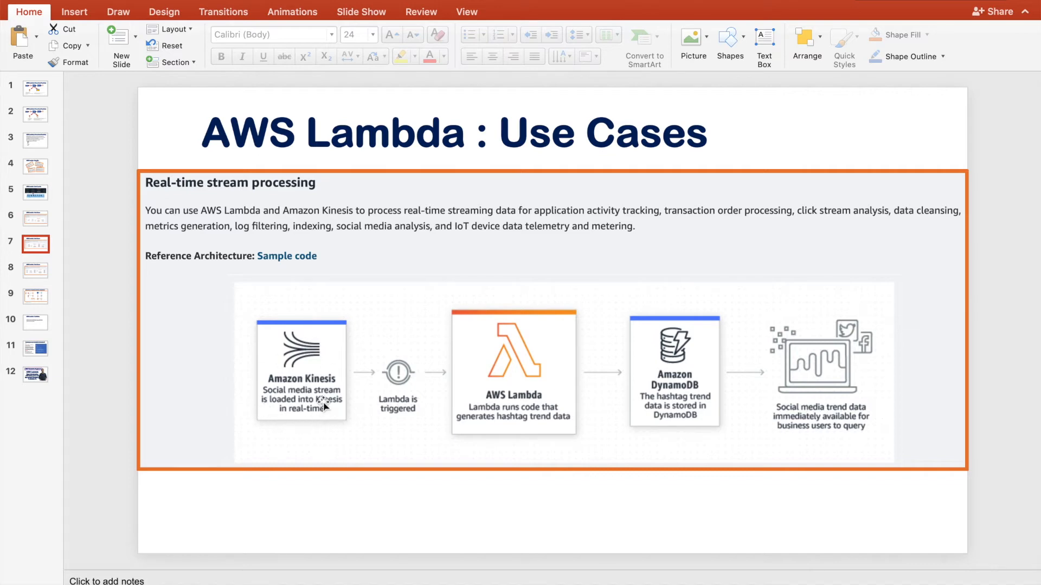
mouse_move(347, 434)
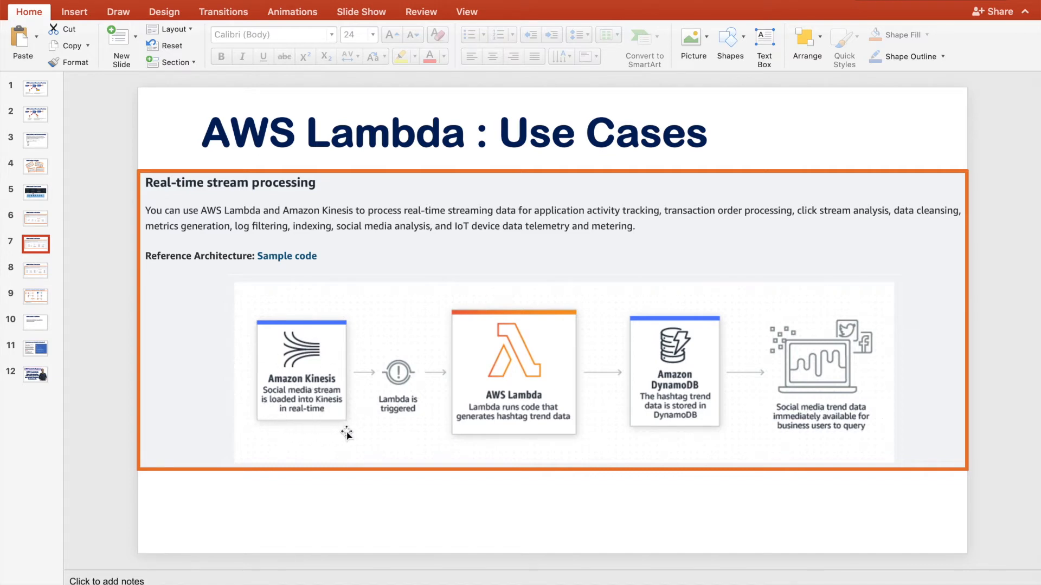
mouse_move(514, 389)
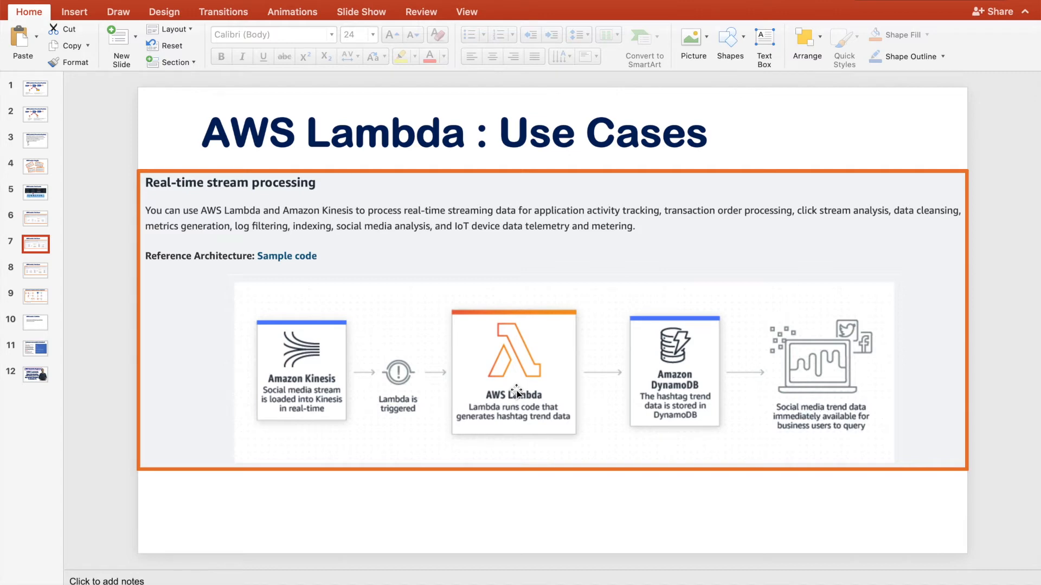
mouse_move(675, 394)
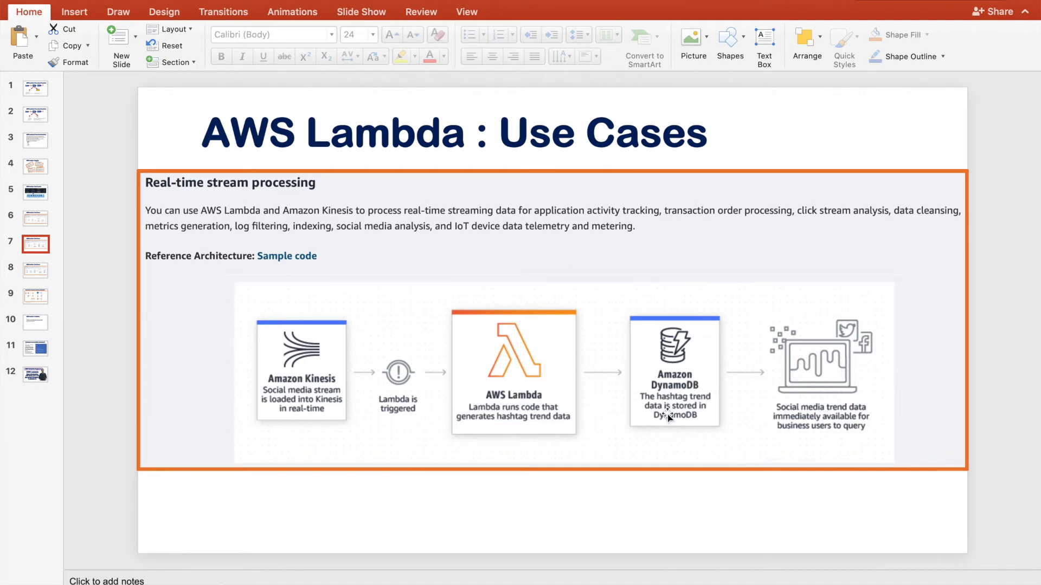
mouse_move(779, 392)
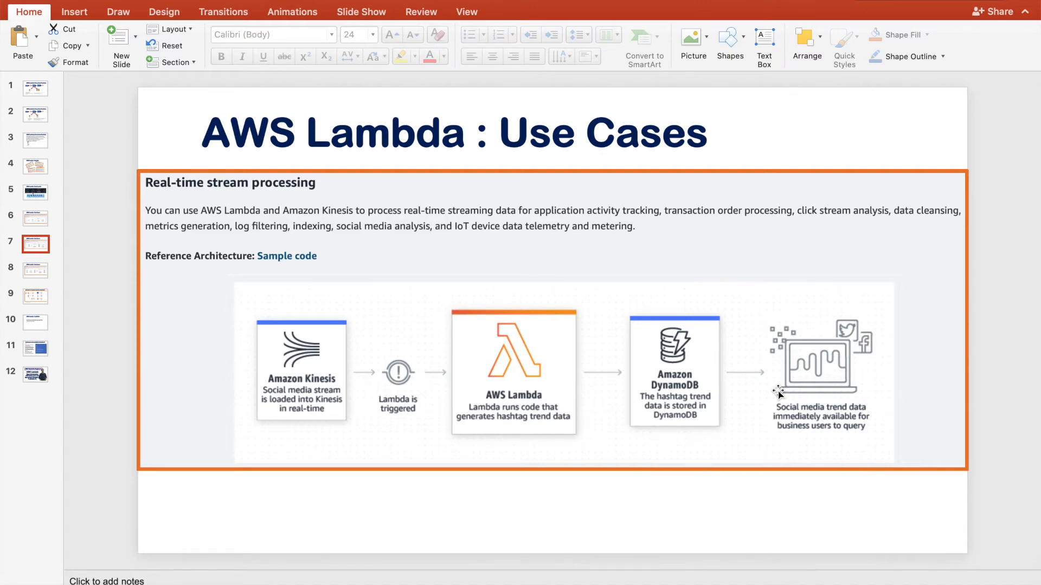
mouse_move(76, 282)
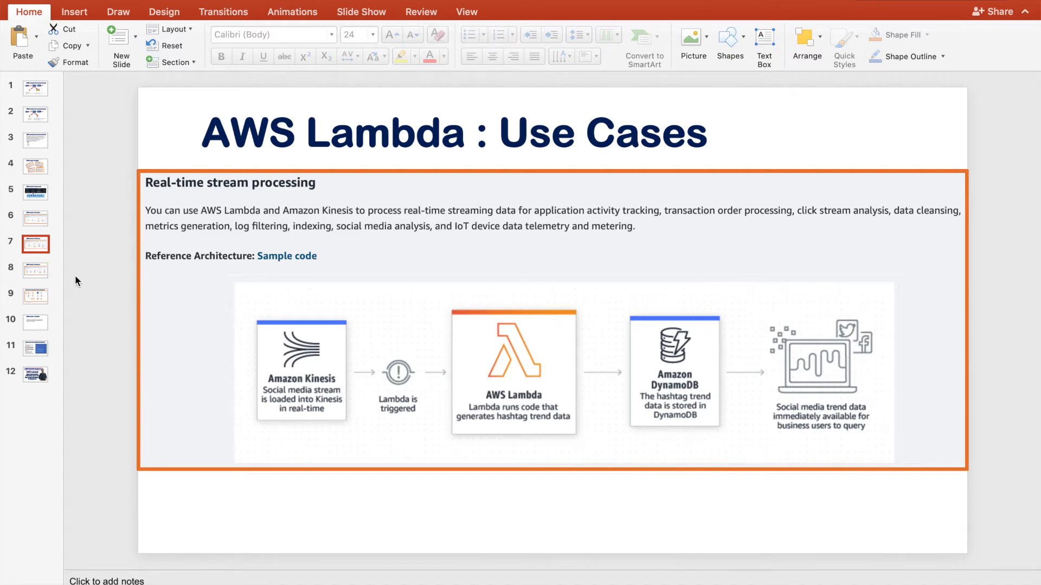
Show slide 8 on web applications with S3, API Gateway, Lambda and DynamoDB
left_click(36, 269)
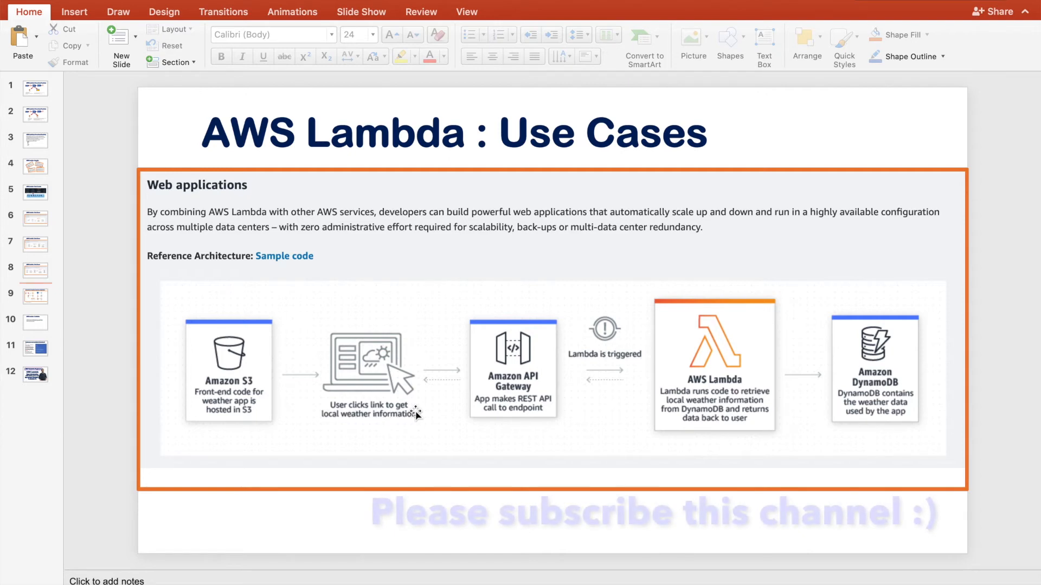
mouse_move(367, 374)
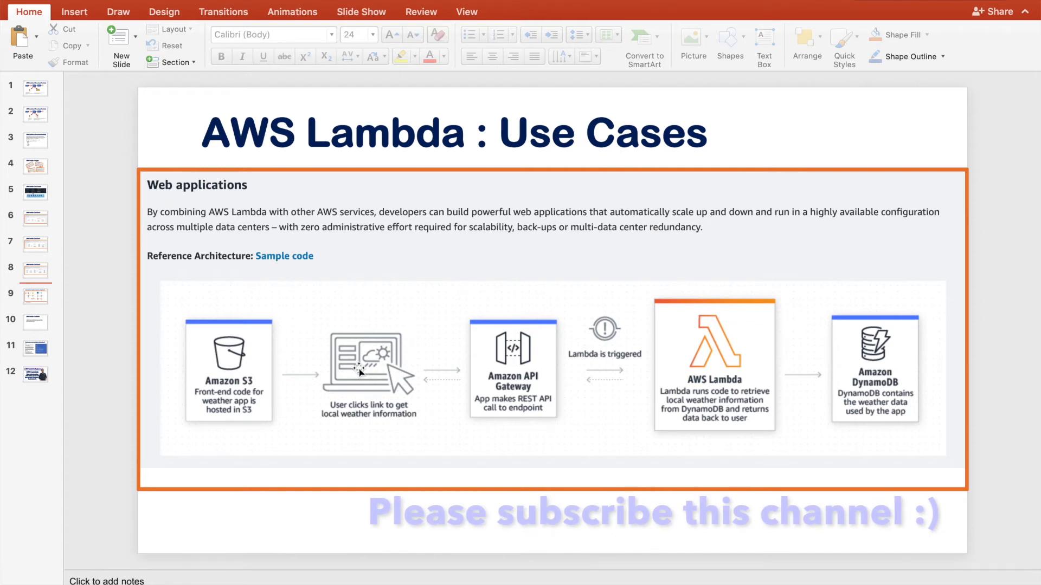
mouse_move(390, 389)
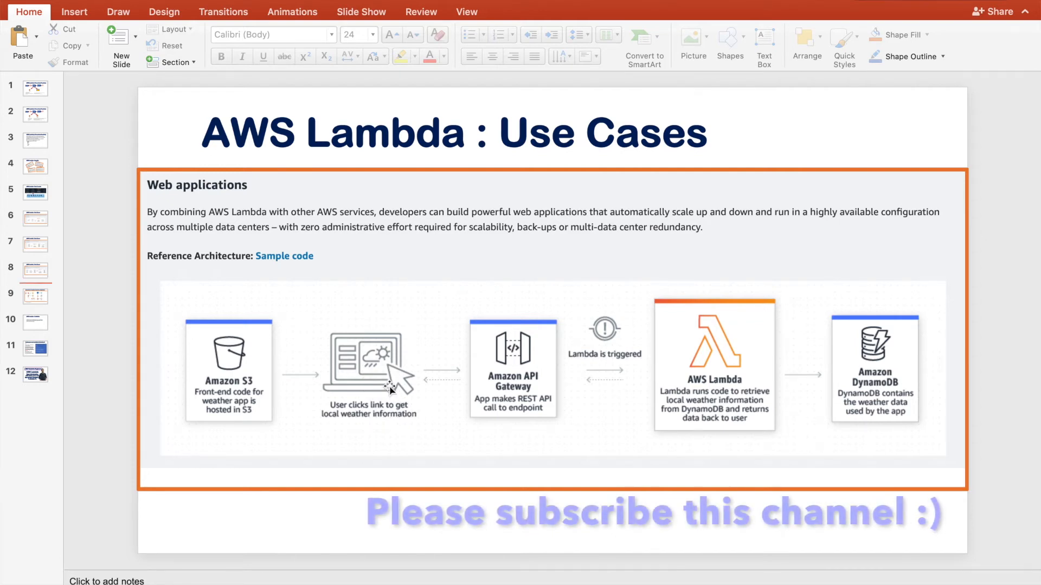
mouse_move(526, 411)
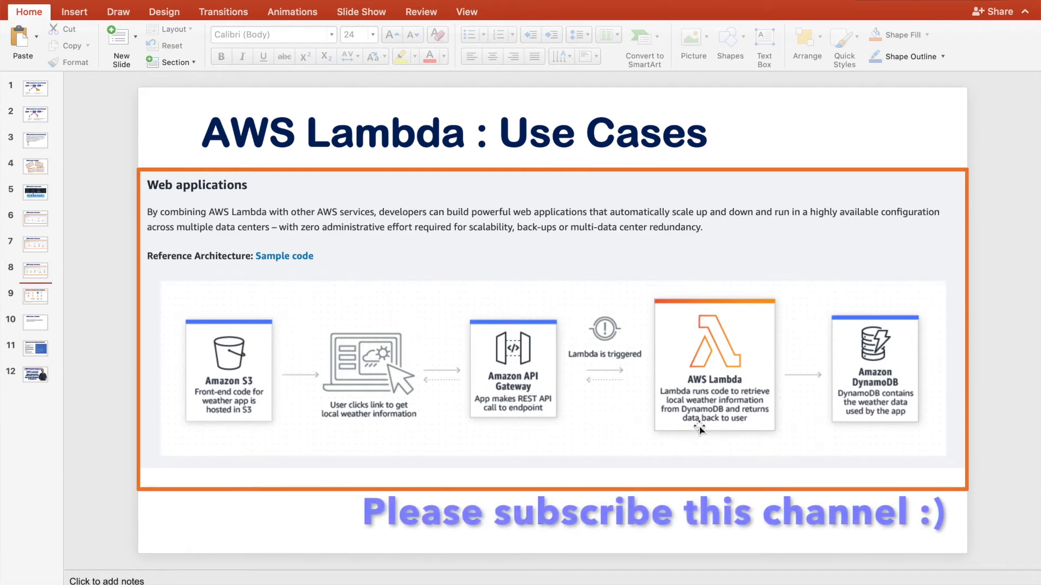
mouse_move(900, 377)
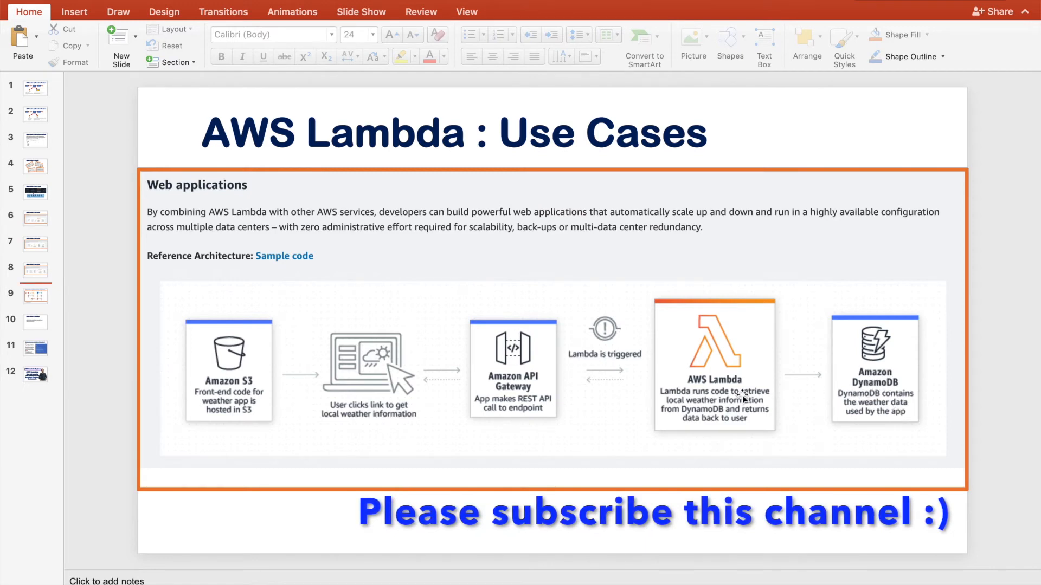
mouse_move(484, 410)
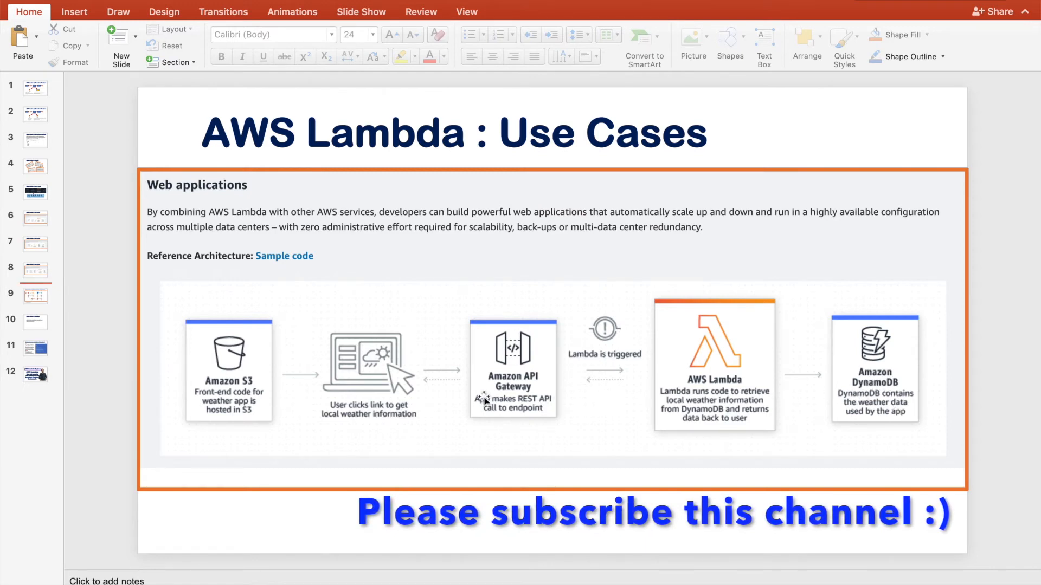
mouse_move(163, 366)
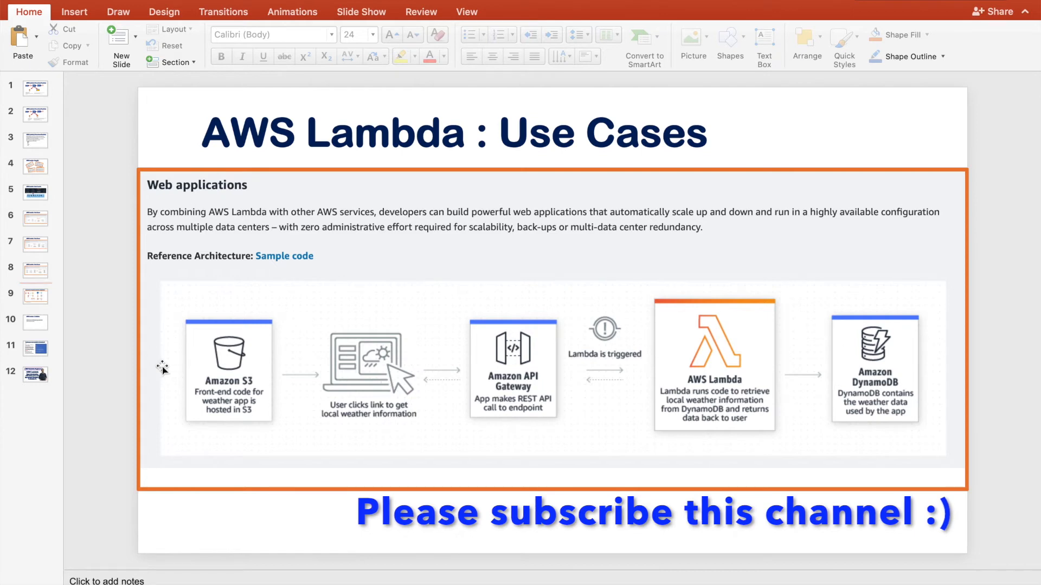
Show slide 9 with the ETL workflow of S3, Lambda, Glue and Redshift
left_click(35, 296)
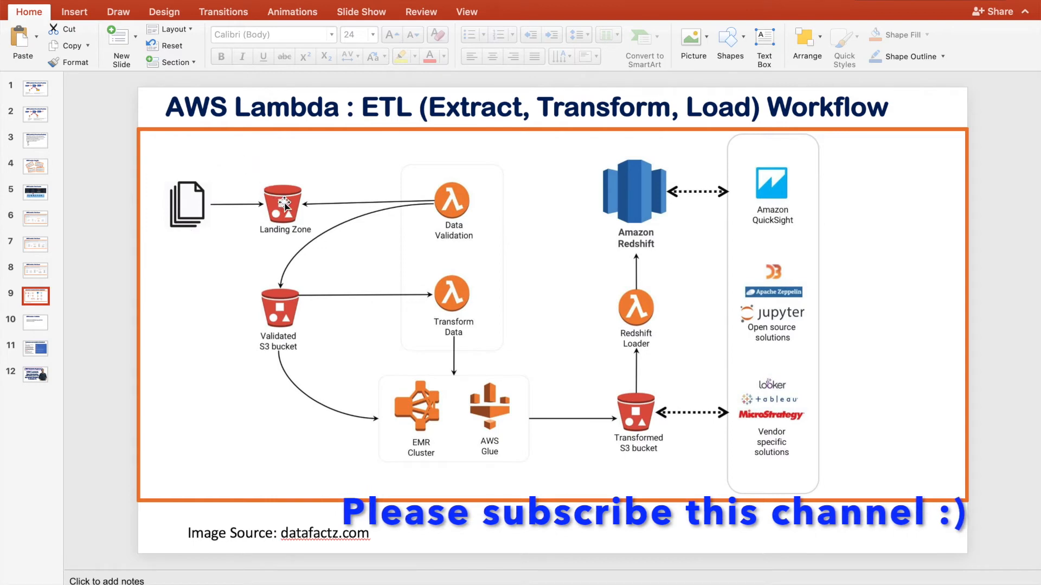
mouse_move(310, 234)
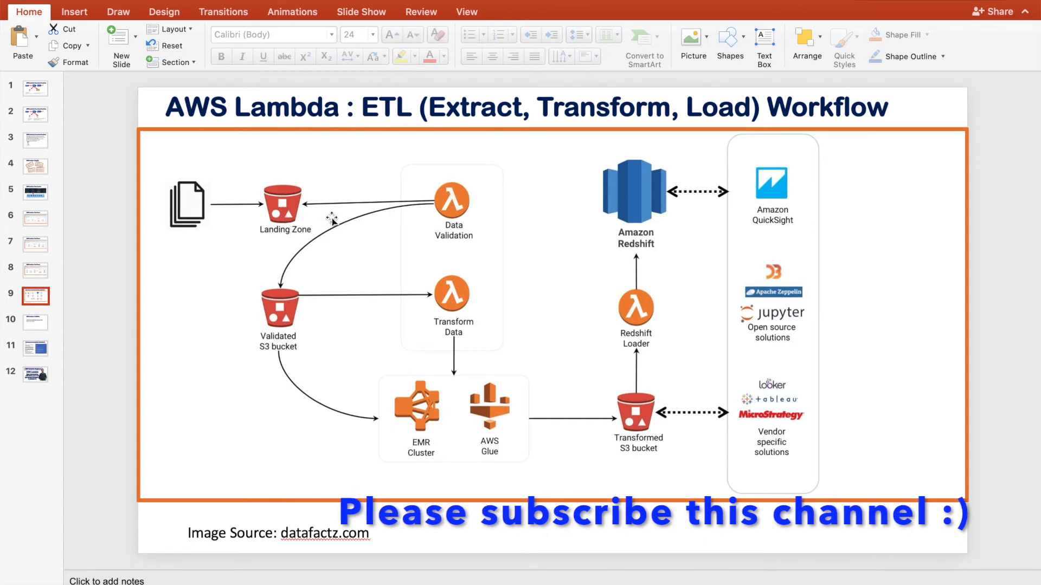
mouse_move(460, 202)
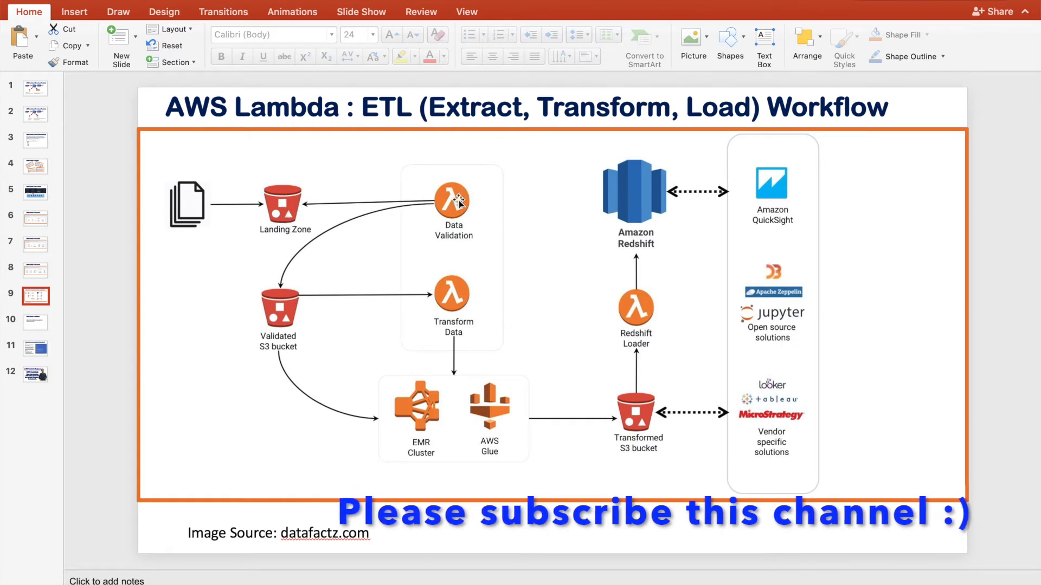
mouse_move(454, 219)
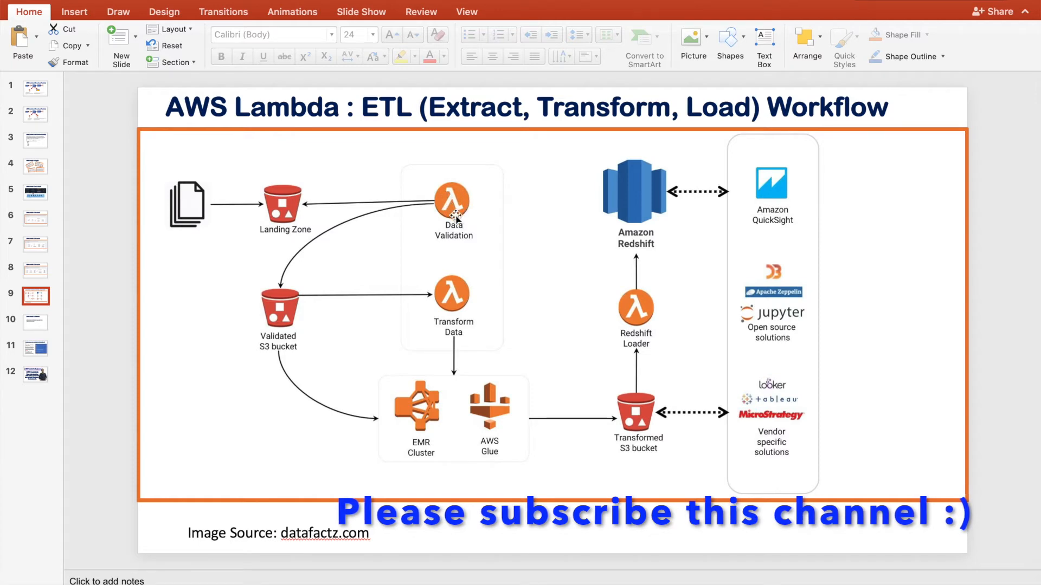
mouse_move(507, 228)
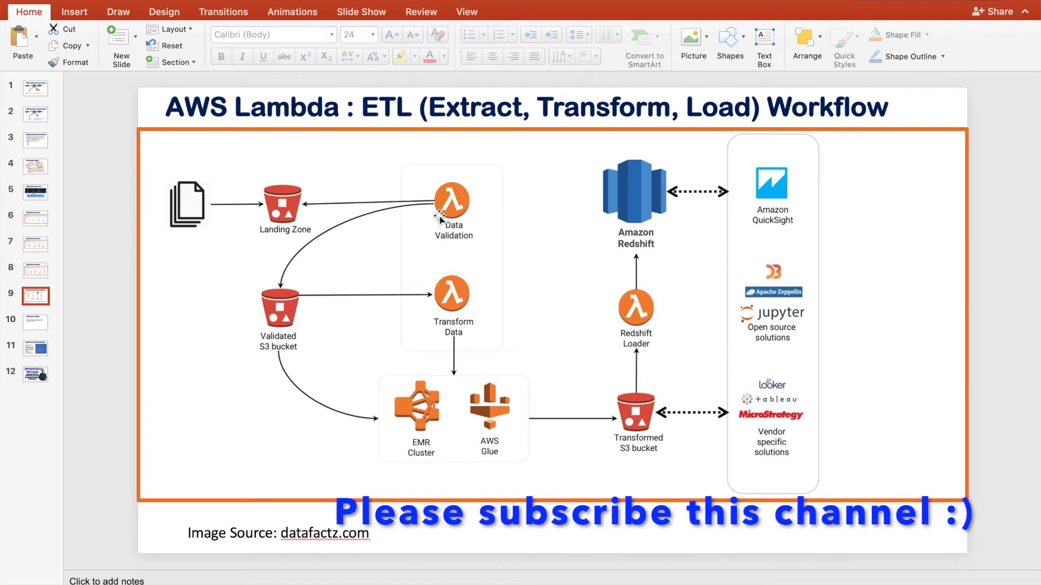
mouse_move(284, 329)
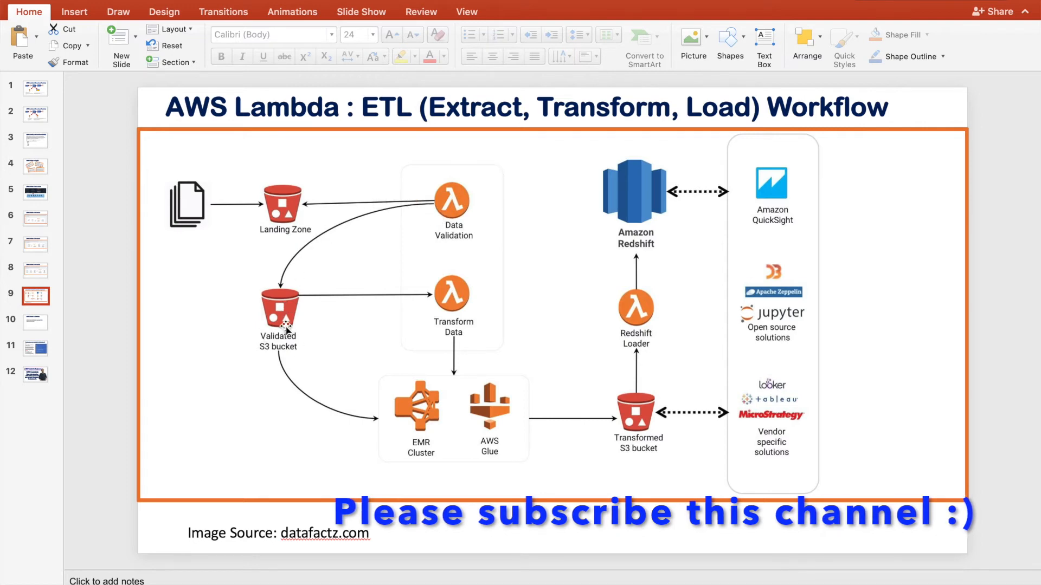
mouse_move(434, 303)
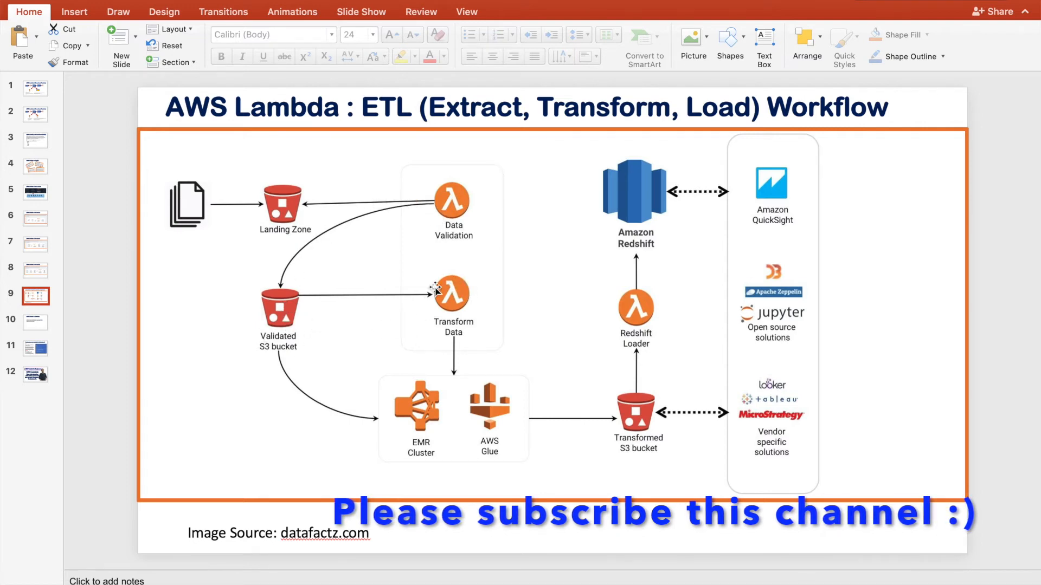
mouse_move(316, 358)
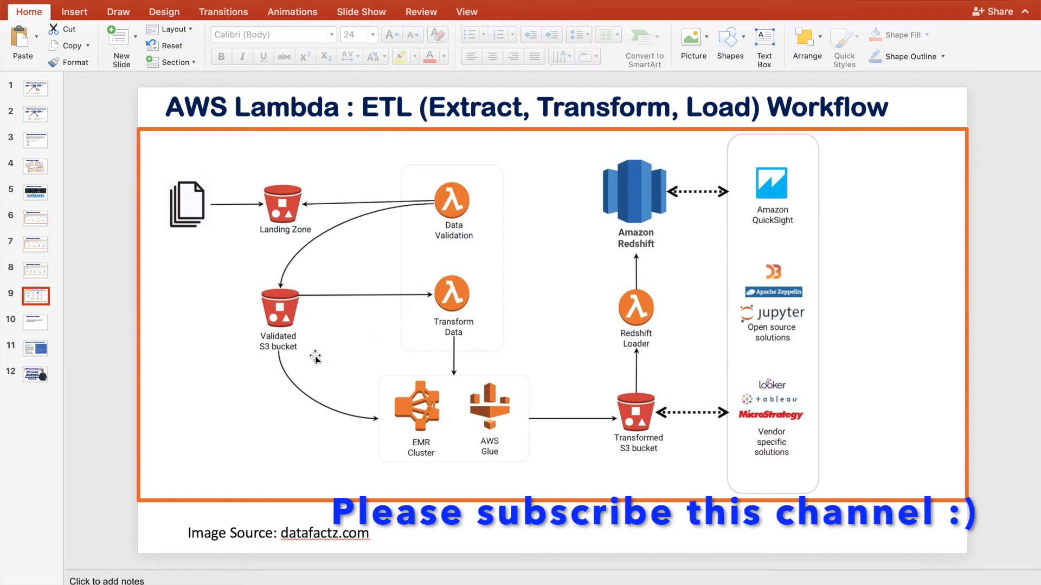
mouse_move(411, 431)
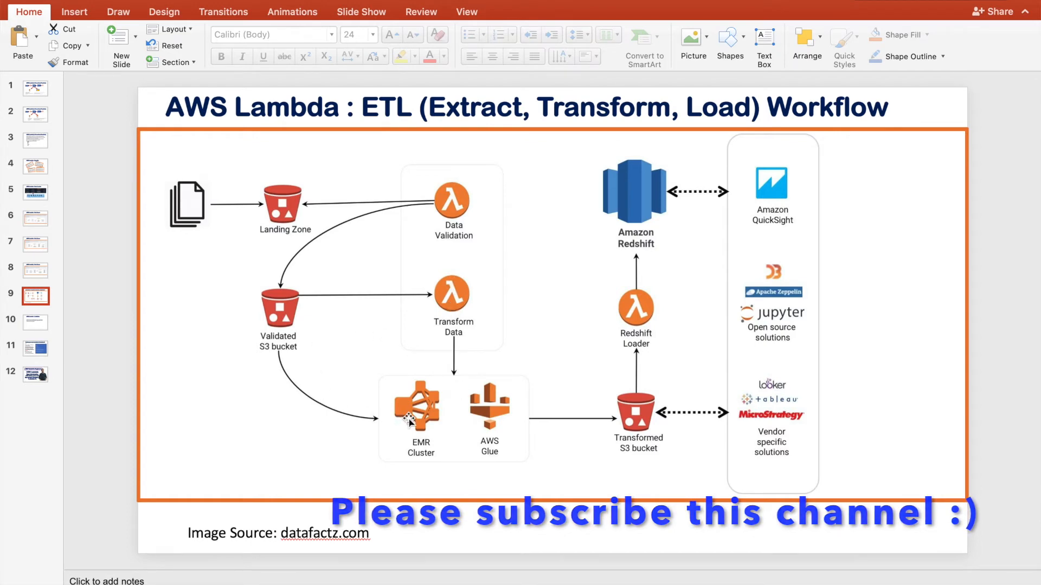
mouse_move(656, 410)
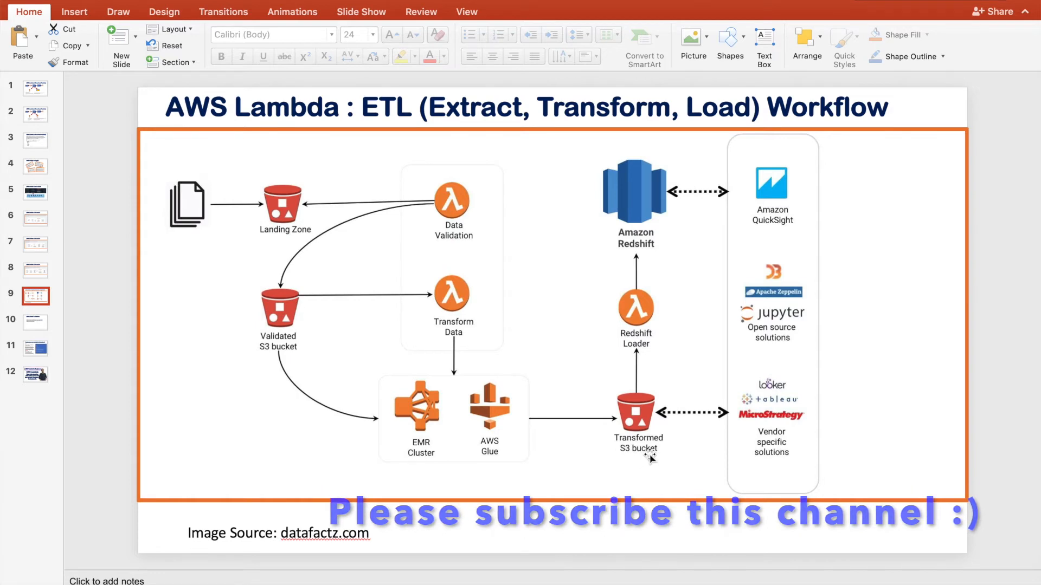
mouse_move(283, 249)
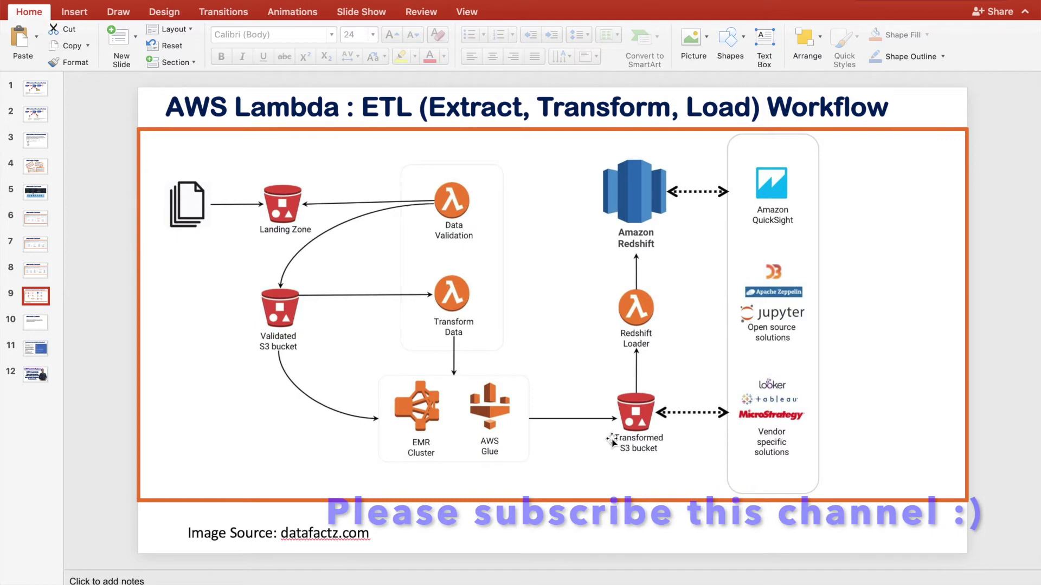
mouse_move(643, 313)
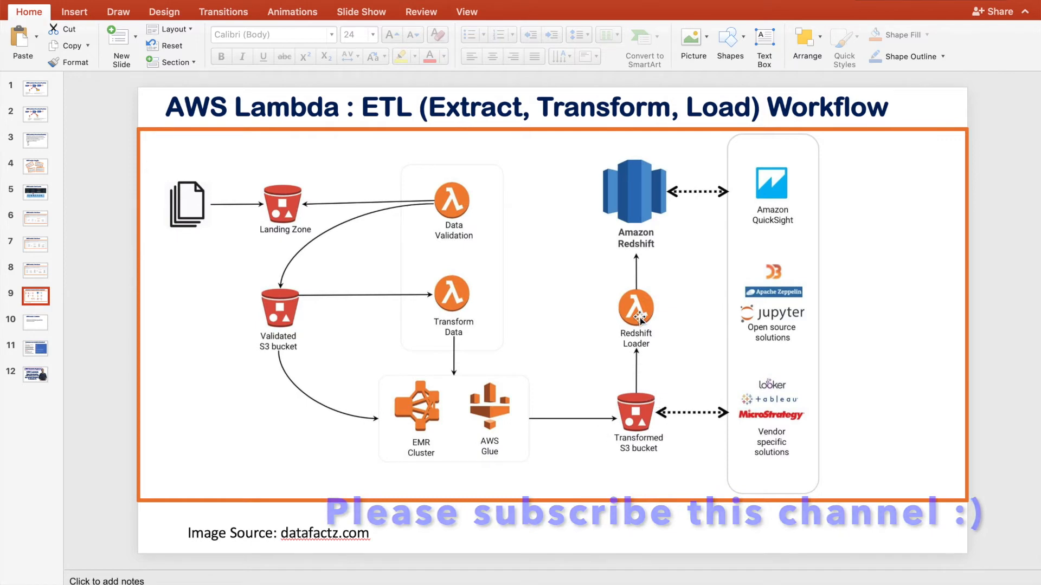
mouse_move(635, 327)
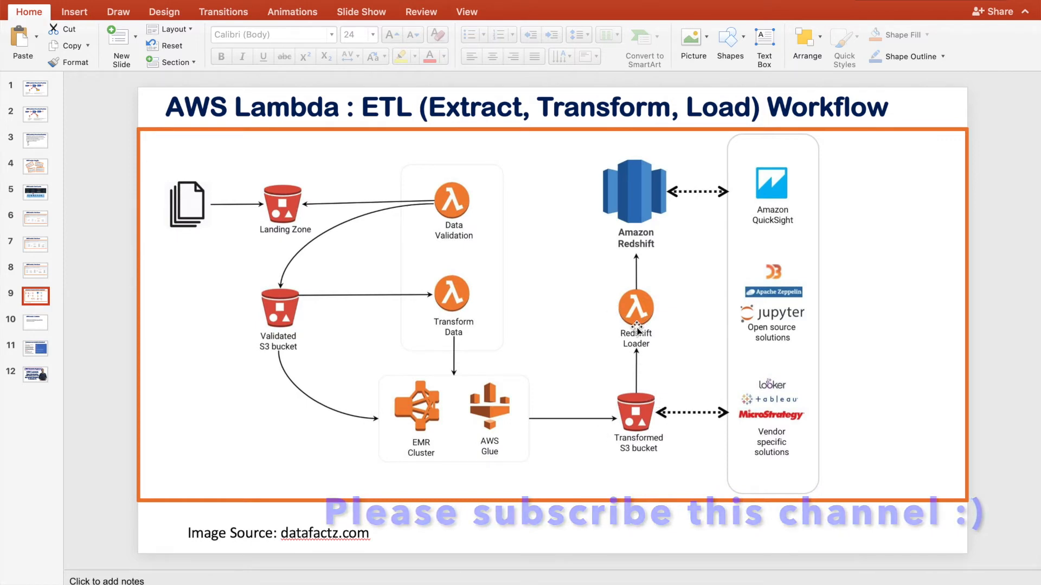
mouse_move(813, 195)
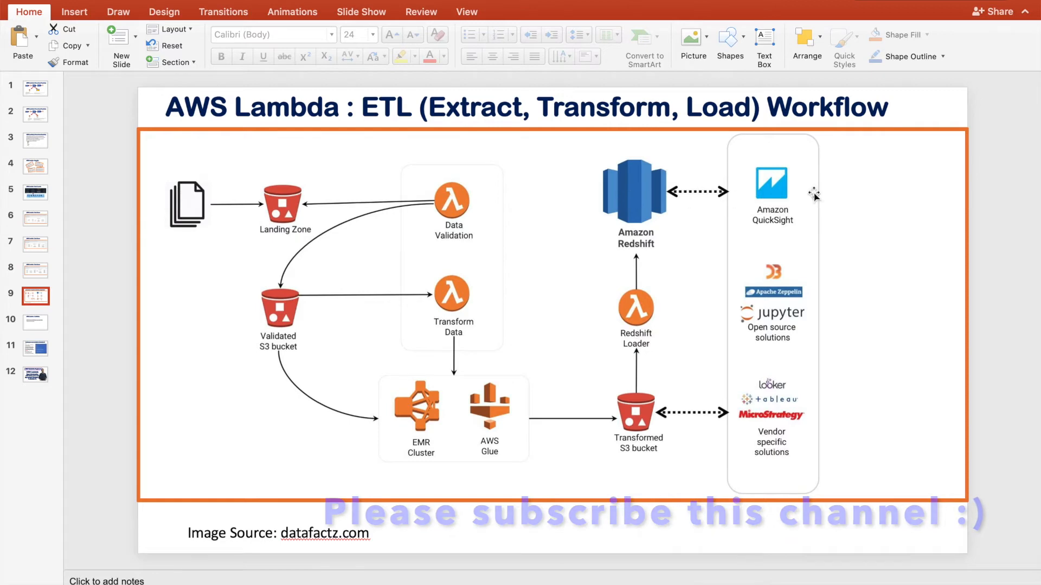
mouse_move(261, 223)
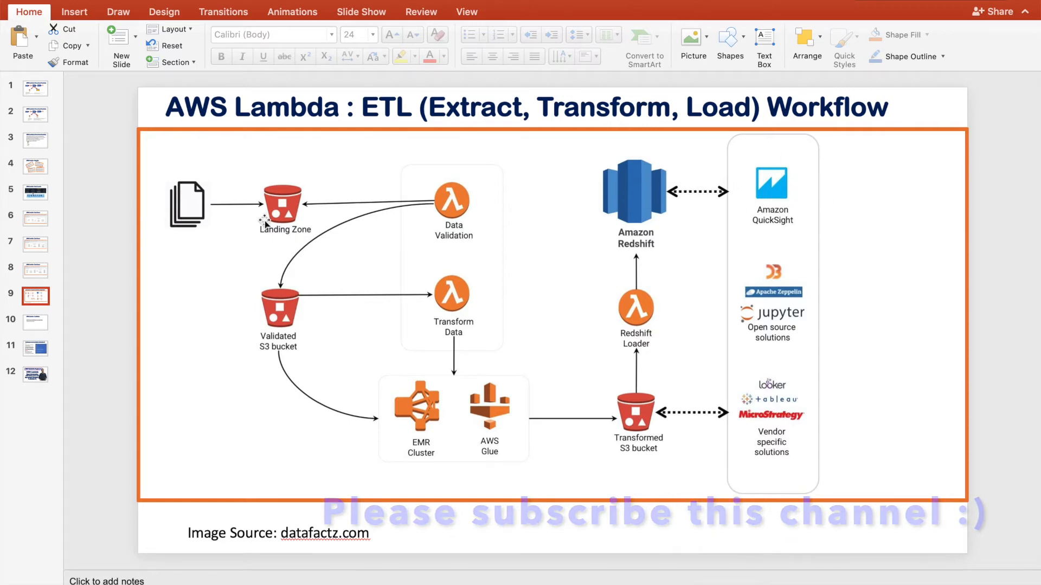
Show slide 10 listing 15-minute runtime, 3 GB memory and 1000 concurrency limits
left_click(35, 320)
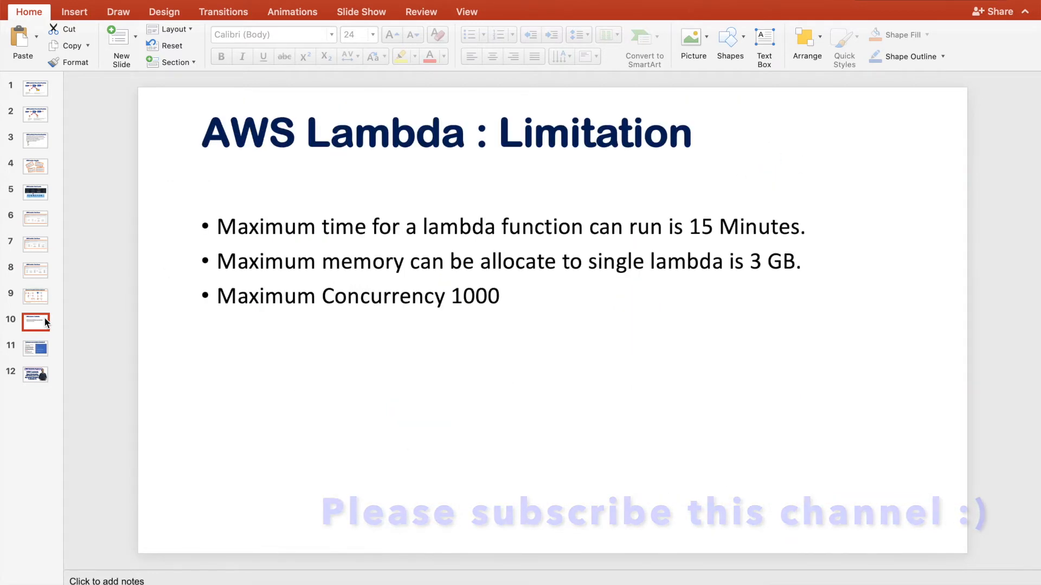
mouse_move(393, 354)
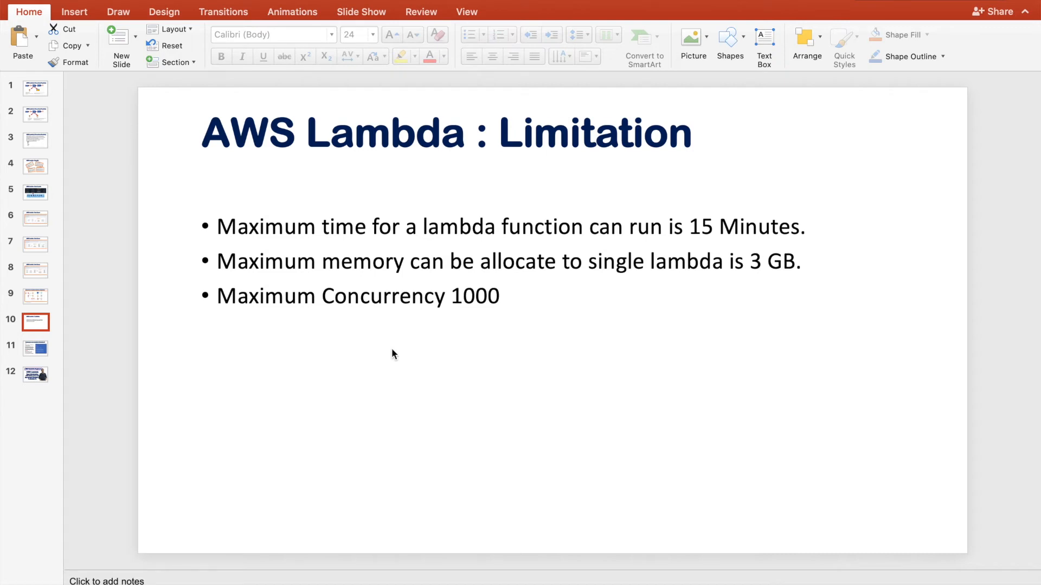
left_click(35, 347)
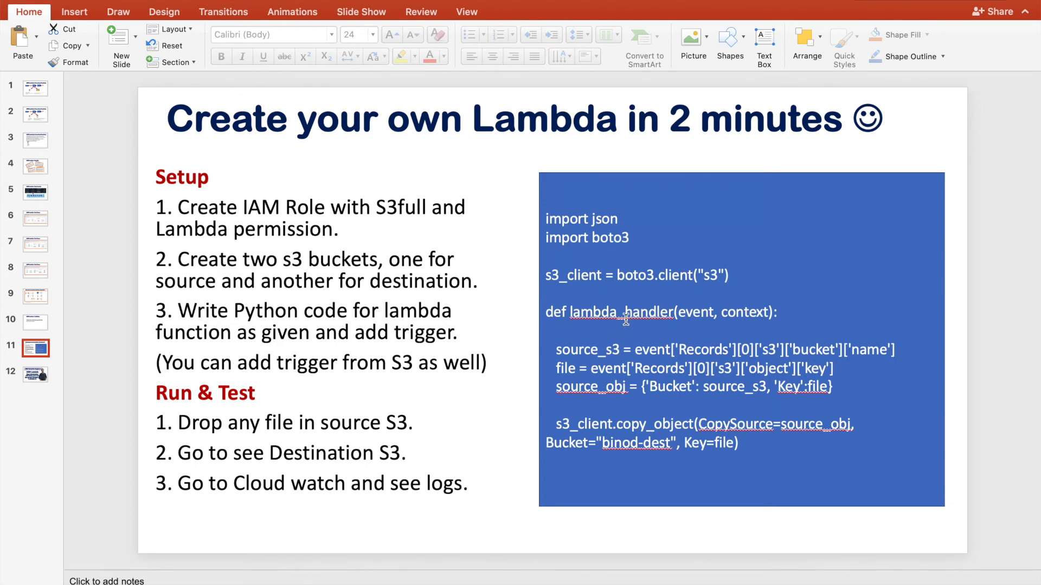
mouse_move(708, 355)
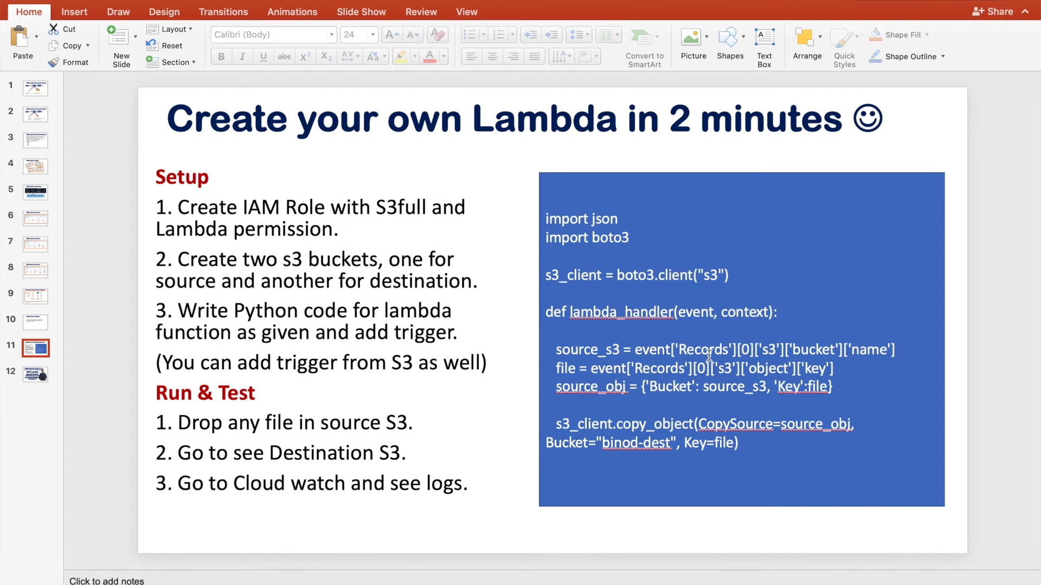
mouse_move(437, 330)
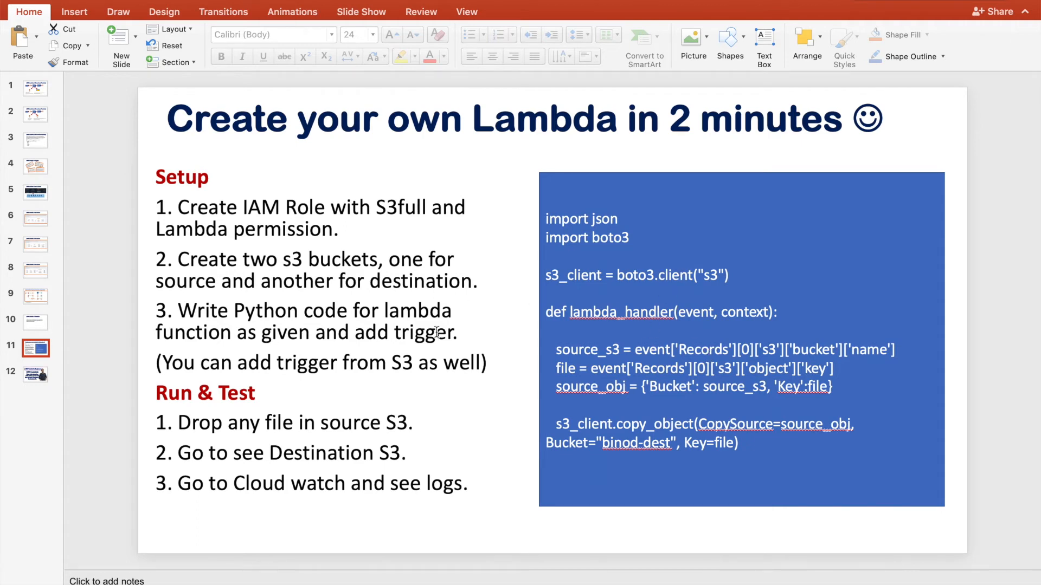
mouse_move(442, 362)
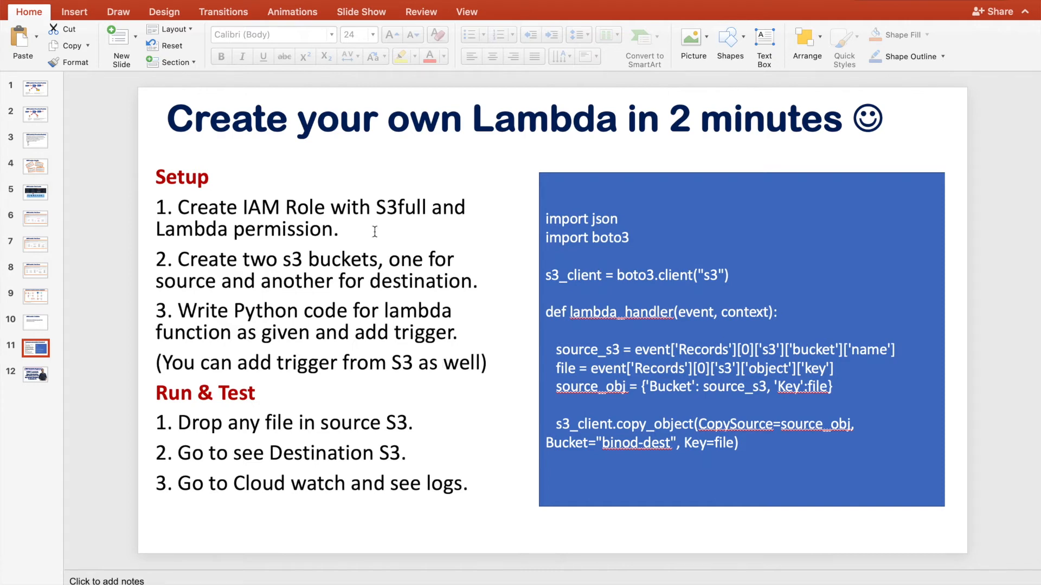
left_click(375, 207)
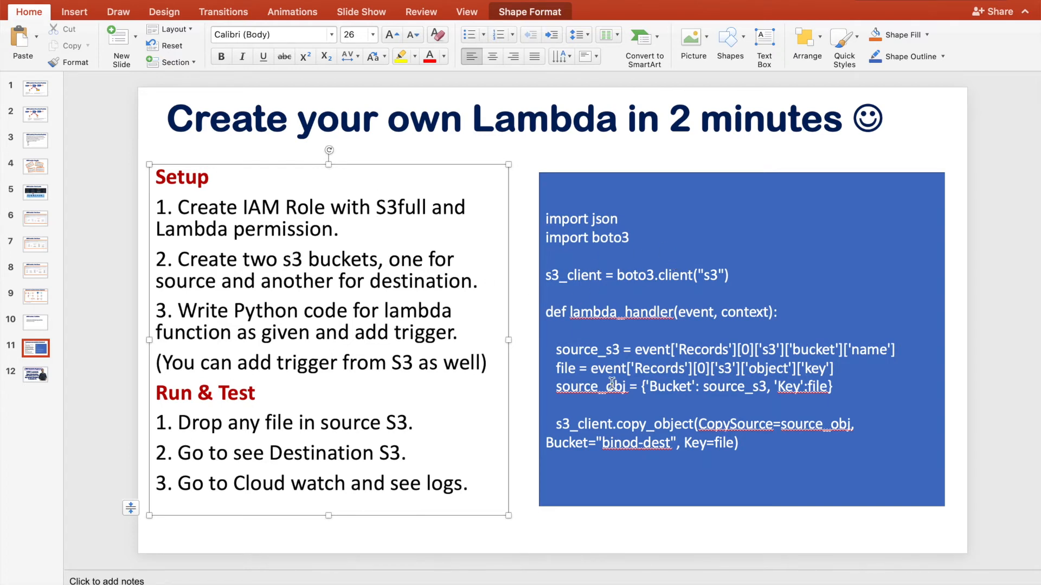
mouse_move(704, 386)
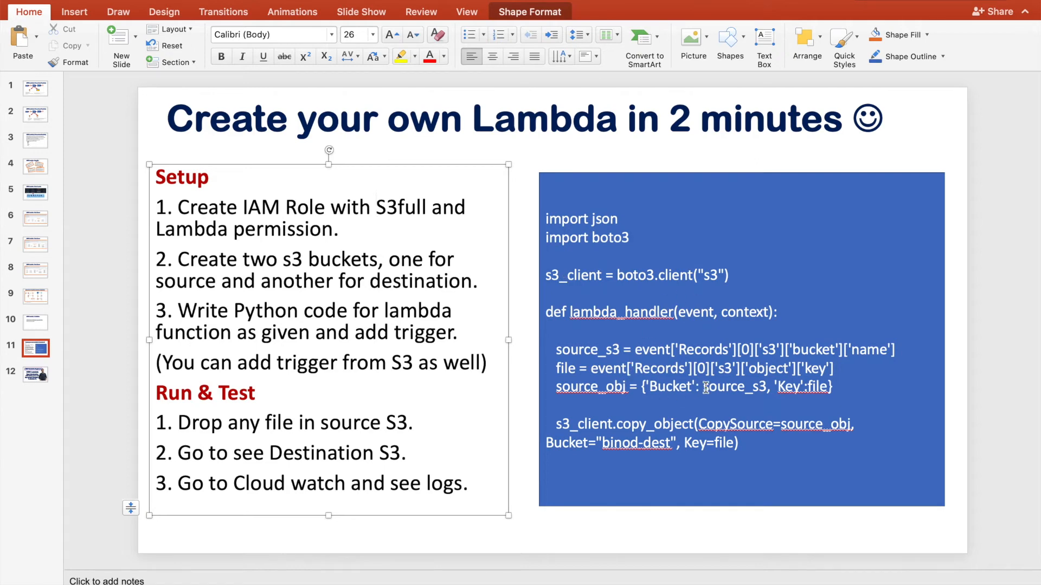
left_click(375, 207)
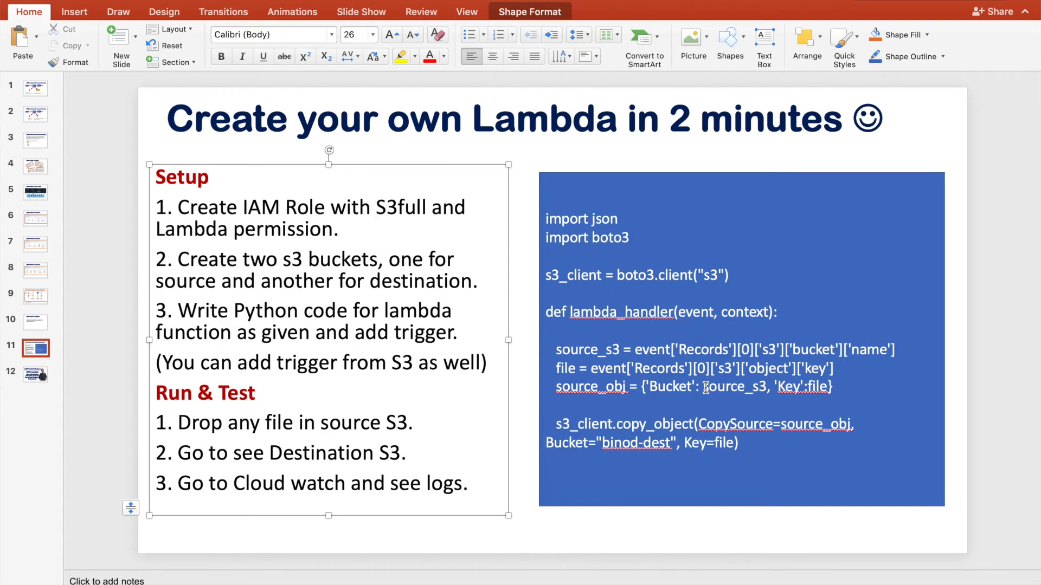
mouse_move(251, 245)
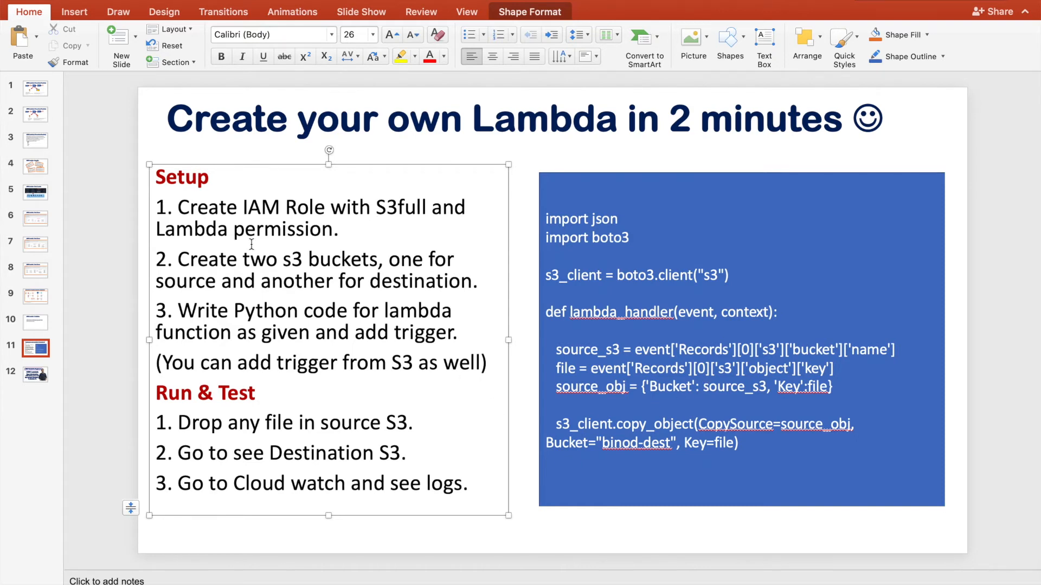
Append 'and cloudwatch.' after 'Lambda permission' in setup step 1
left_click(375, 207)
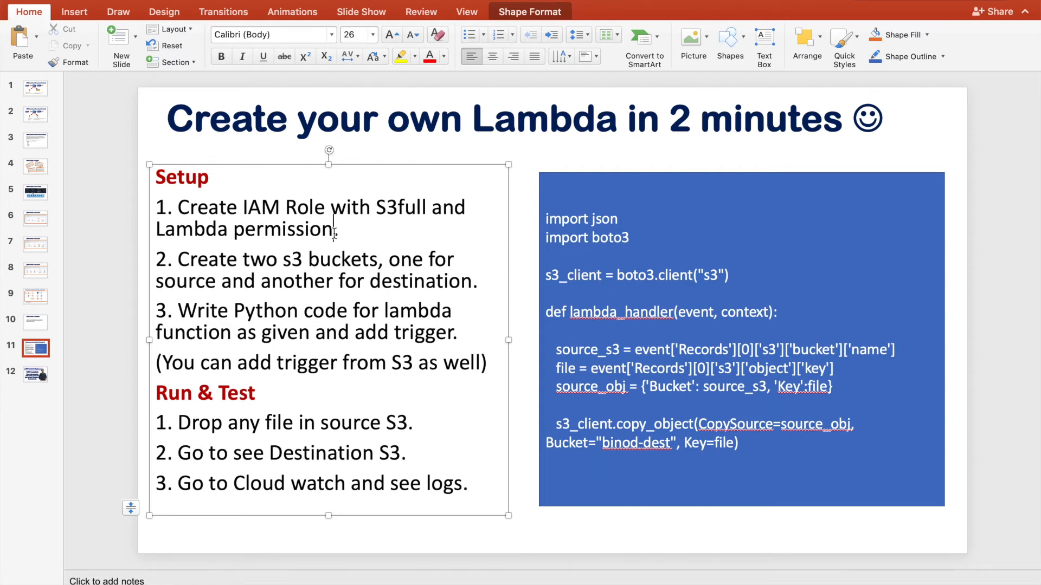
type("and cloudwa")
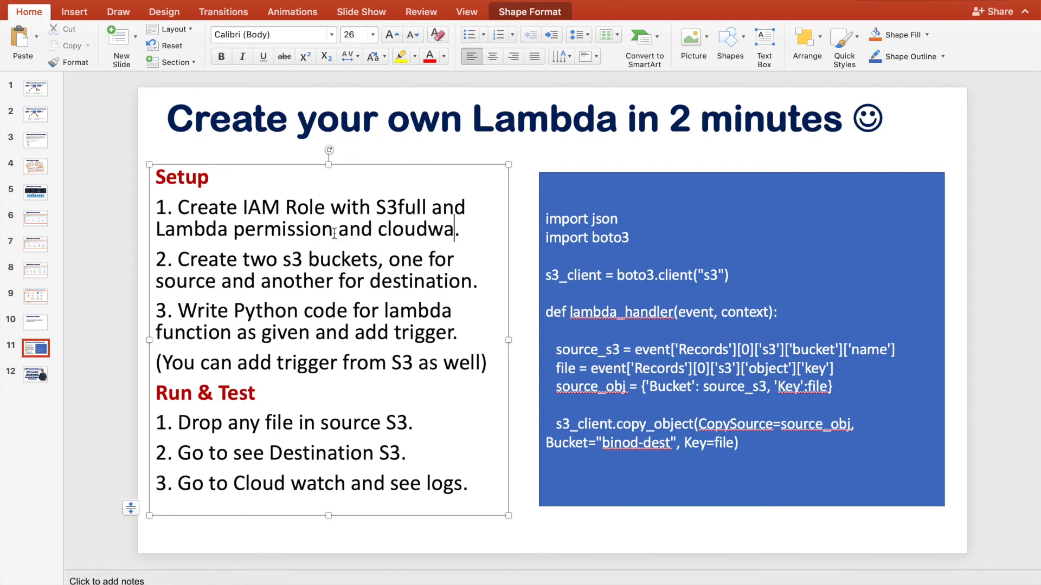
type("tch.")
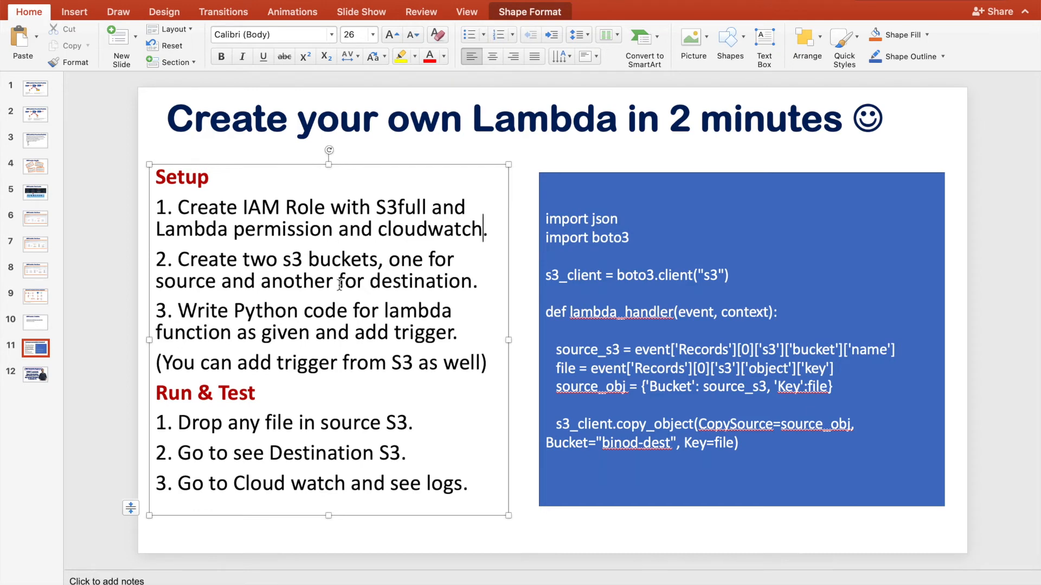
mouse_move(357, 386)
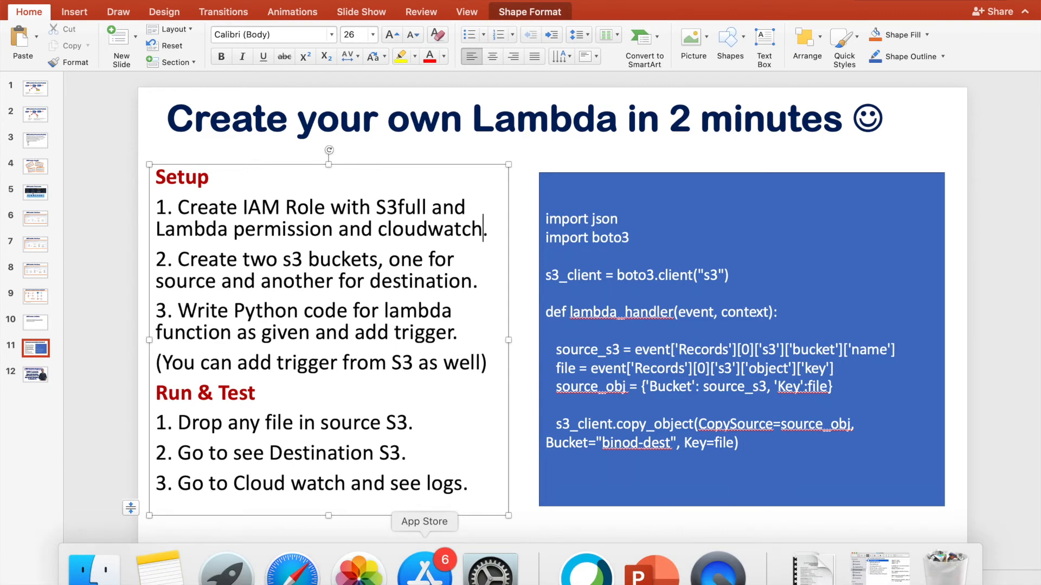
Switch to the AWS console, go to IAM Roles and begin creating a new role
left_click(293, 575)
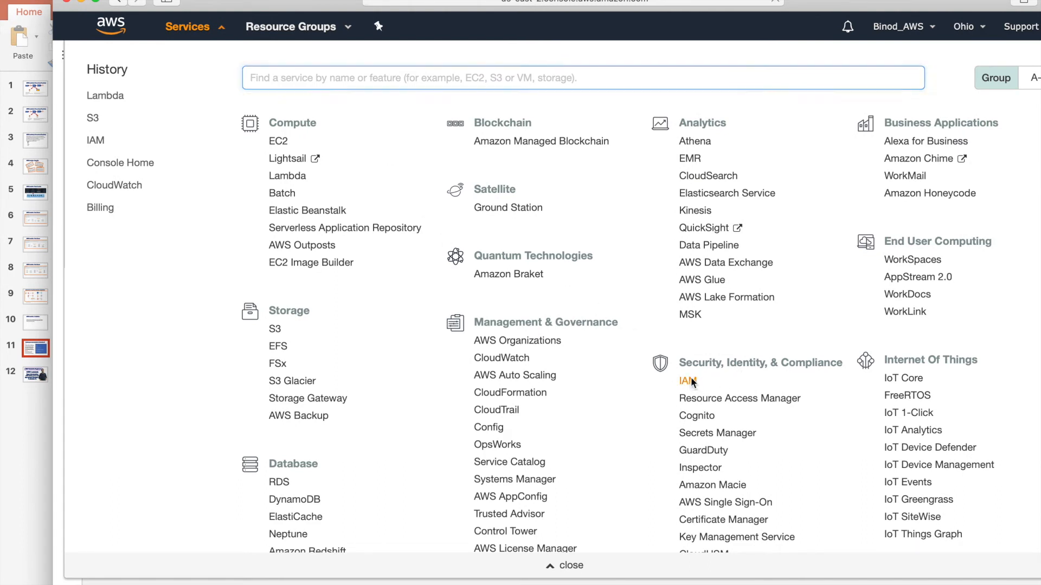
left_click(687, 381)
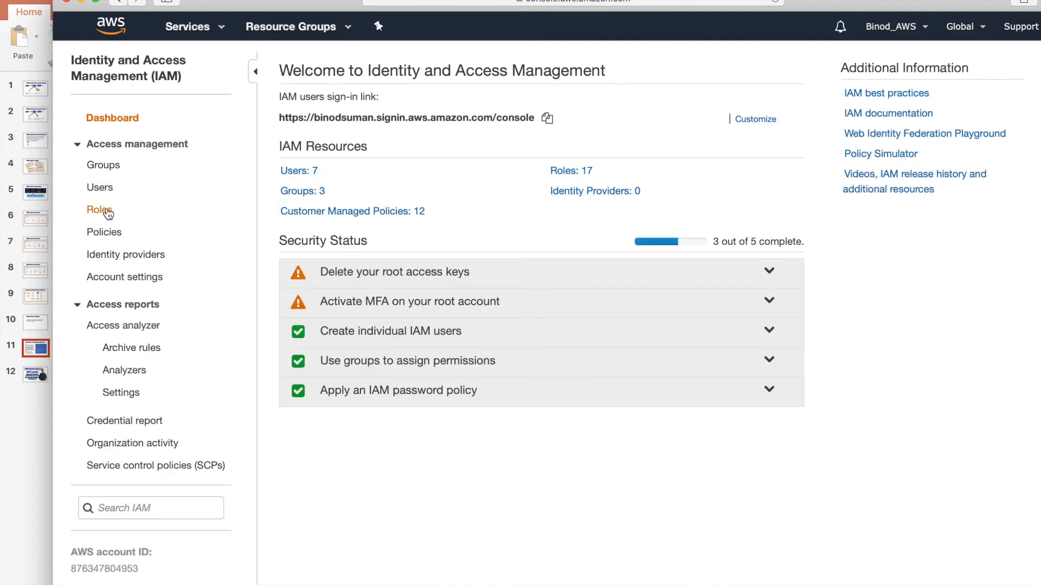
left_click(99, 210)
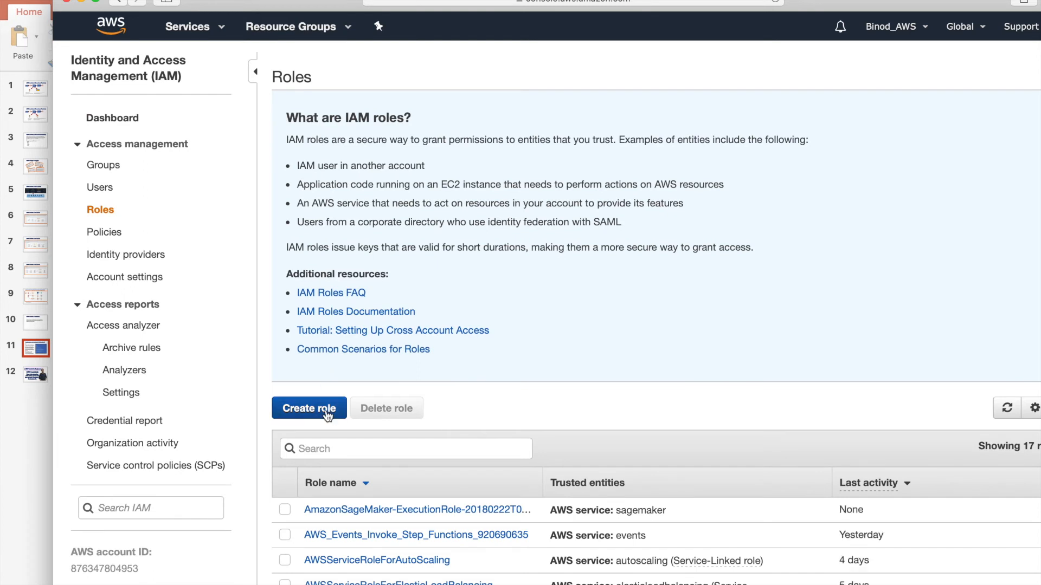
left_click(308, 408)
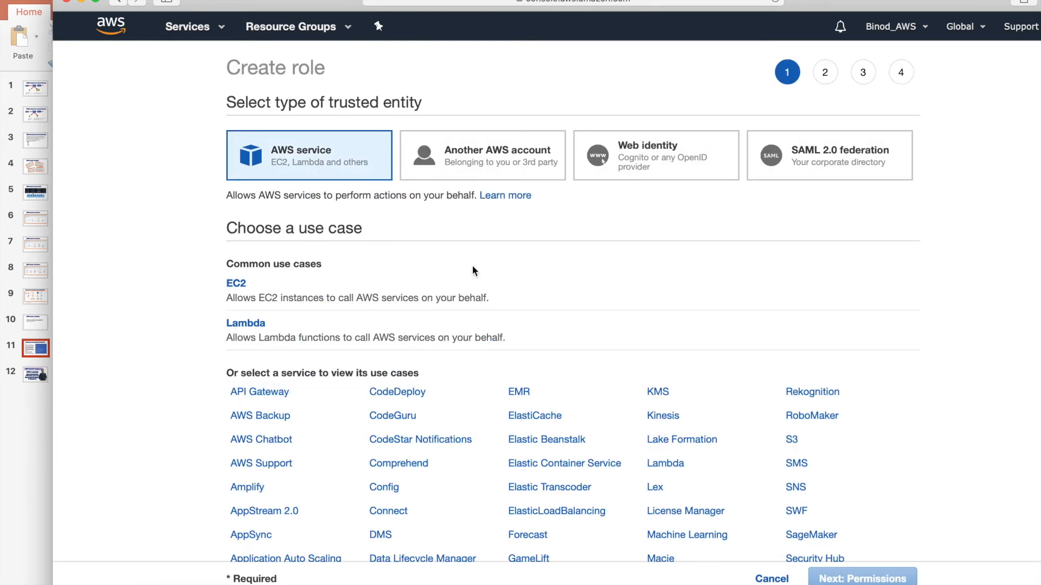
Choose Lambda as the trusted service for the new role and move on to permissions
left_click(245, 323)
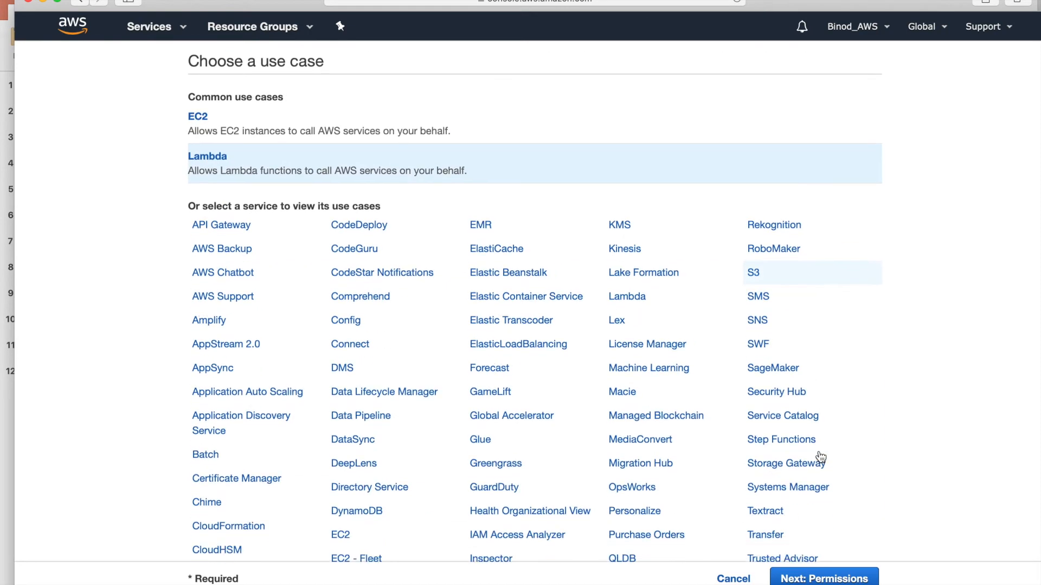
scroll("down", 3)
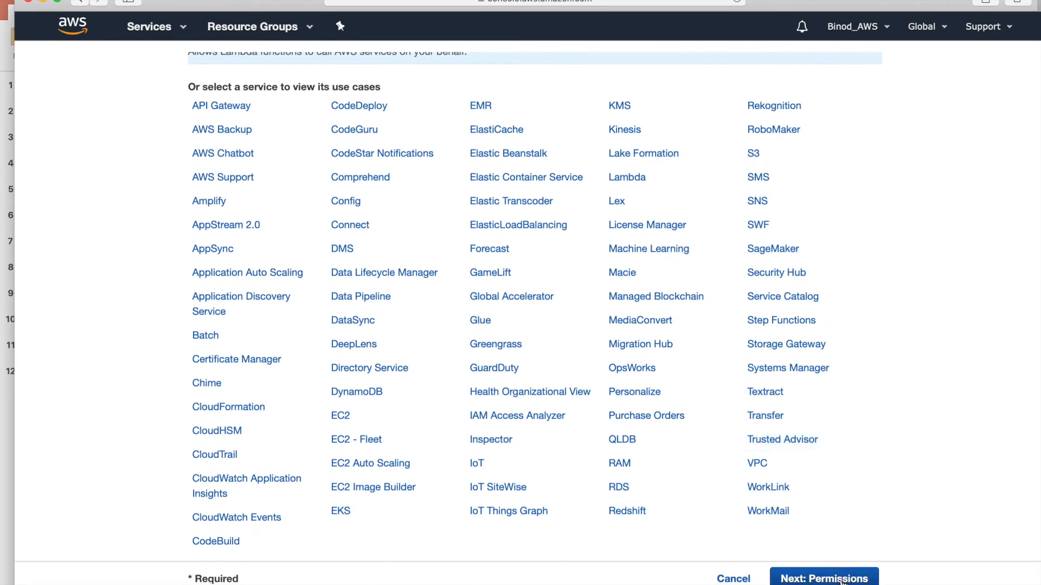
left_click(822, 578)
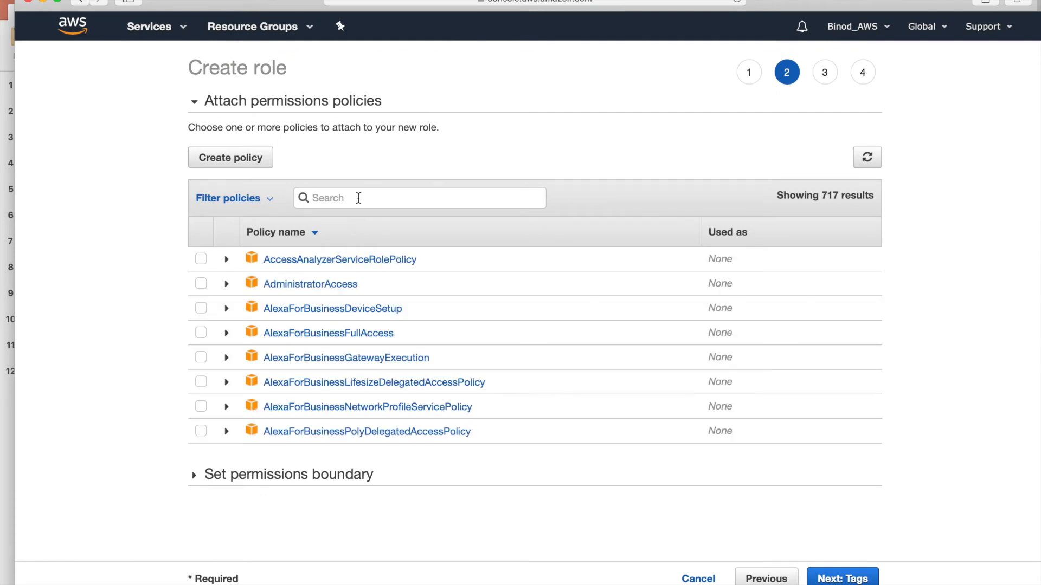
Attach AmazonS3FullAccess and CloudWatchFullAccess policies, then proceed to the tags step
type("s3ful")
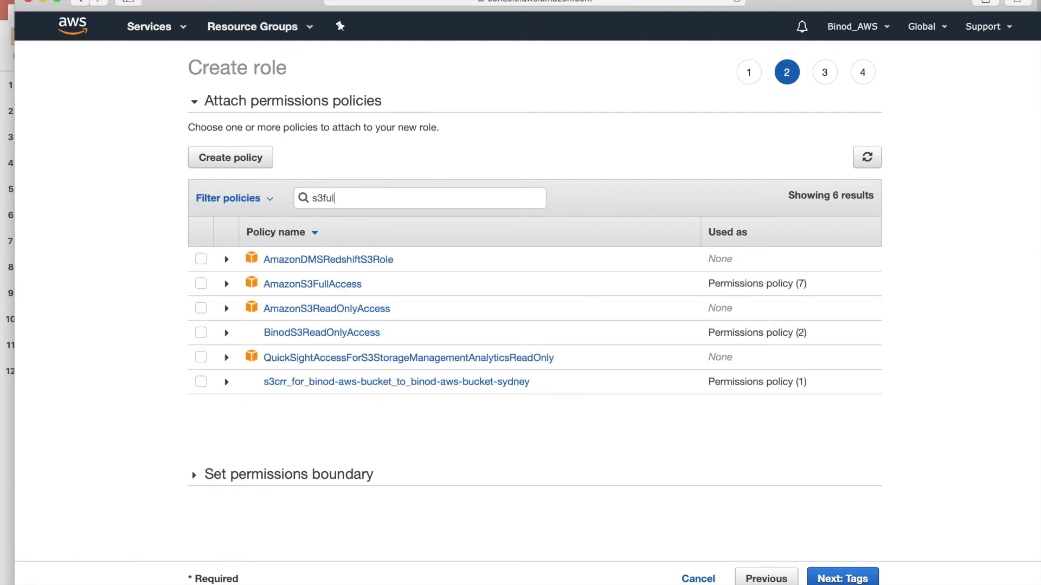
left_click(201, 259)
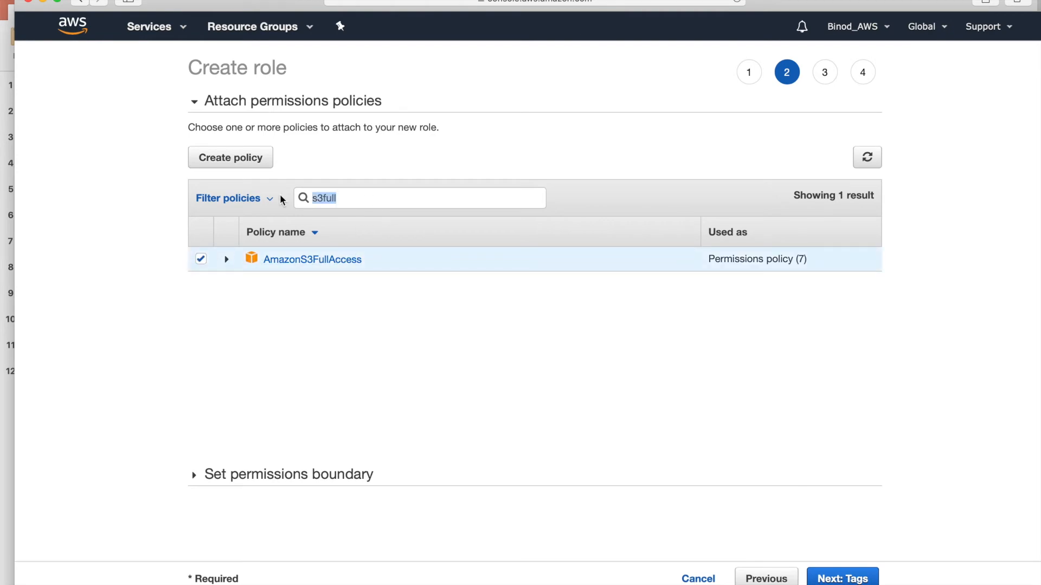
type("cloudw")
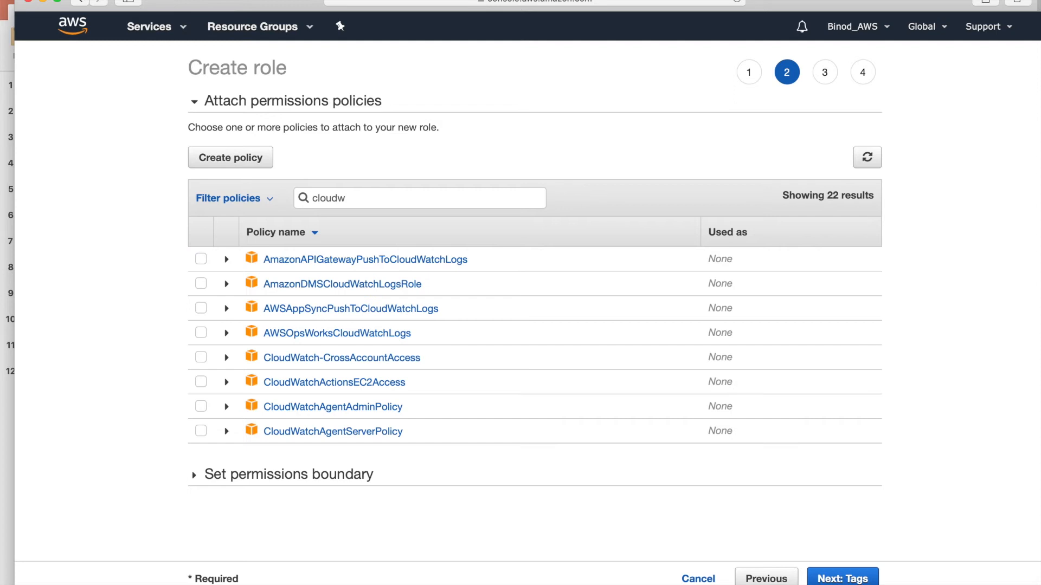
type("atchfu")
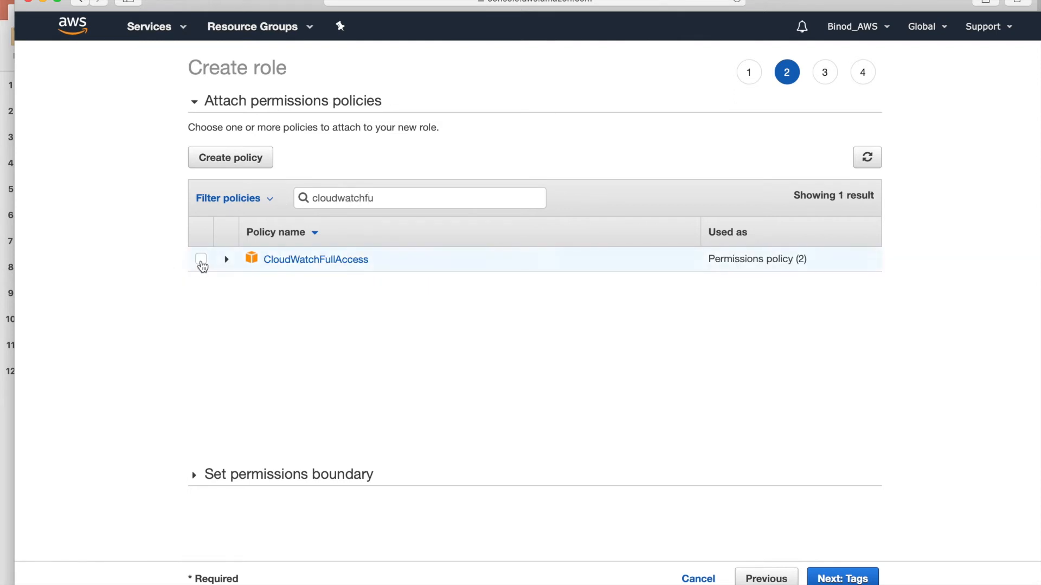
left_click(200, 259)
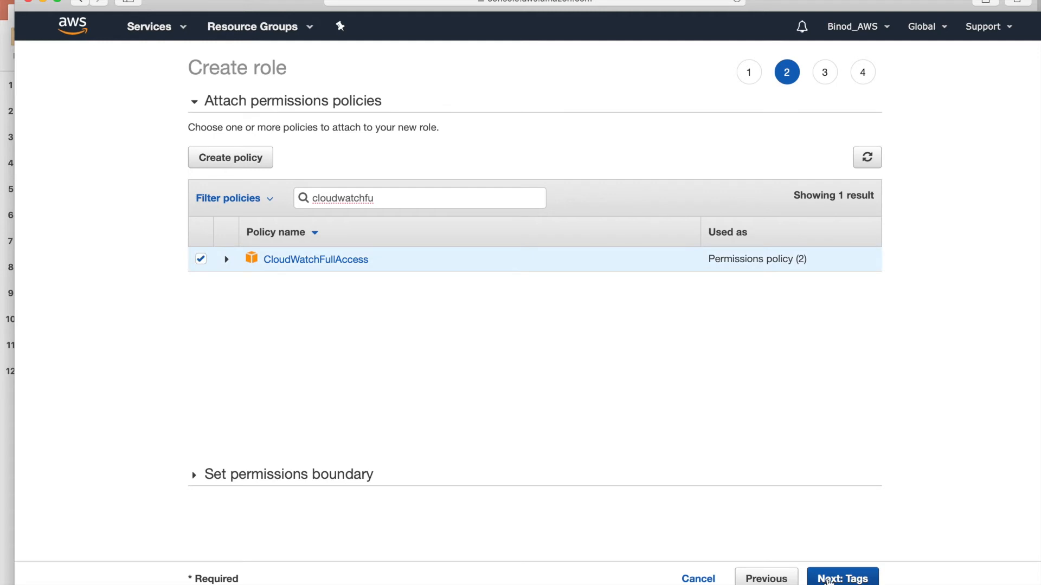
left_click(842, 577)
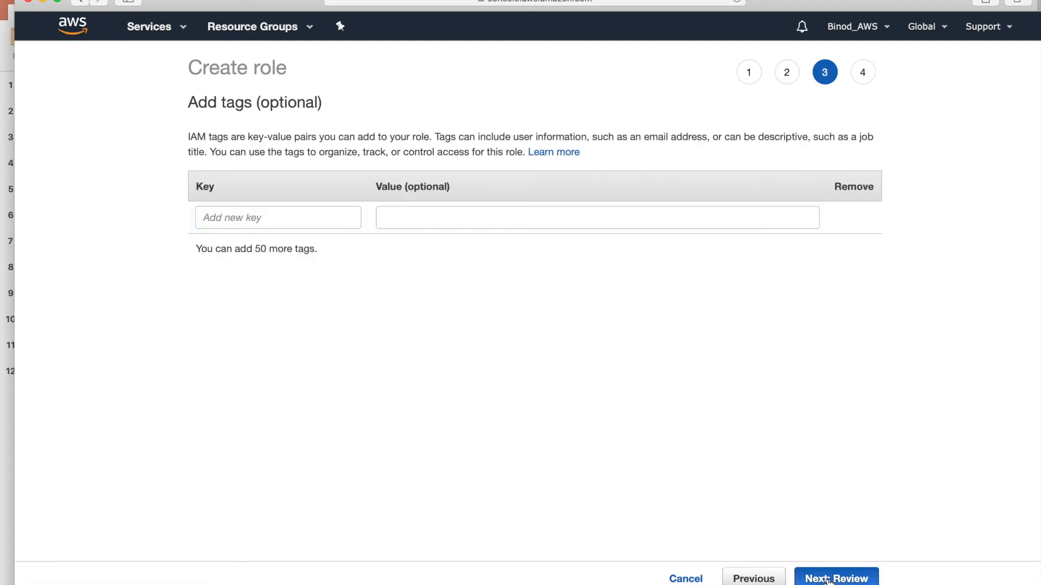
Review the role, name it binod-demo-role and create it
left_click(834, 578)
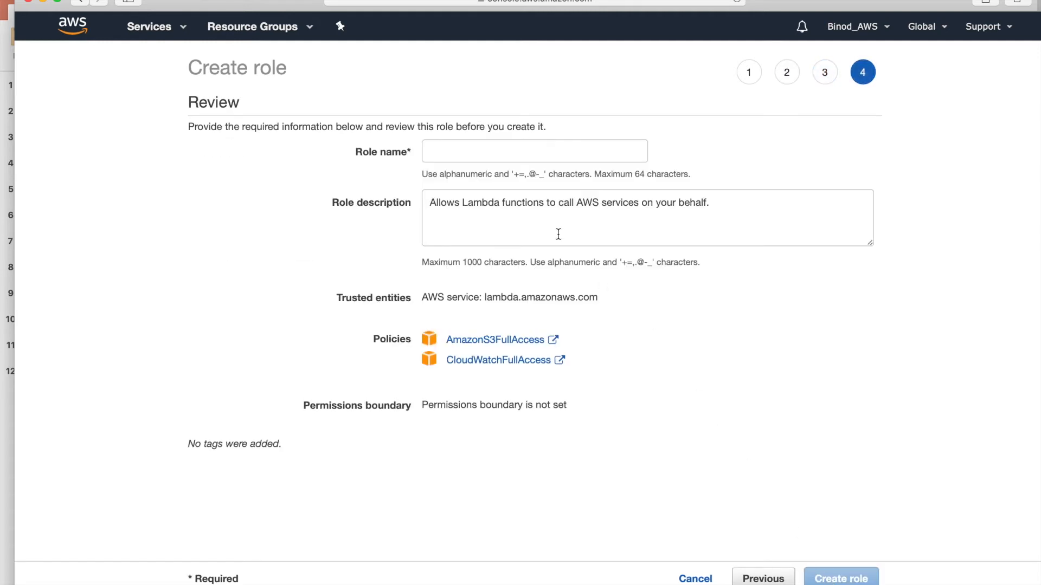
left_click(512, 150)
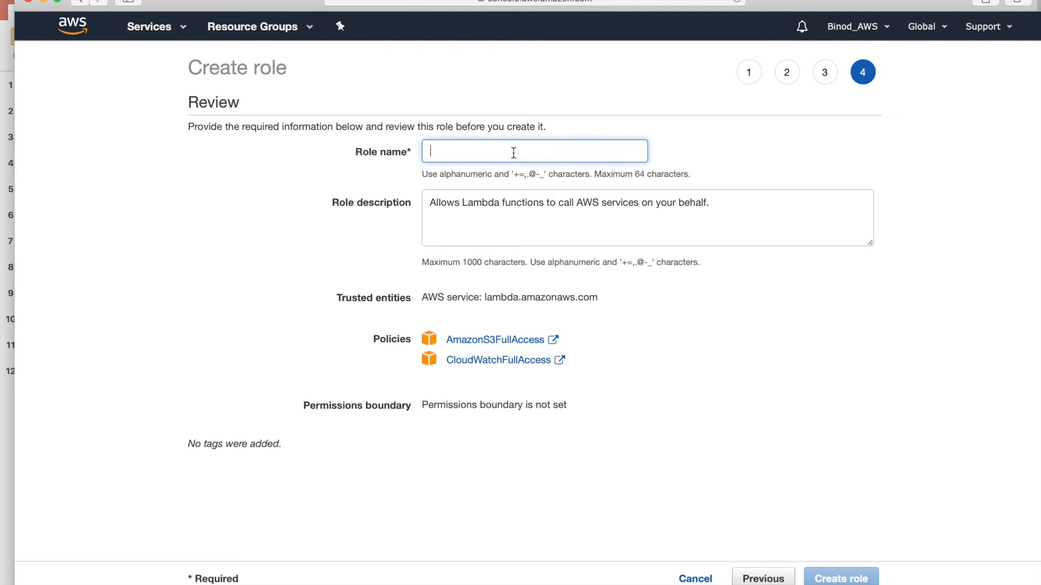
type("binod-")
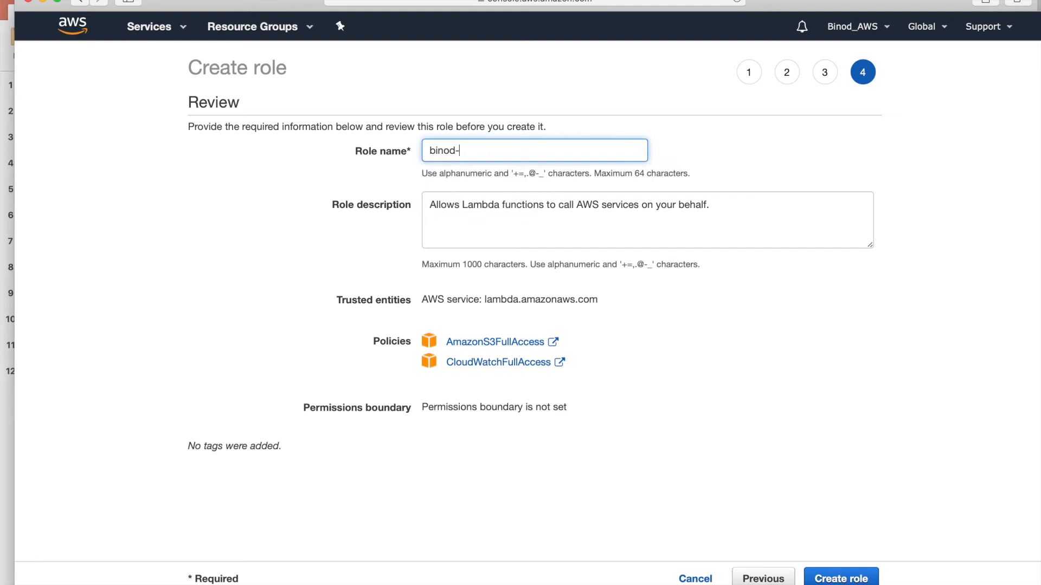
type("demo")
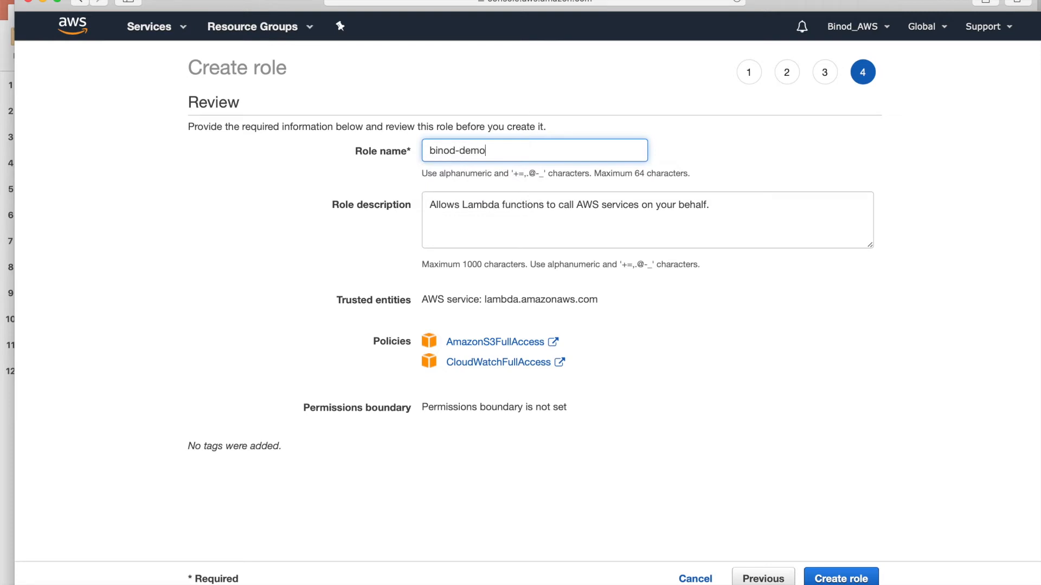
type("-role")
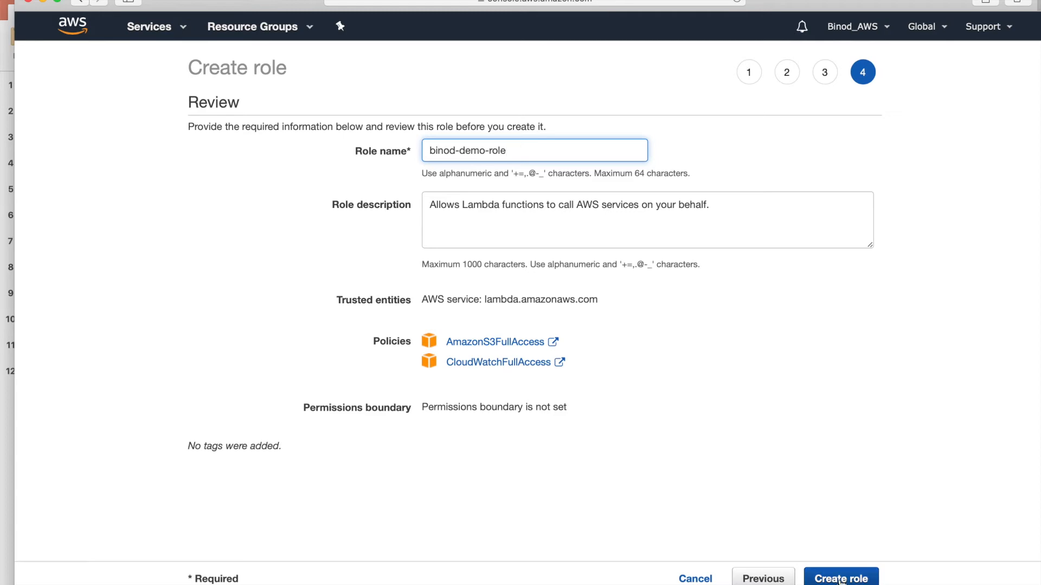
left_click(844, 578)
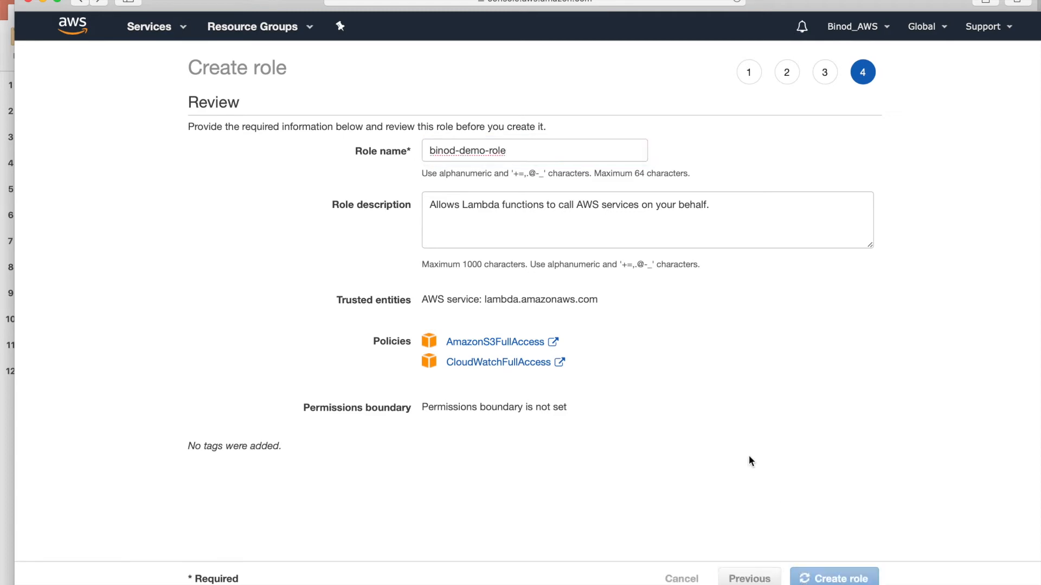
left_click(834, 578)
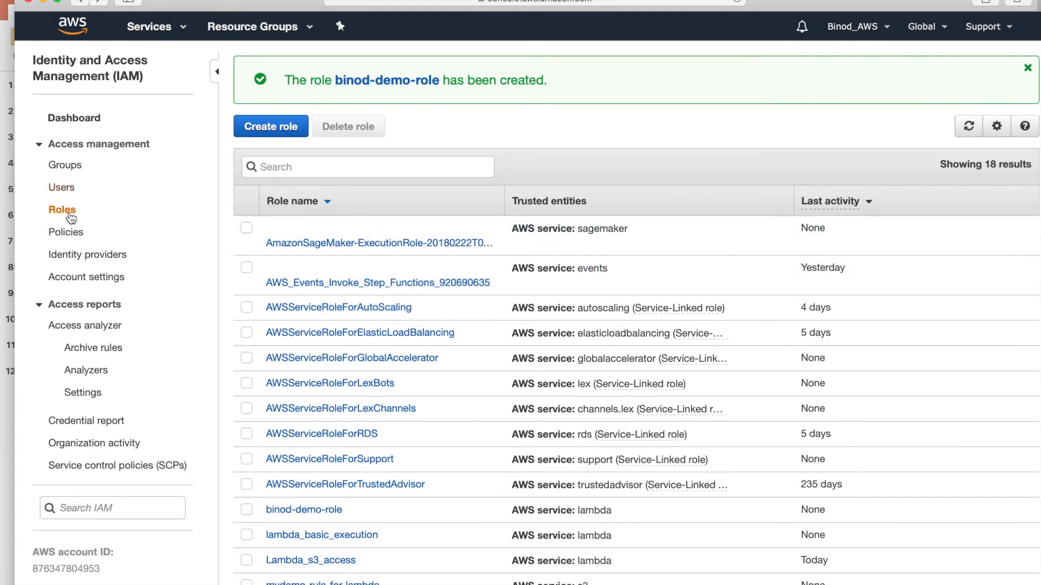
Open S3 in a new tab and create the binod-source bucket in US East (Ohio)
left_click(150, 26)
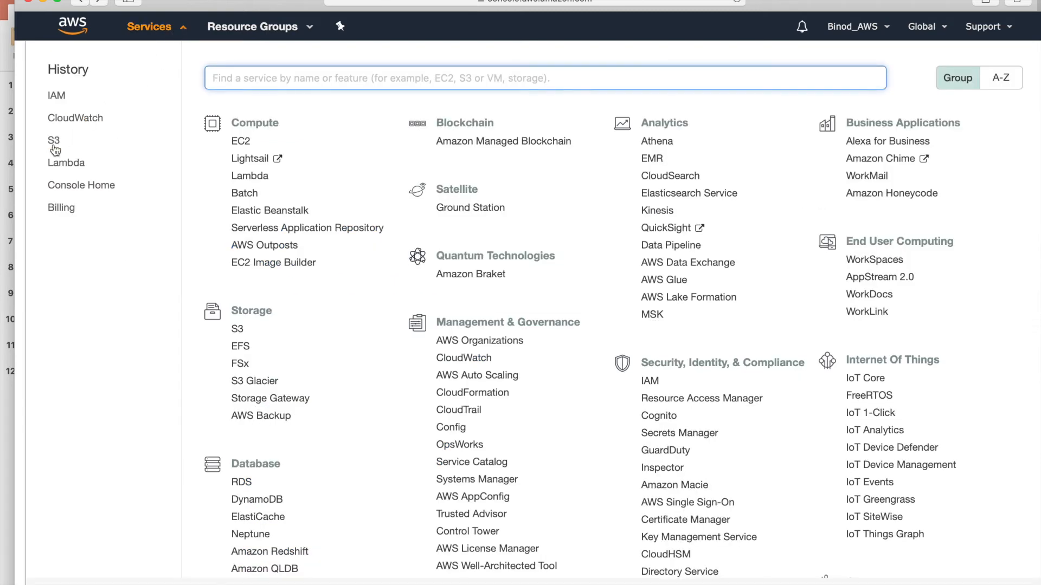
right_click(52, 140)
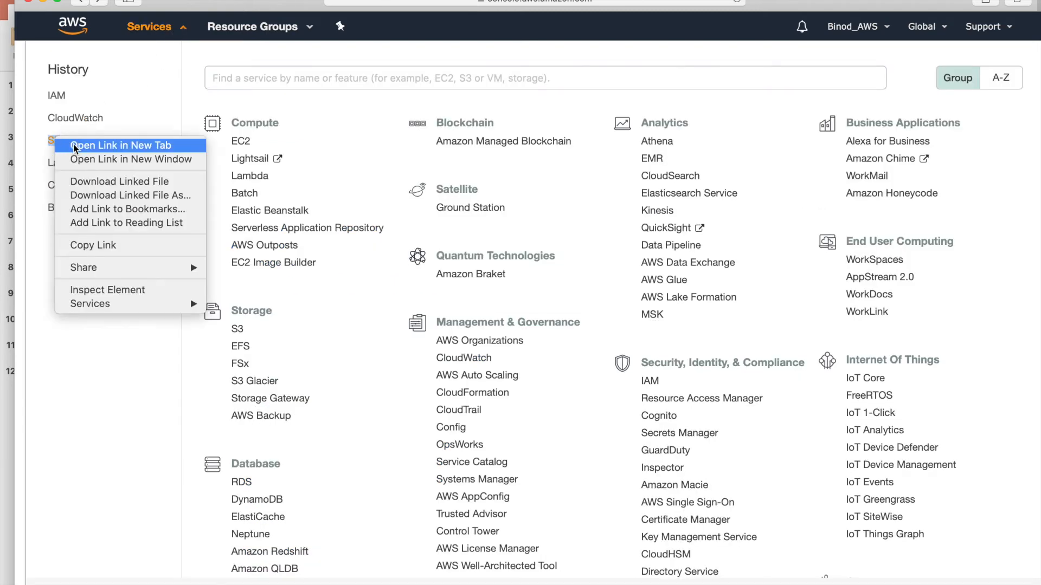
left_click(121, 145)
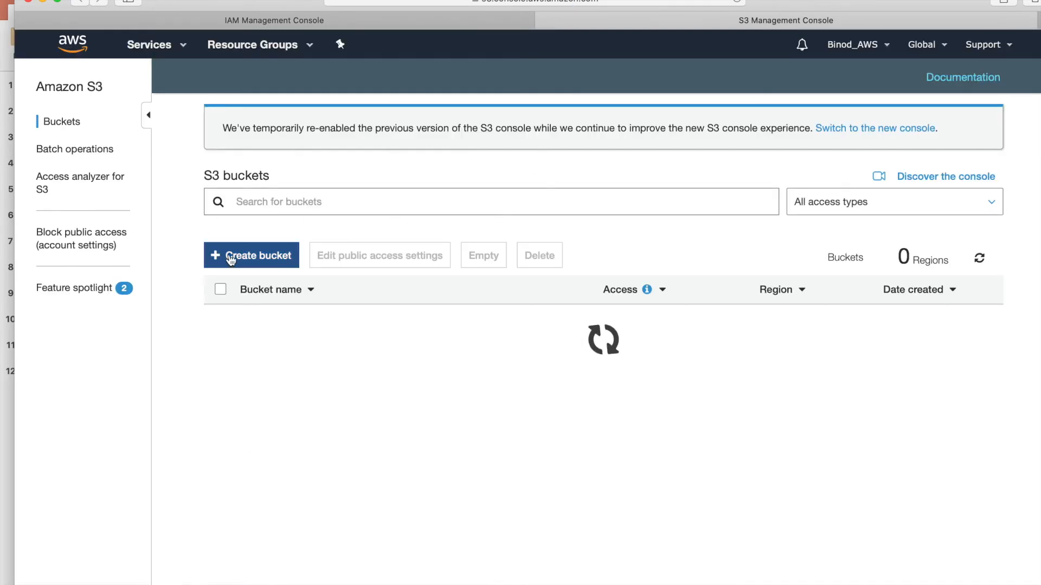
left_click(252, 255)
type("binod-source")
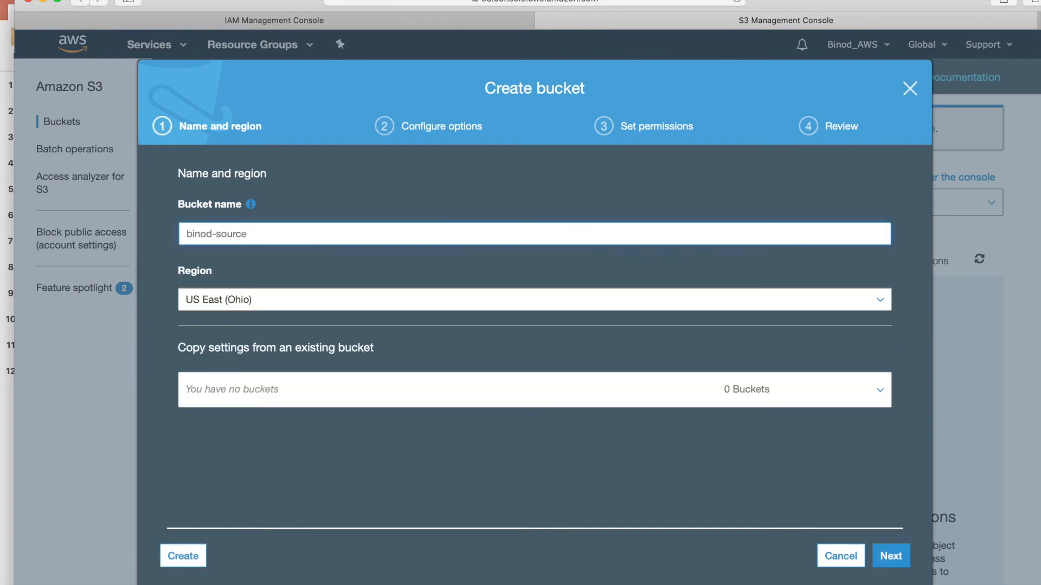
left_click(184, 570)
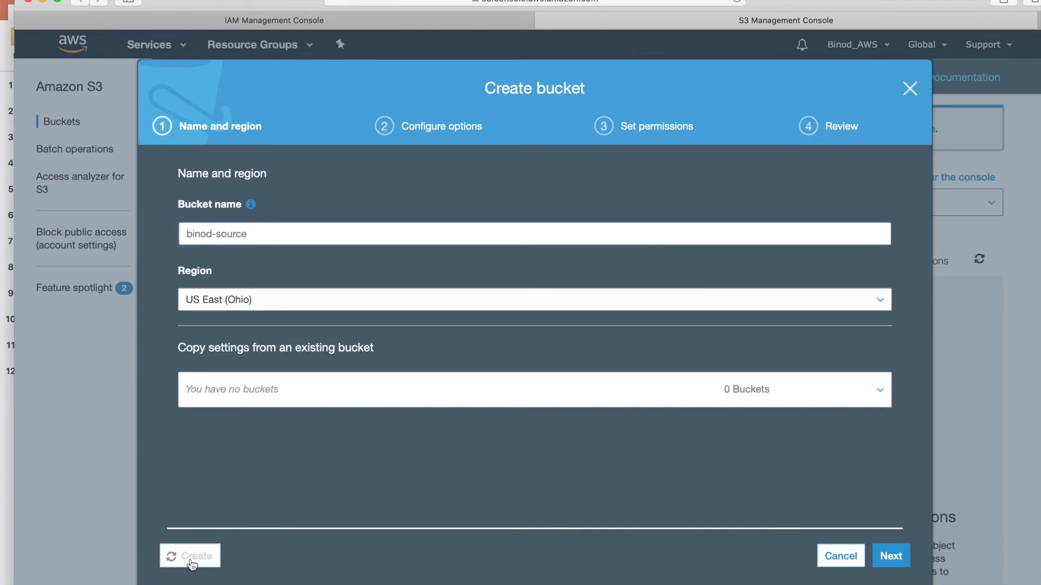
left_click(191, 555)
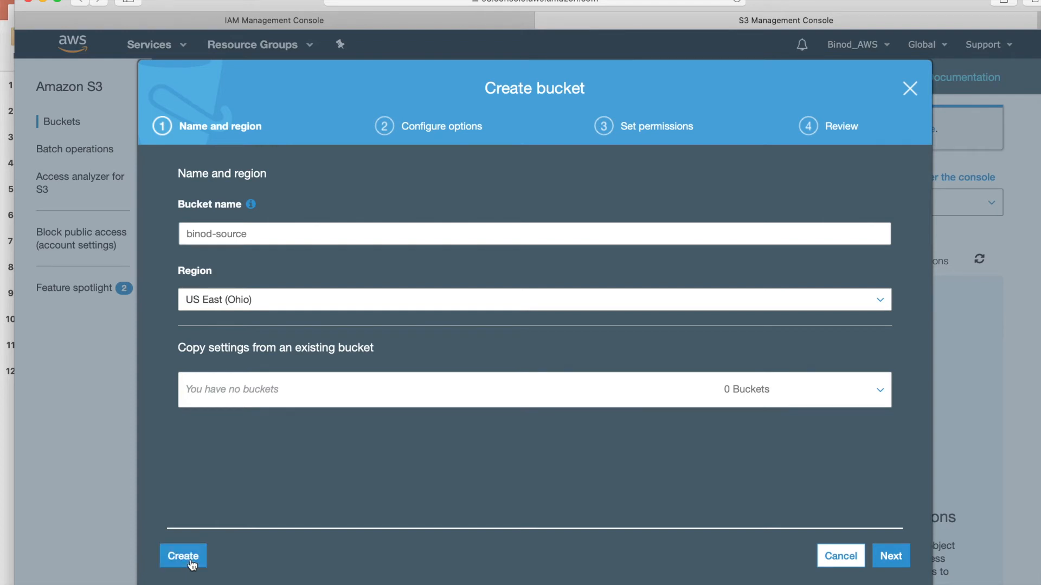
Create a second bucket named binod-dest
left_click(183, 570)
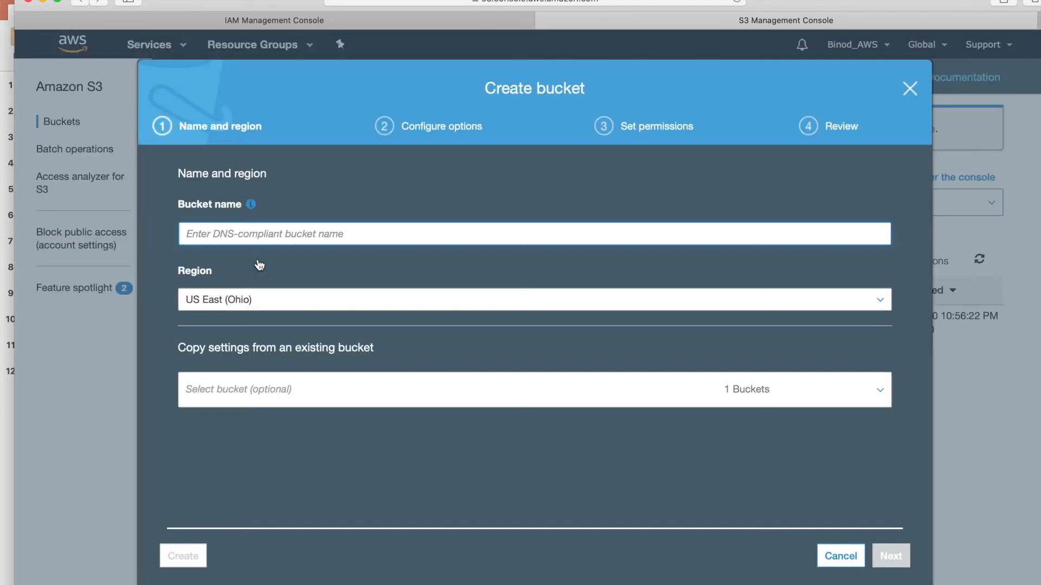
type("binod-dest")
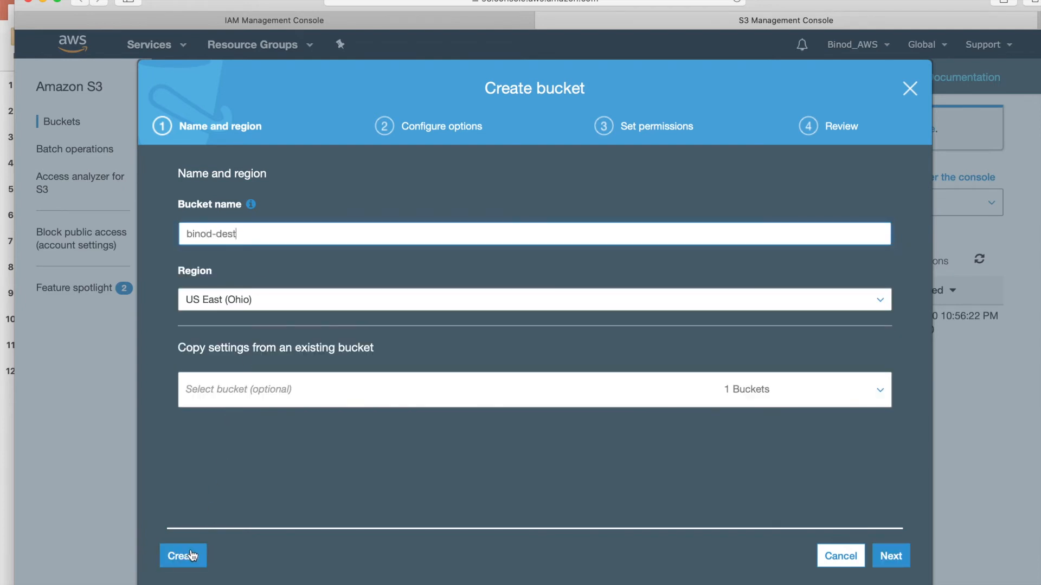
left_click(184, 555)
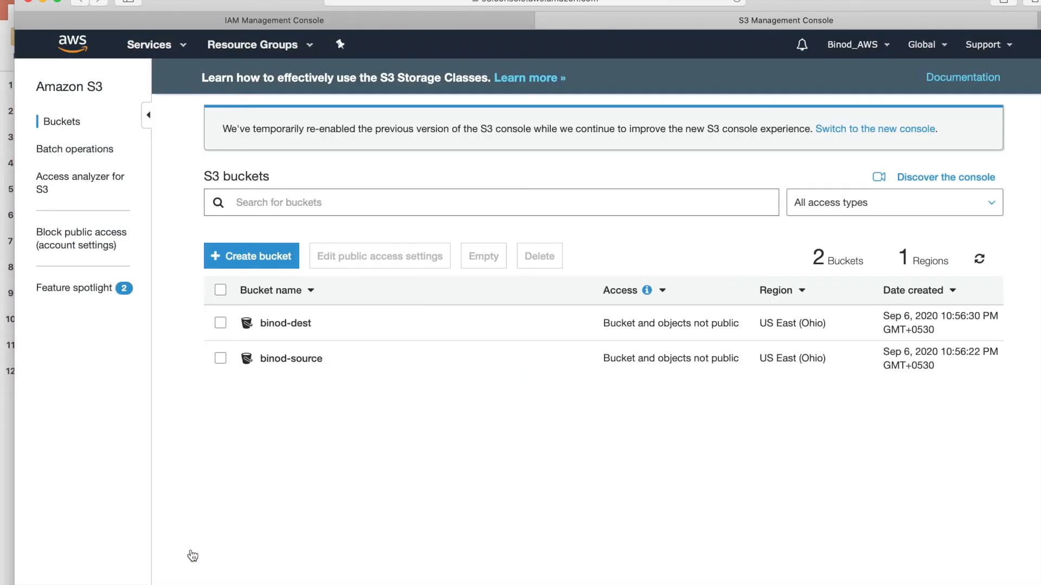
mouse_move(154, 56)
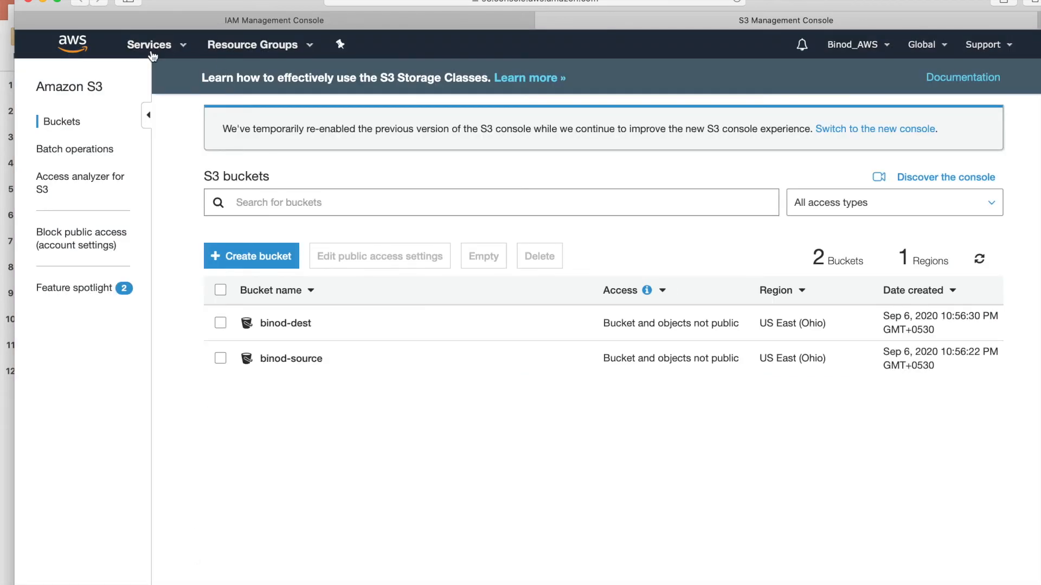
Open Lambda in a new tab from Services history and switch to its empty Functions list
left_click(150, 45)
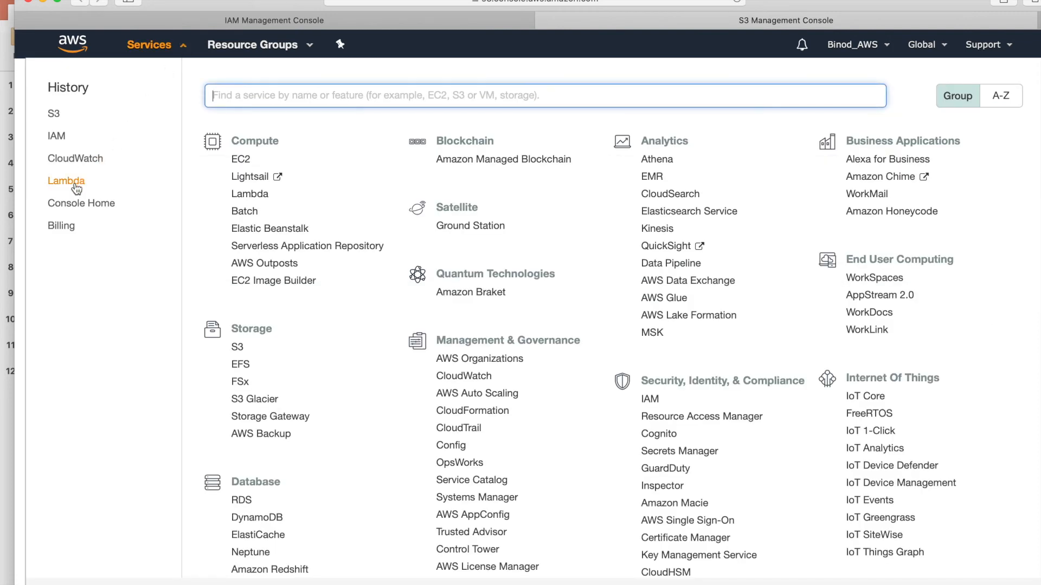
right_click(66, 181)
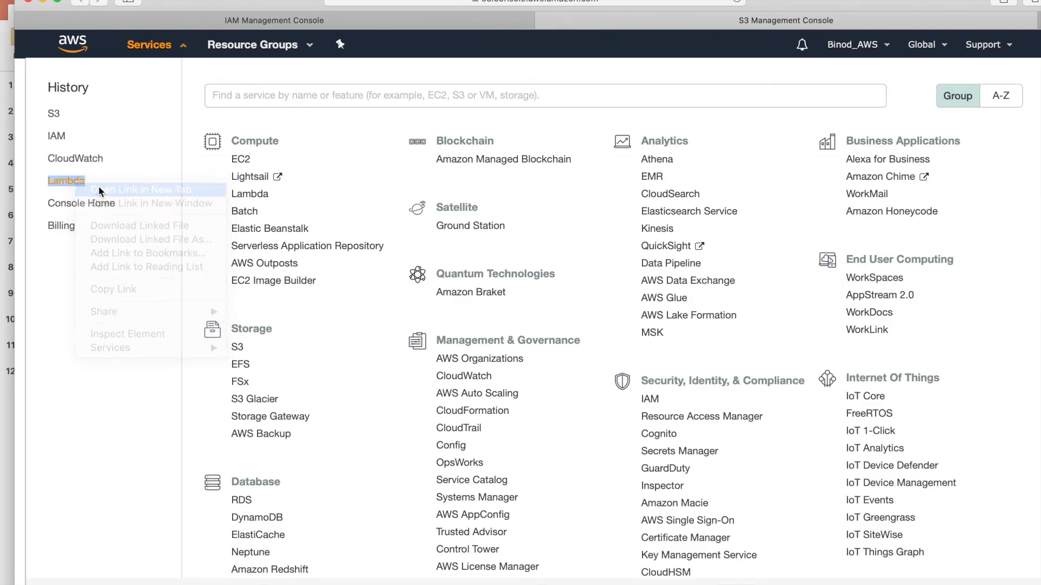
left_click(141, 190)
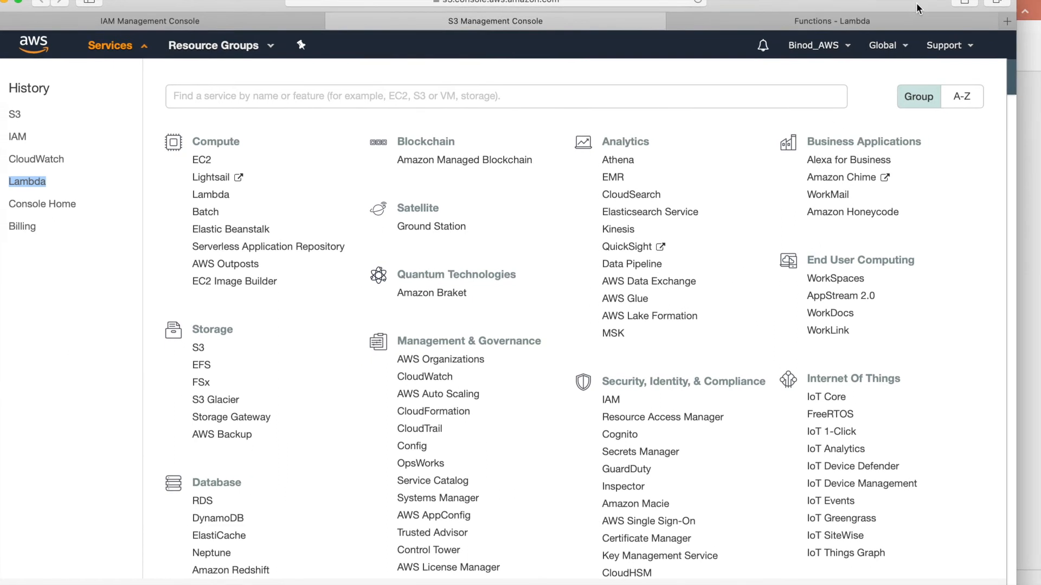
left_click(494, 21)
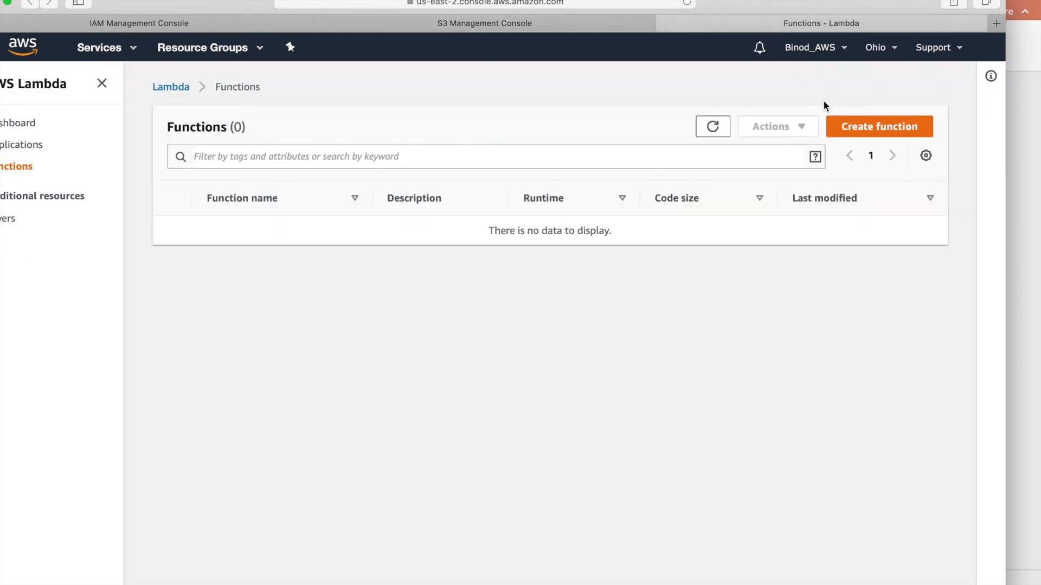
Start a function authored from scratch named binod-demo-lambda with the Python 3.7 runtime
left_click(879, 125)
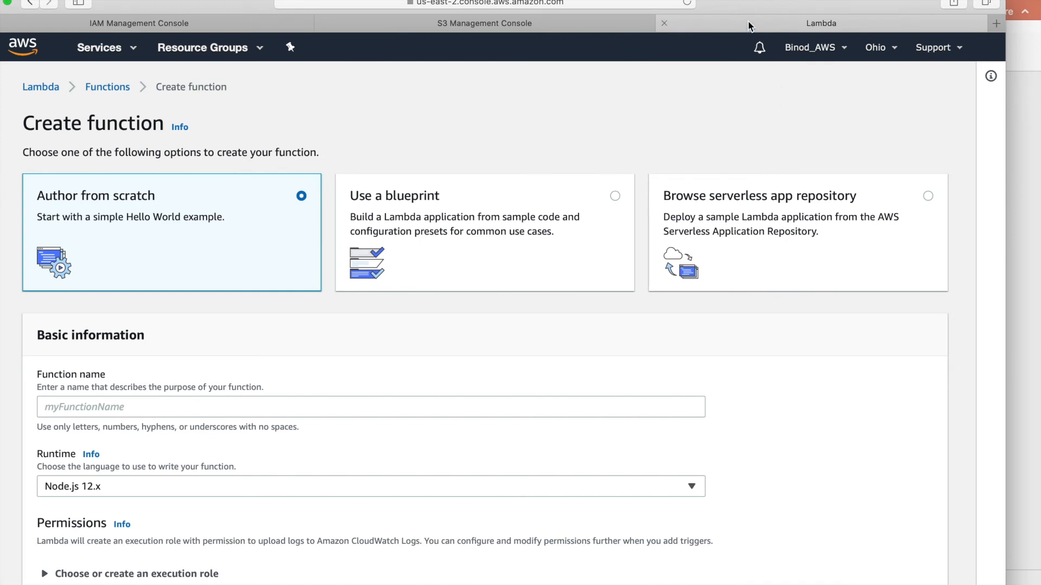
mouse_move(471, 191)
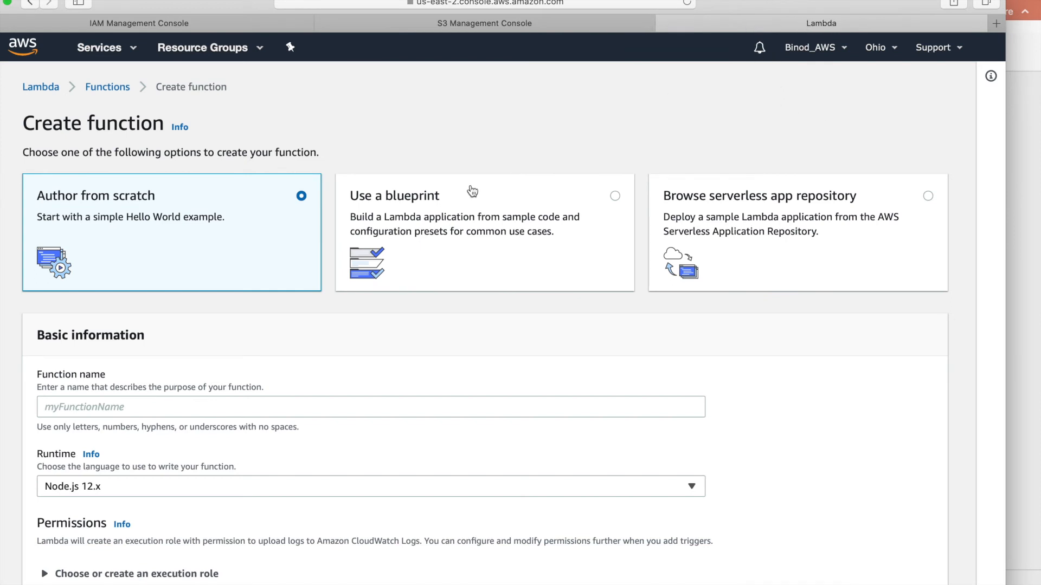
mouse_move(89, 226)
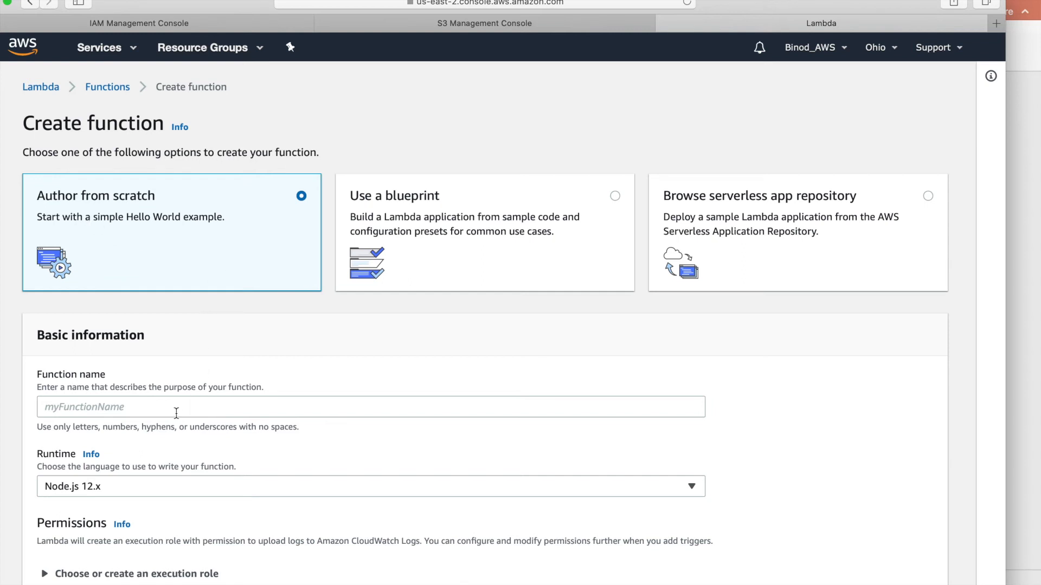
left_click(181, 410)
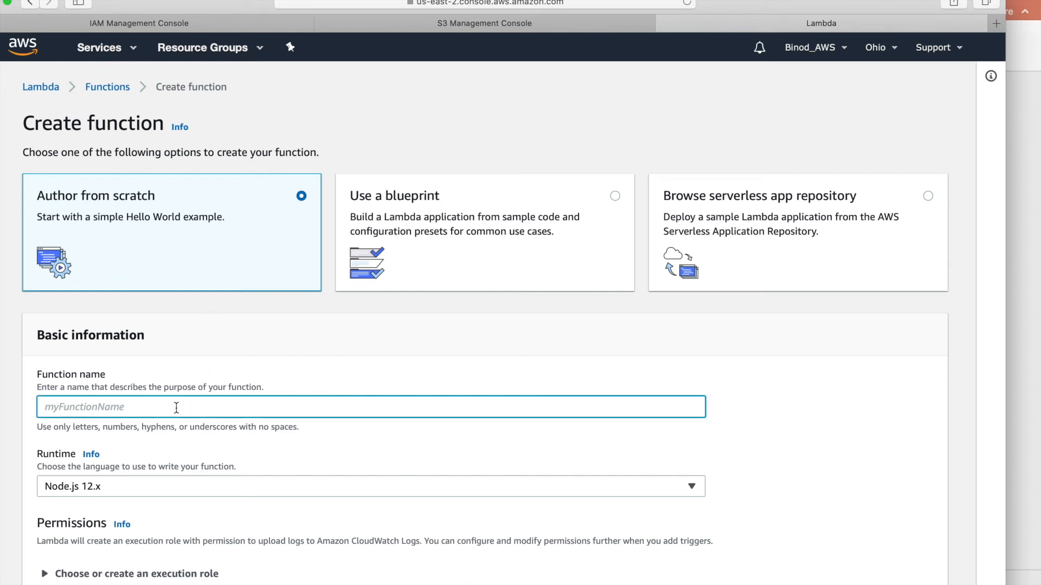
type("binod-demo-l")
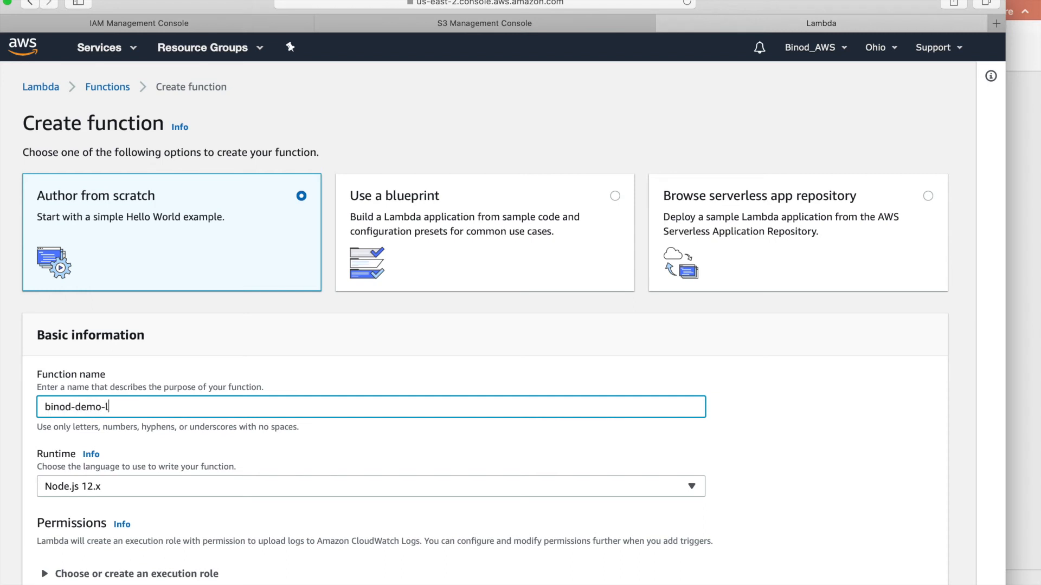
type("ambda")
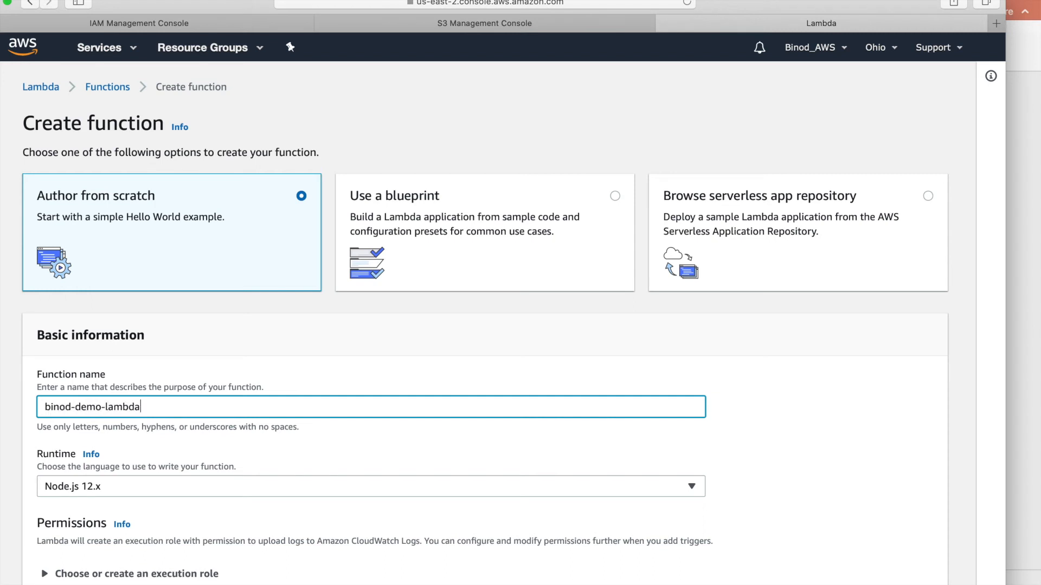
scroll("down", 3)
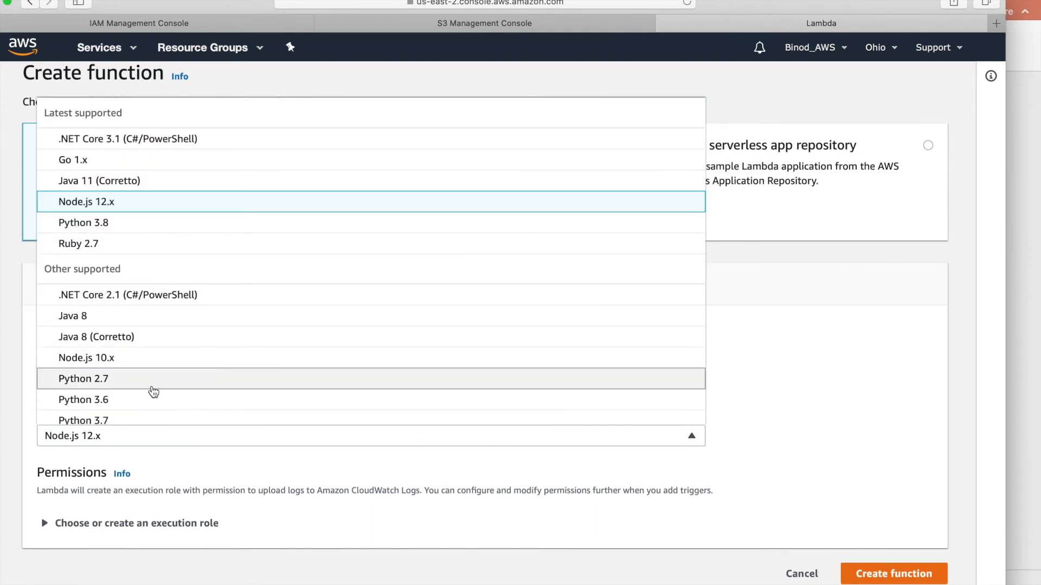
left_click(83, 420)
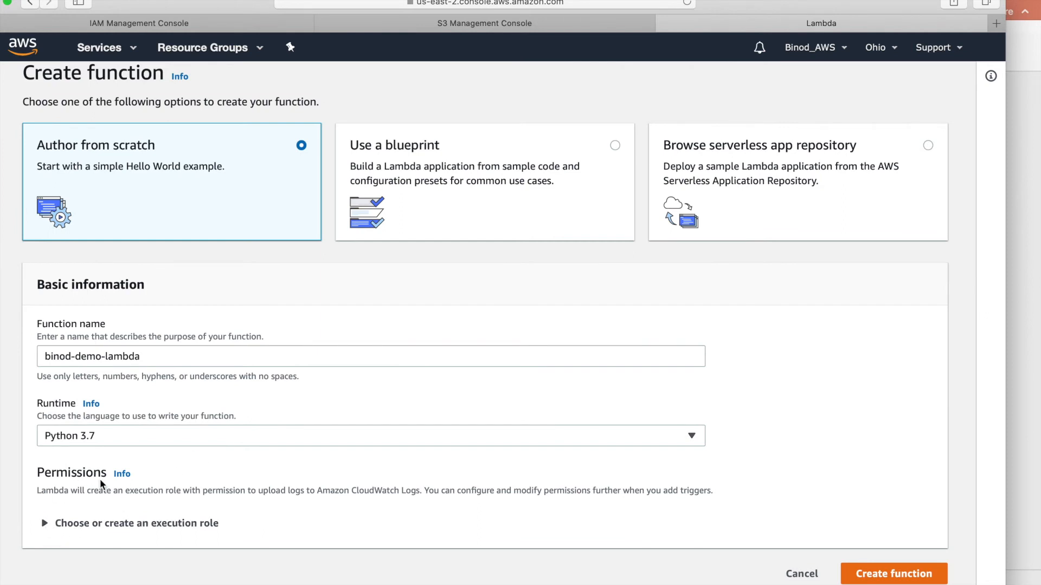
mouse_move(41, 538)
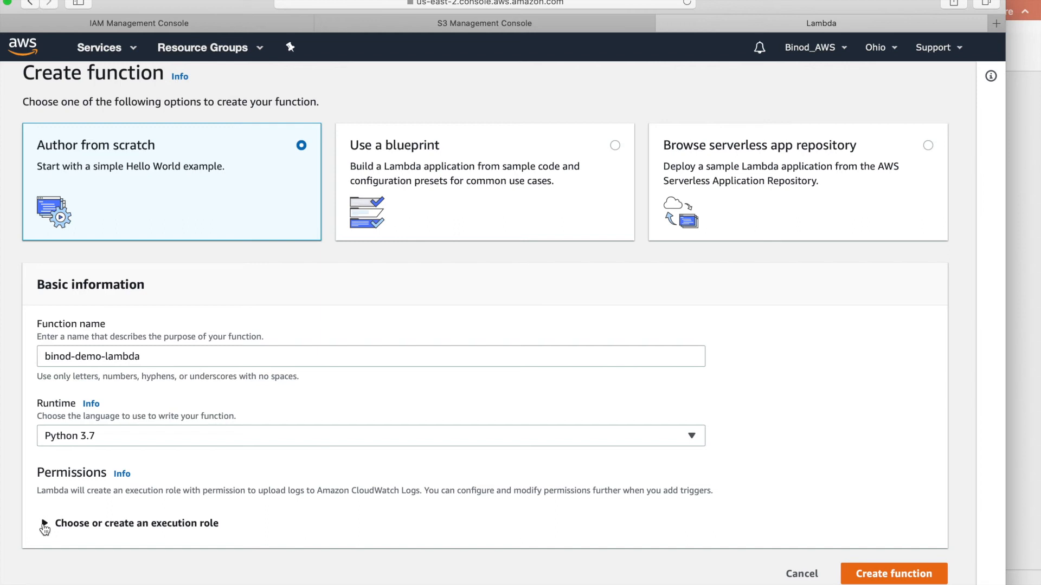
Use the existing role binod-demo-role as the function's execution role
left_click(42, 524)
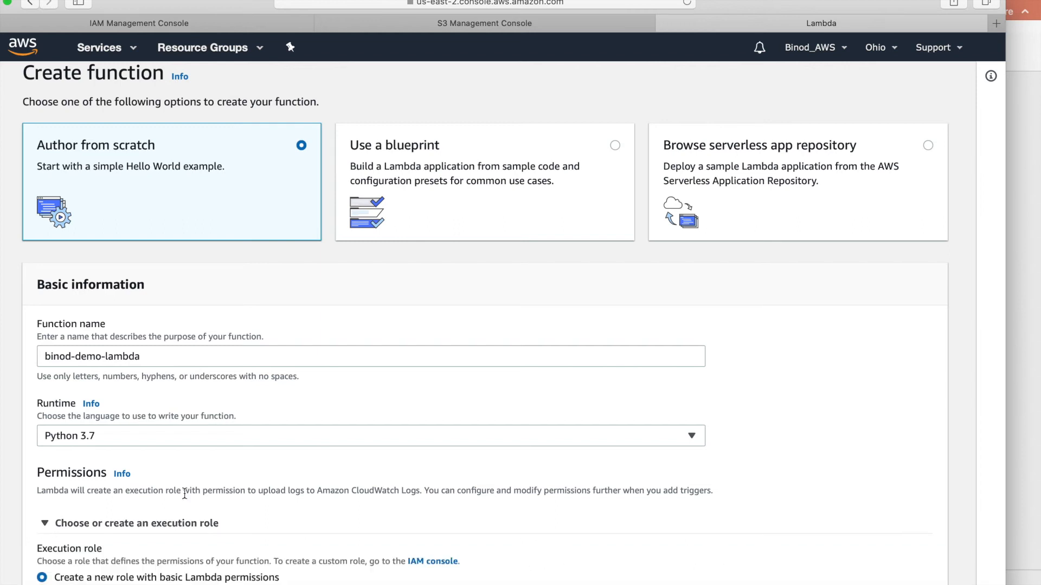
scroll("down", 3)
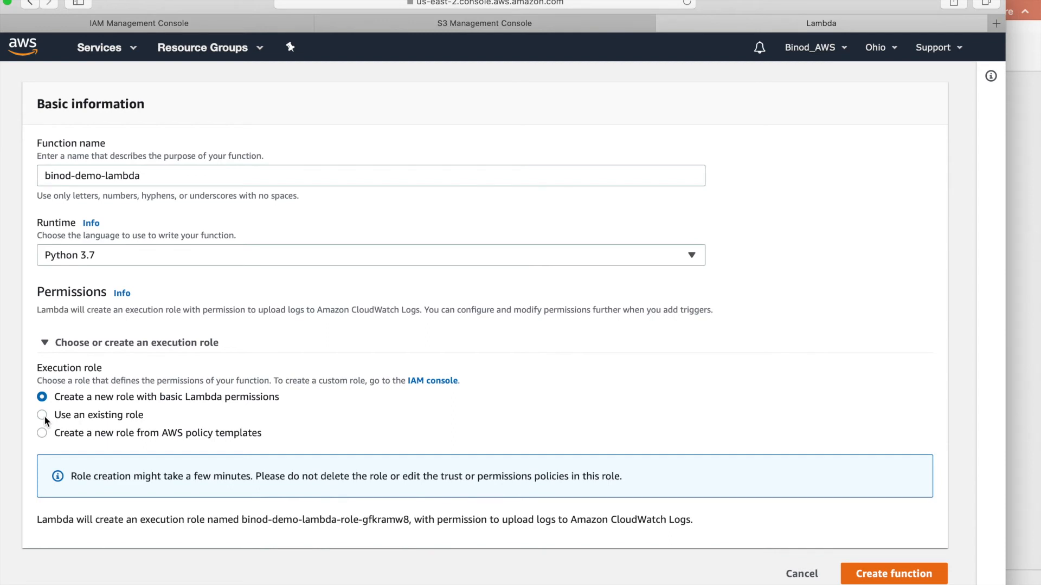
left_click(39, 414)
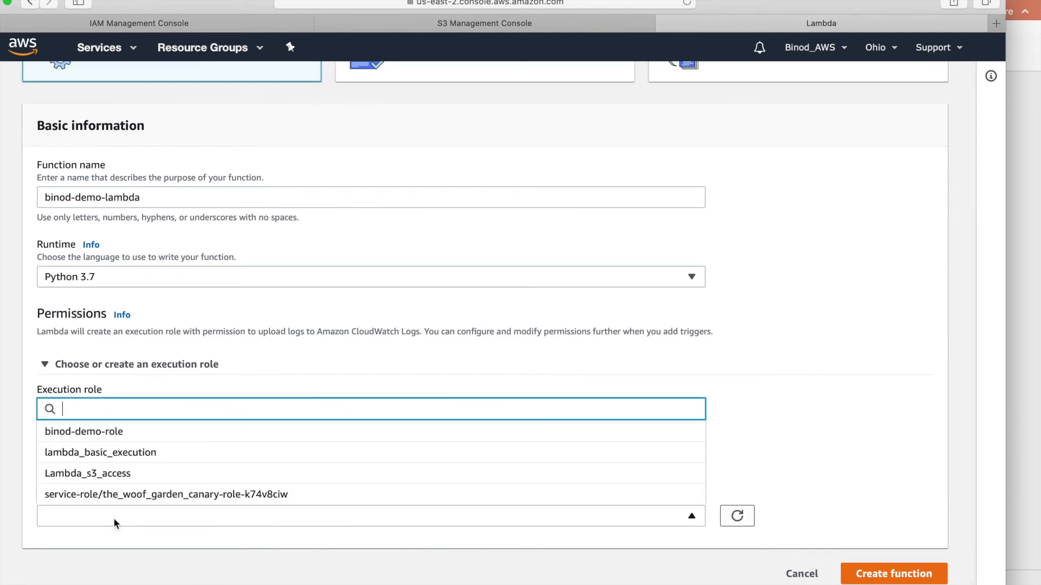
mouse_move(98, 440)
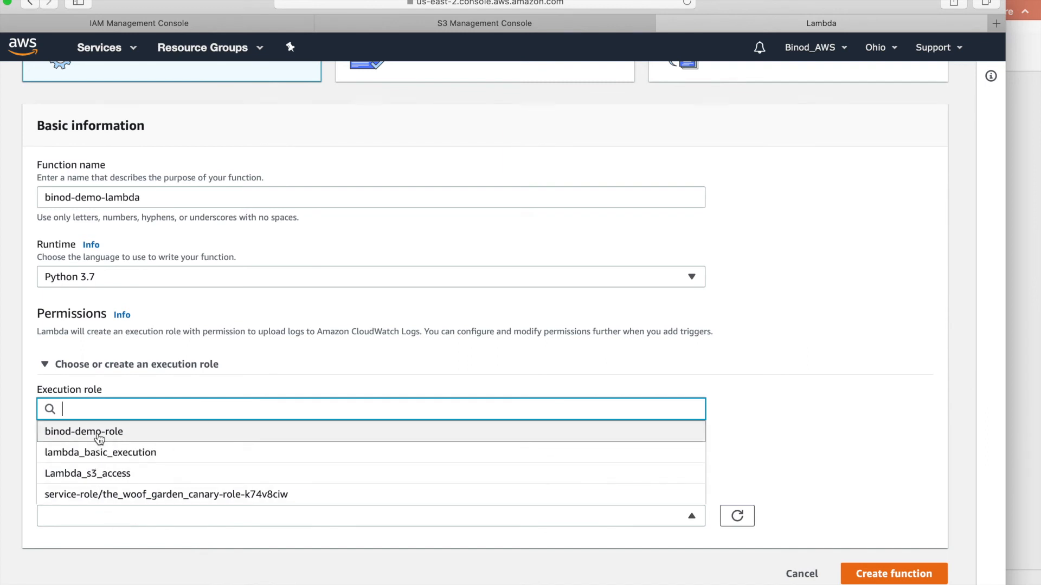
left_click(83, 432)
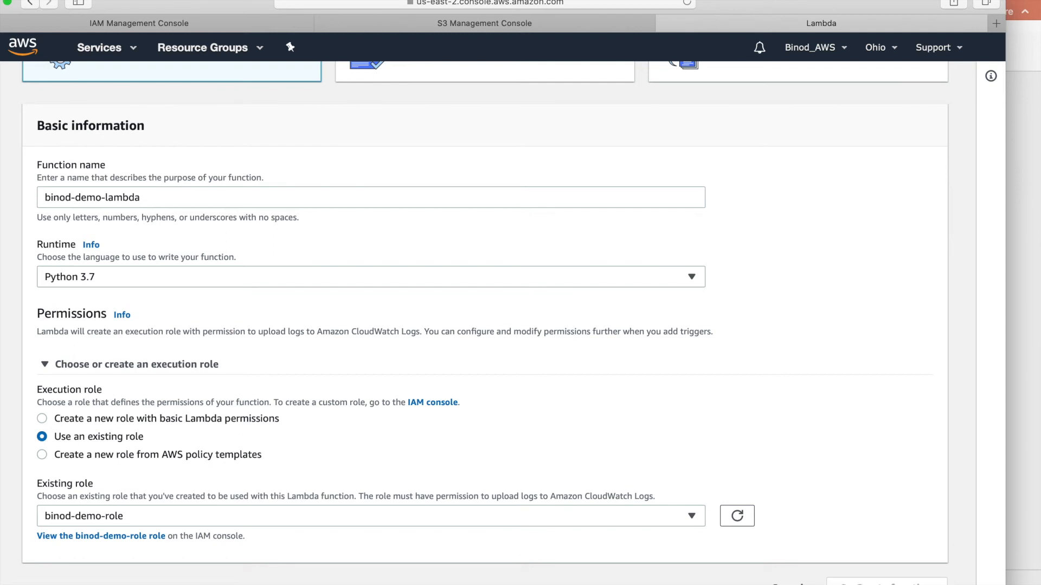
mouse_move(851, 402)
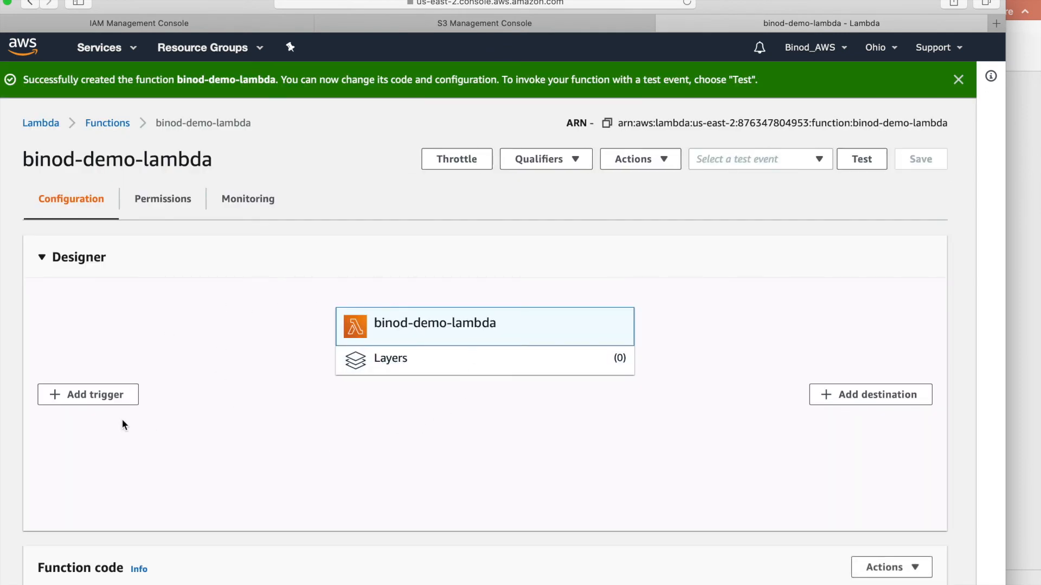
mouse_move(693, 399)
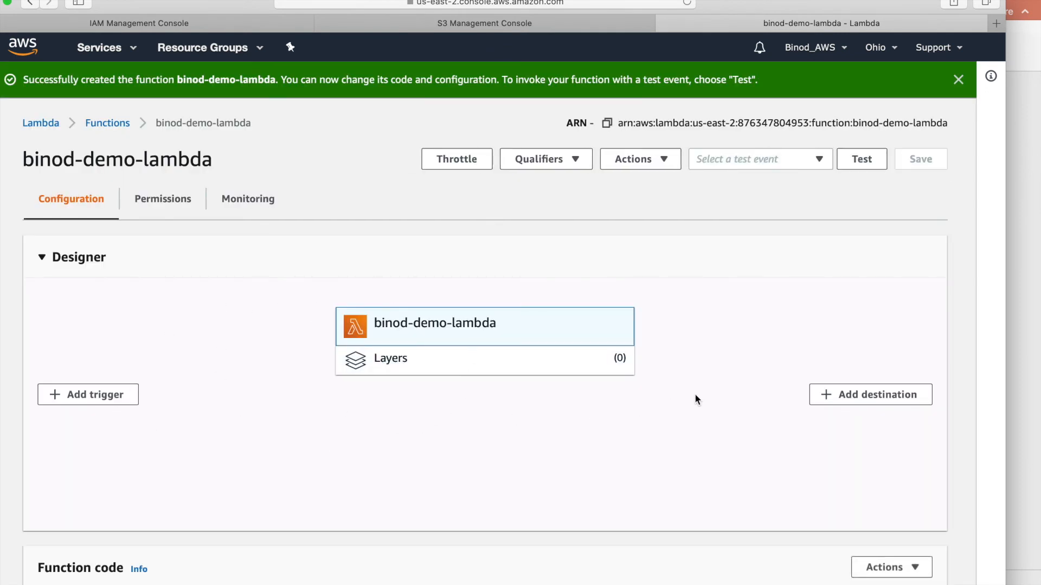
mouse_move(254, 414)
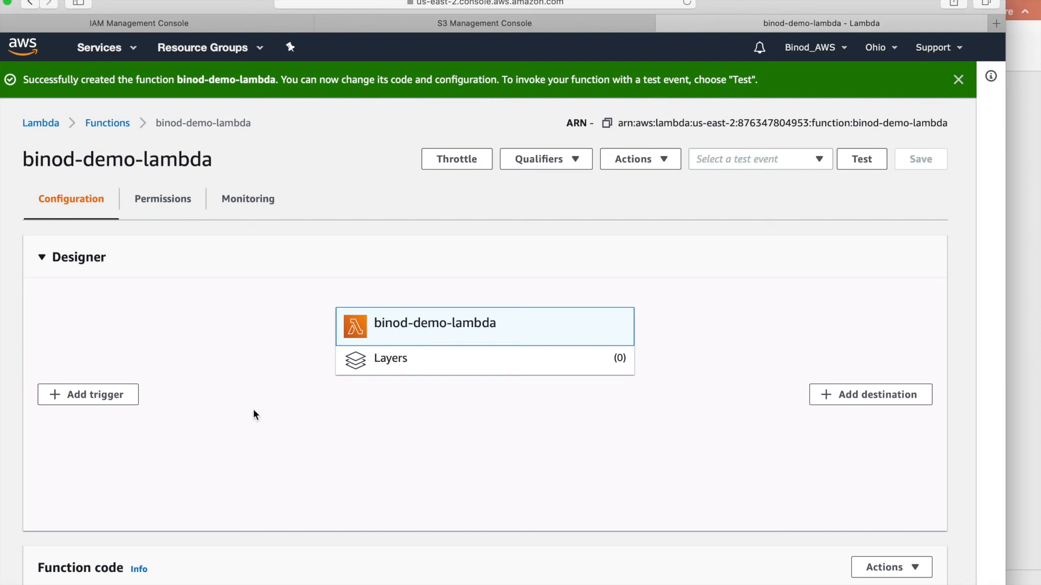
Add an S3 trigger on bucket binod-source for all object create events, enabled
left_click(87, 395)
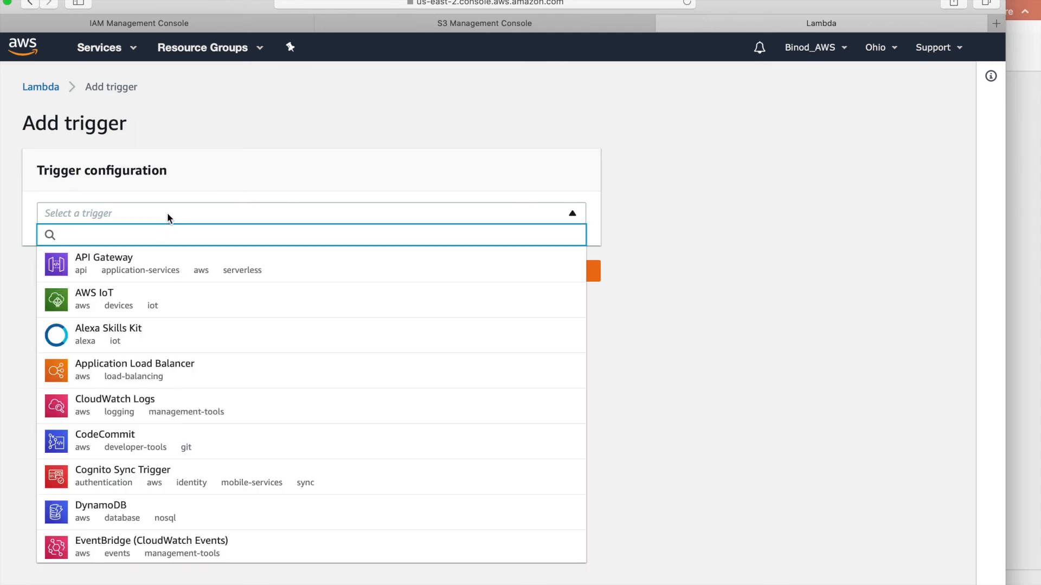
scroll("down", 3)
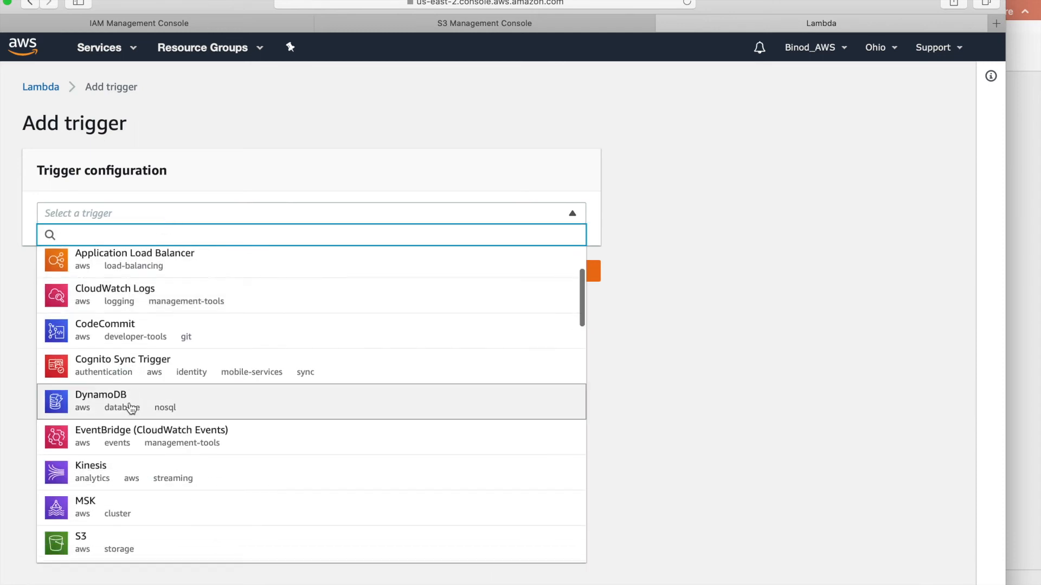
left_click(81, 536)
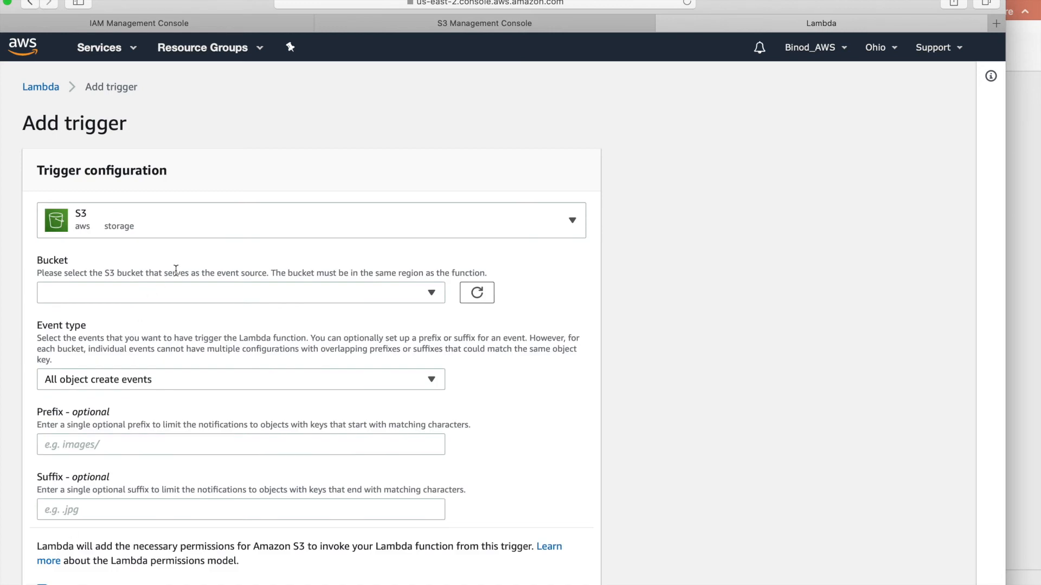
mouse_move(377, 322)
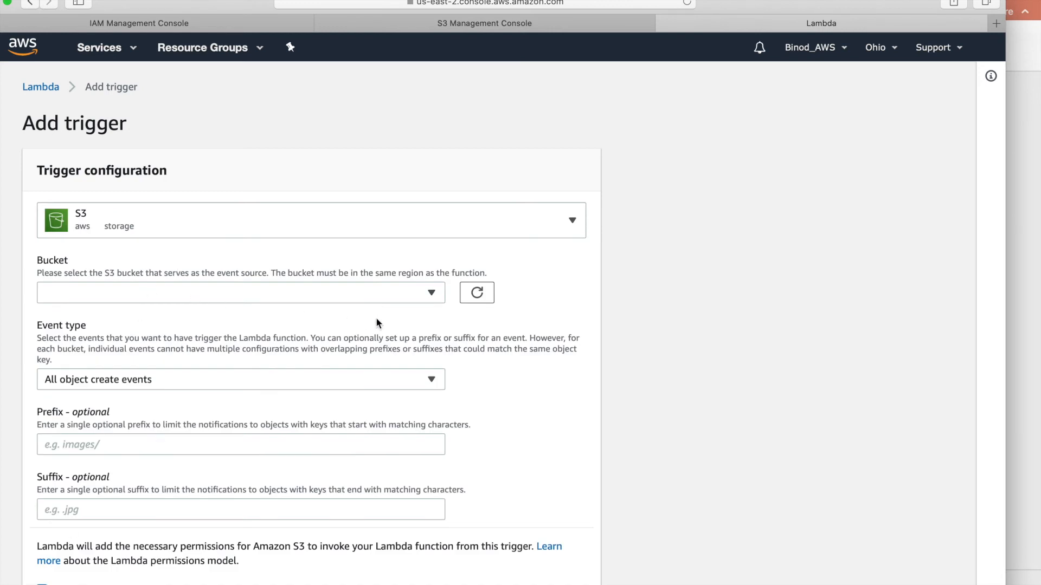
left_click(240, 308)
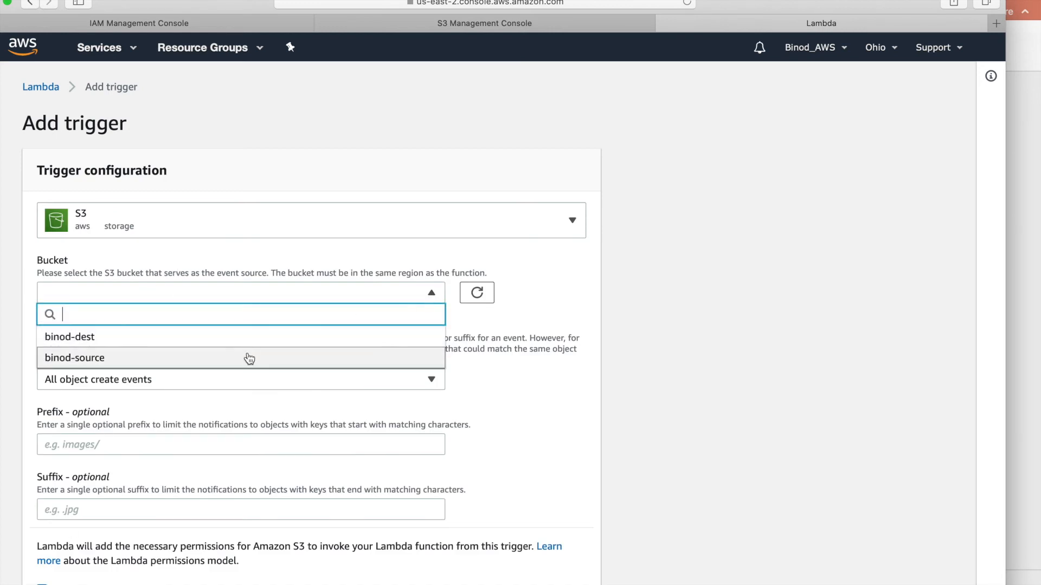
left_click(74, 357)
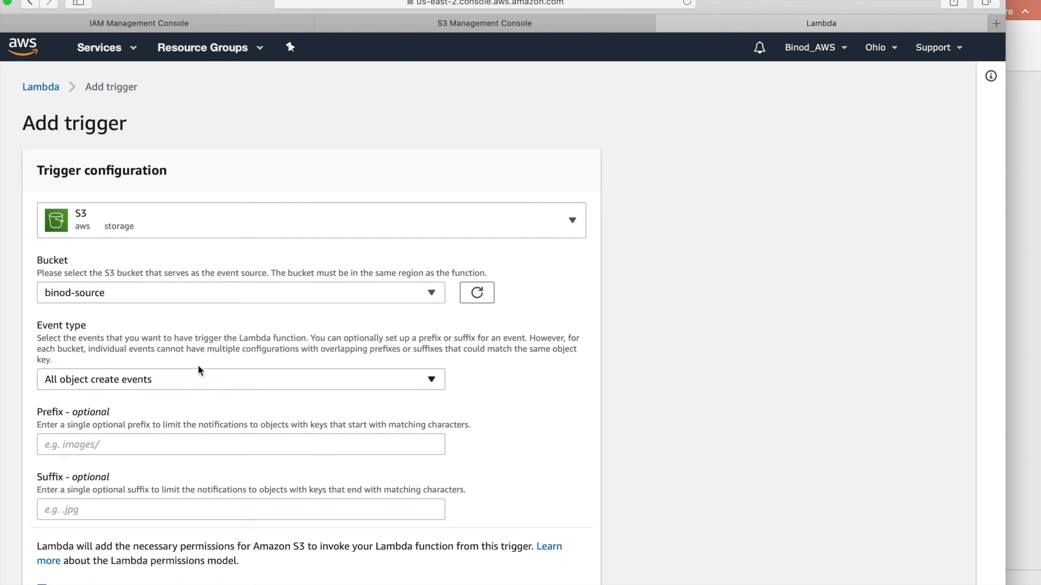
scroll("down", 3)
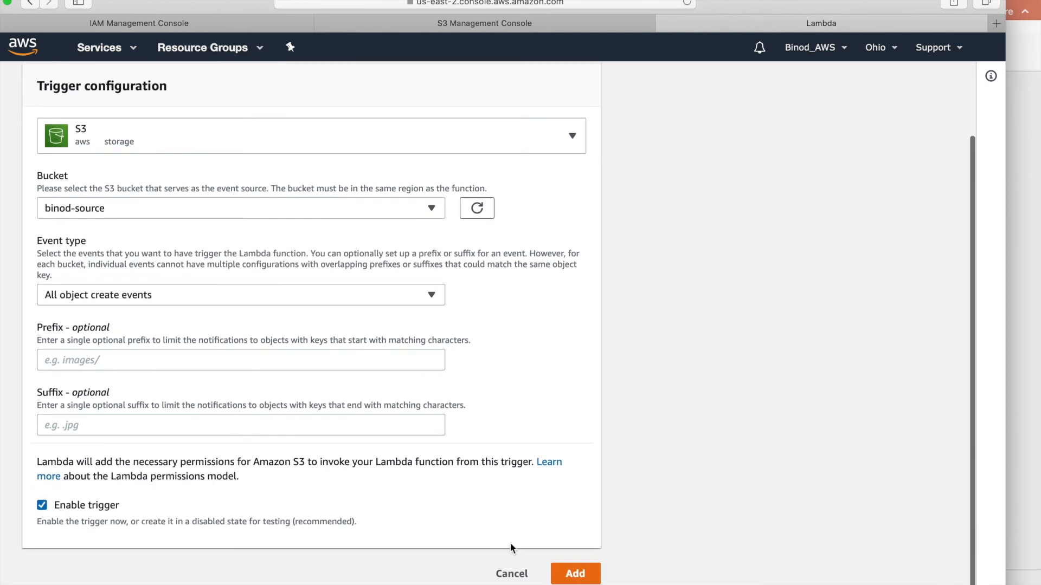
left_click(575, 573)
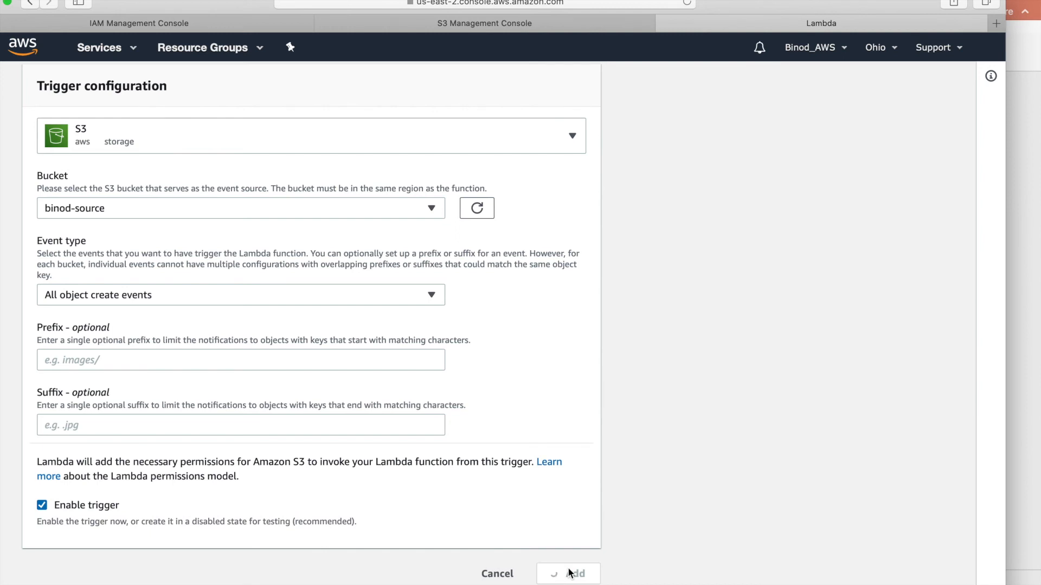
left_click(580, 573)
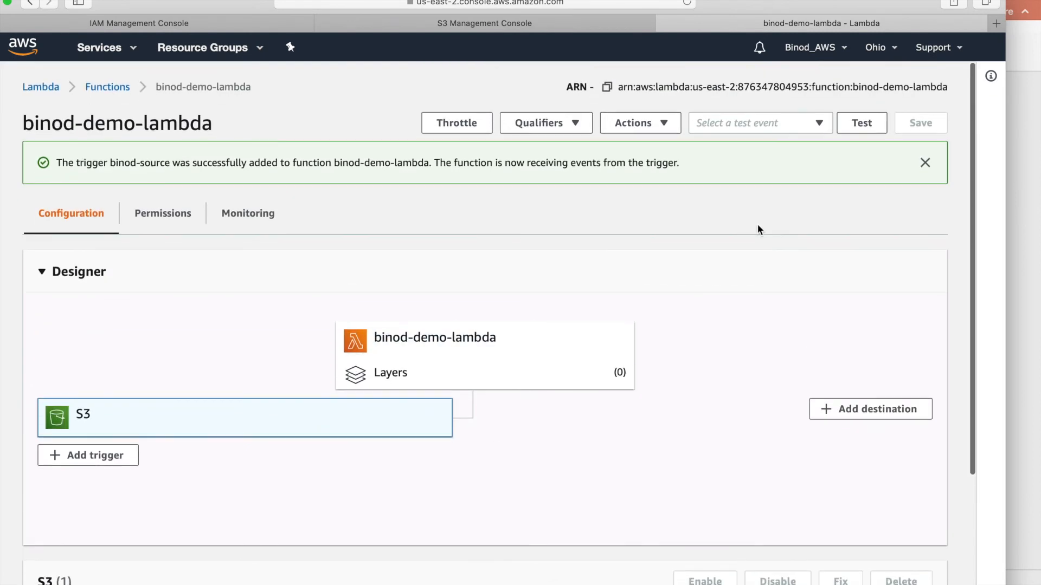
mouse_move(135, 253)
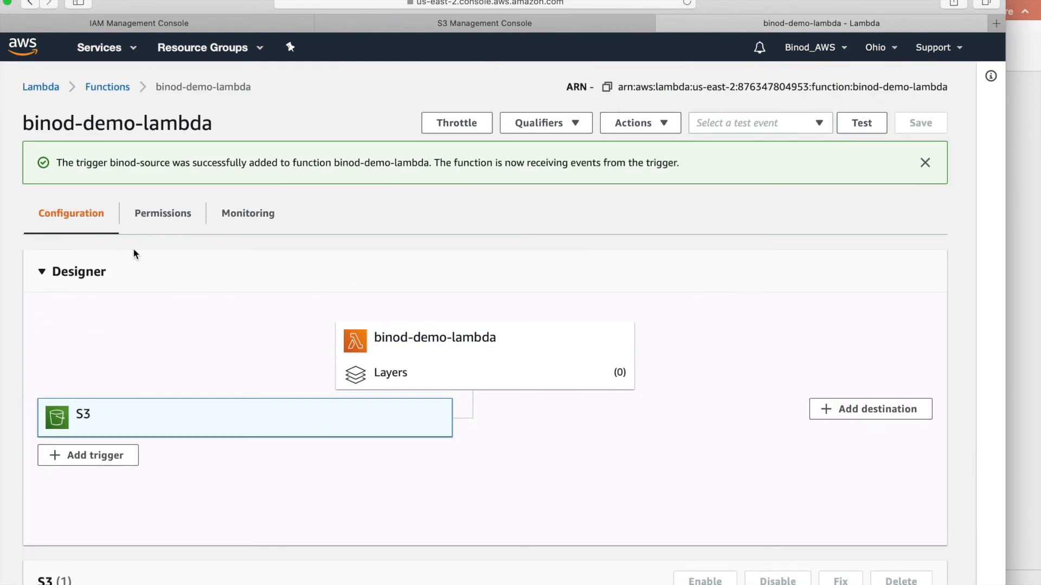
mouse_move(276, 243)
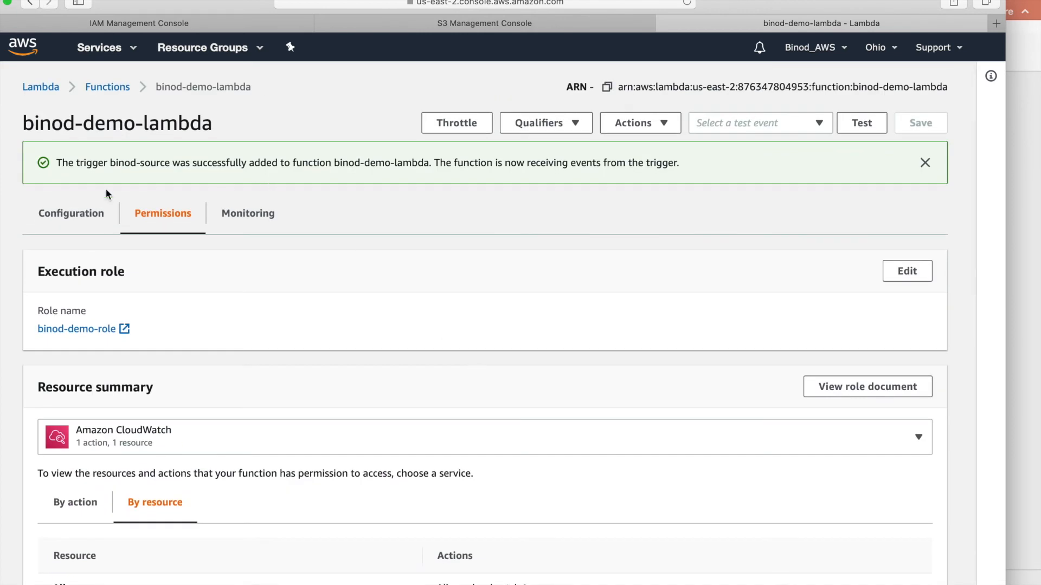
left_click(70, 214)
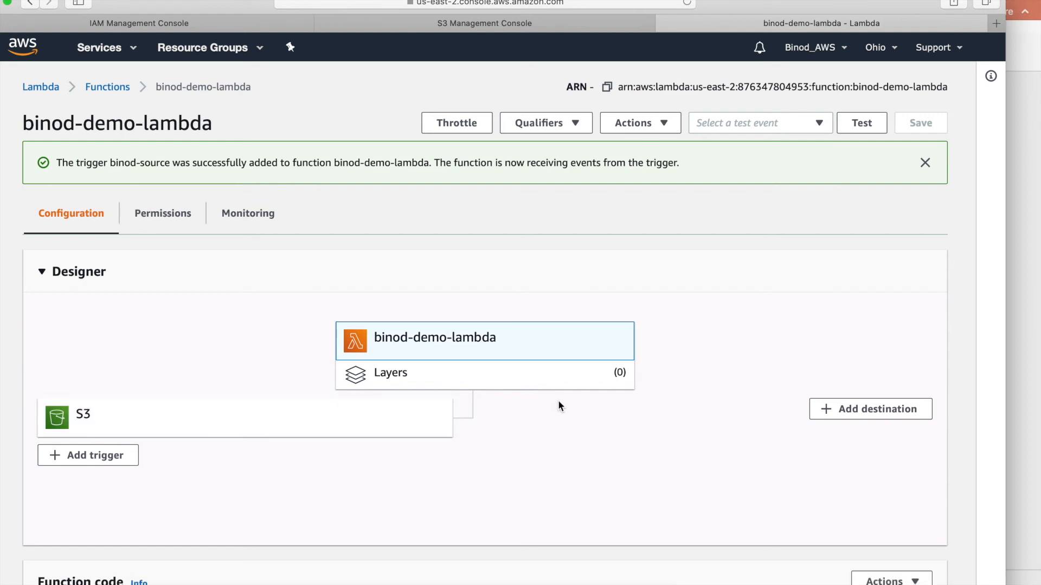
scroll("down", 3)
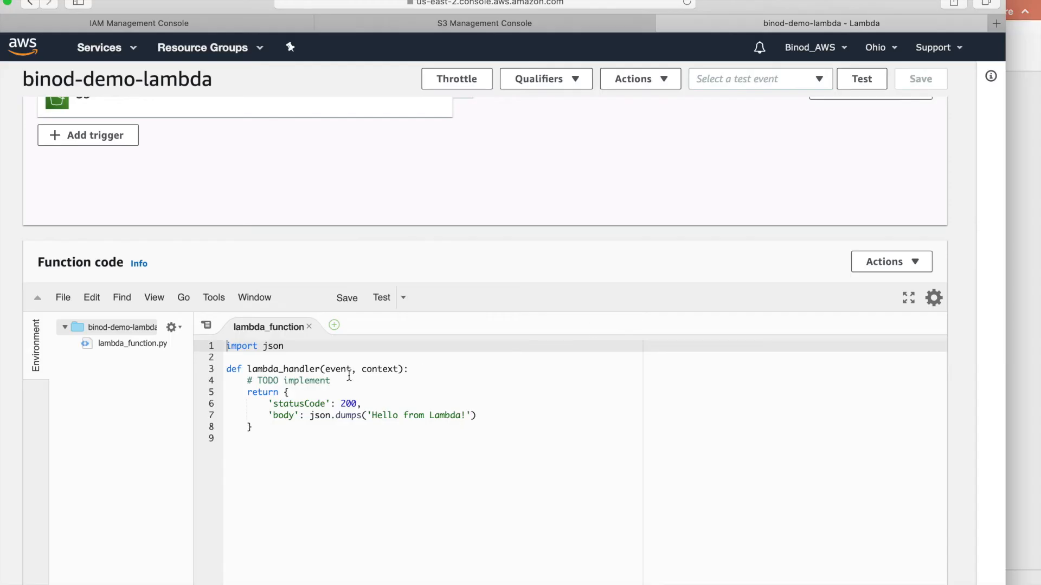
Select all template code and paste the boto3 copy_object script targeting binod-dest, reviewing its lines
key("cmd+a")
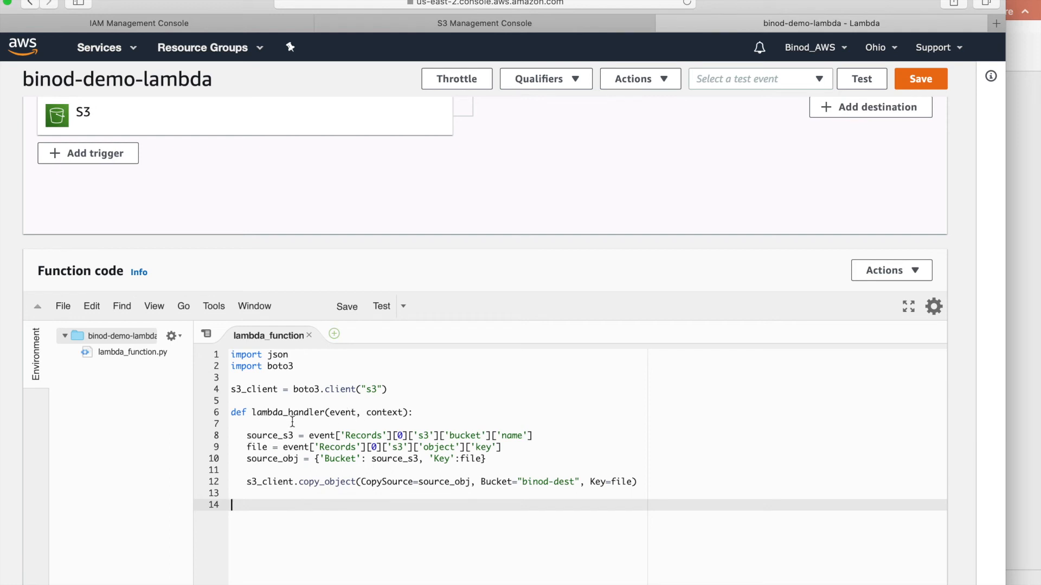
mouse_move(318, 422)
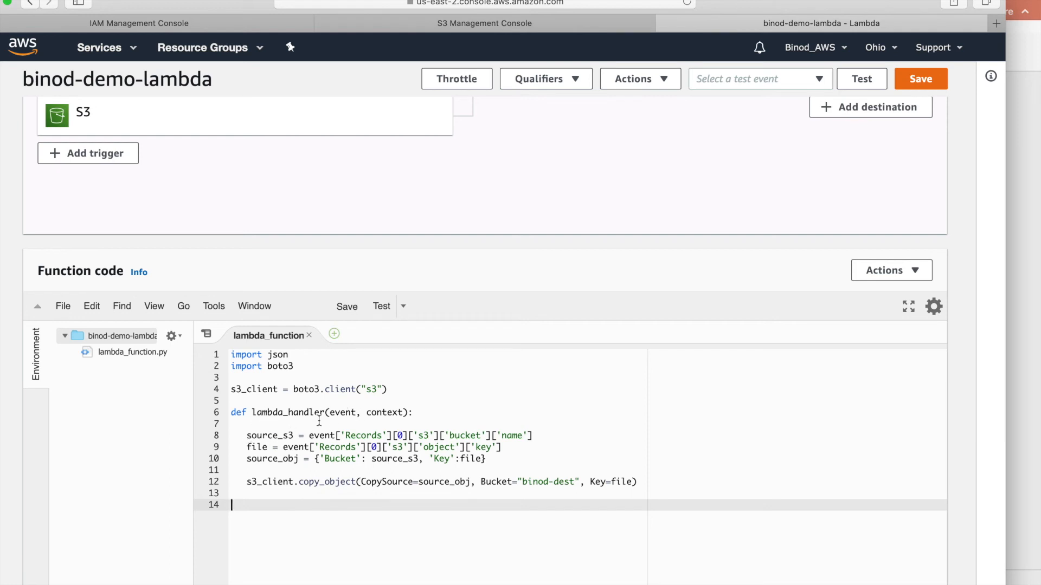
left_click(373, 412)
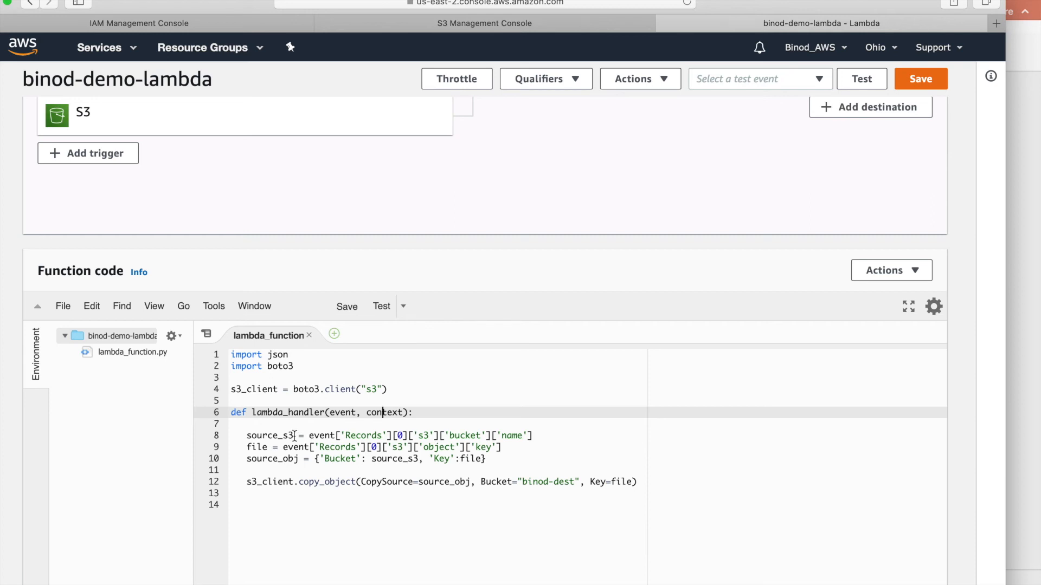
double_click(261, 436)
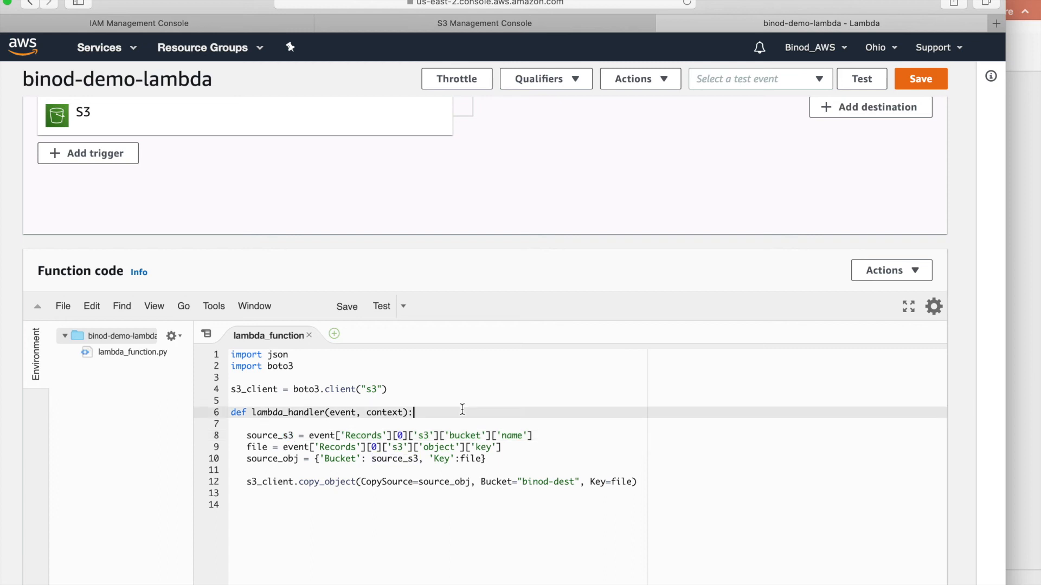
double_click(255, 447)
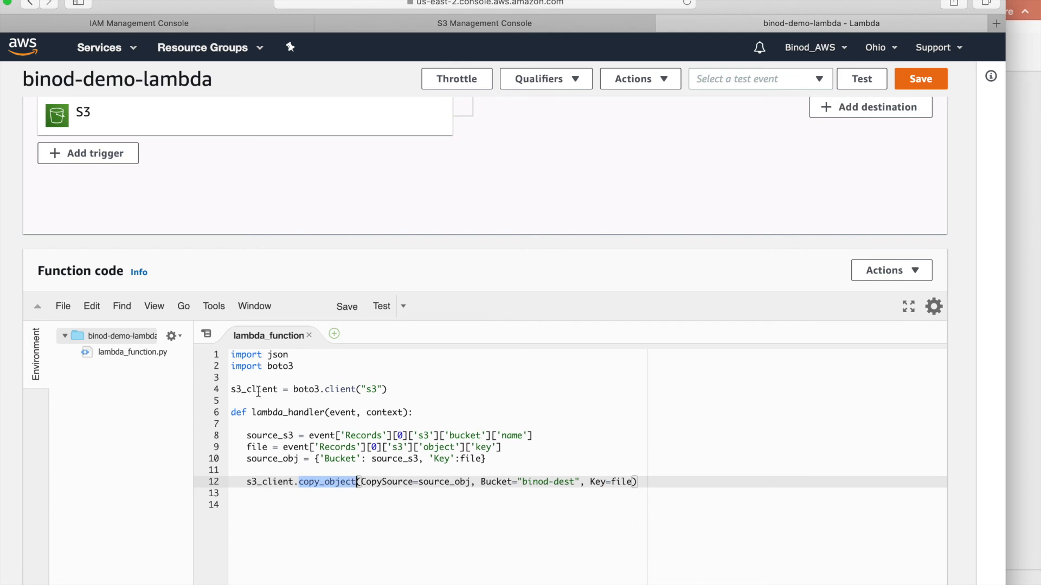
mouse_move(312, 506)
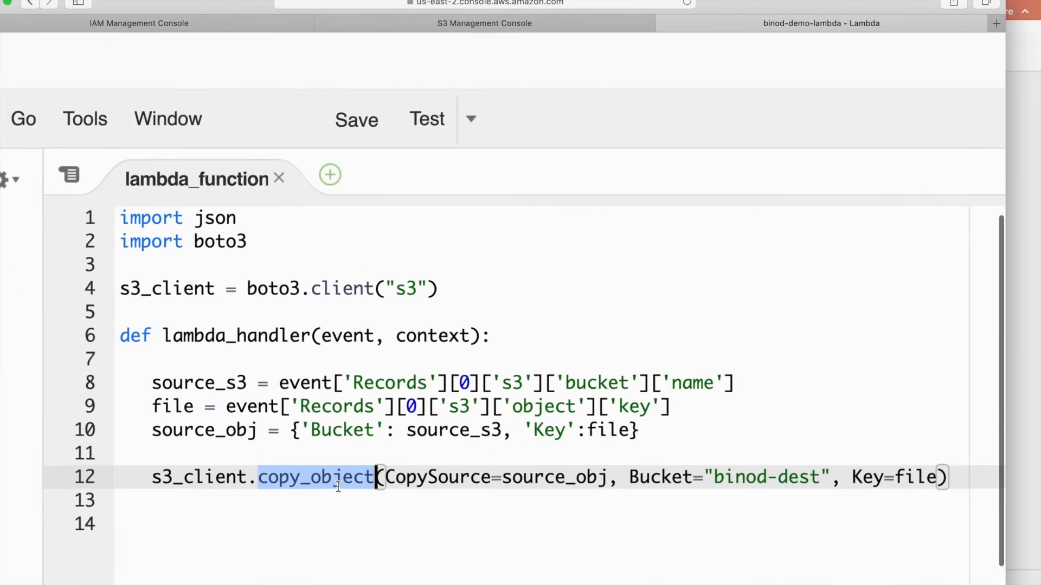
double_click(554, 477)
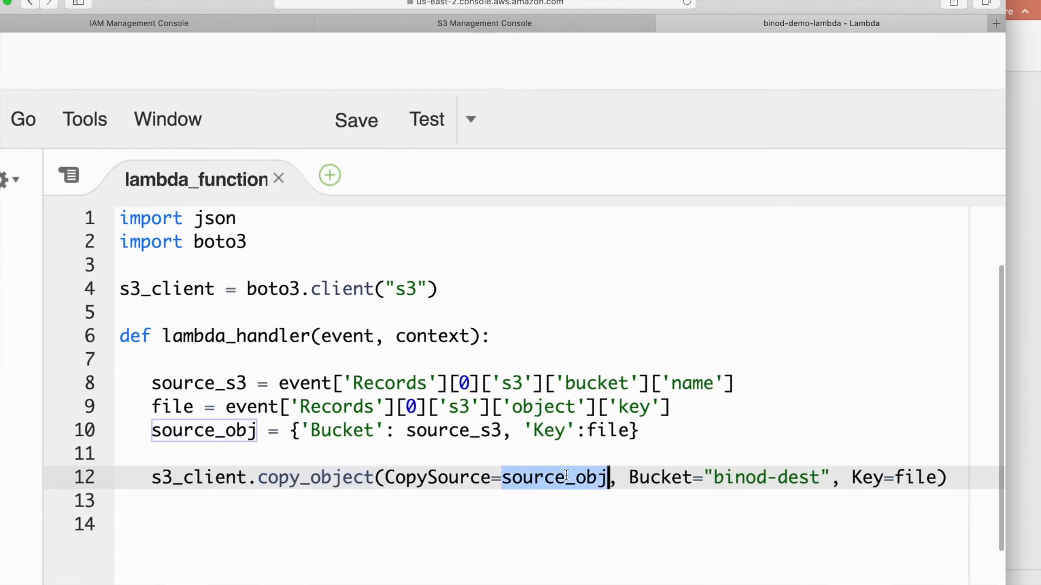
left_click(213, 430)
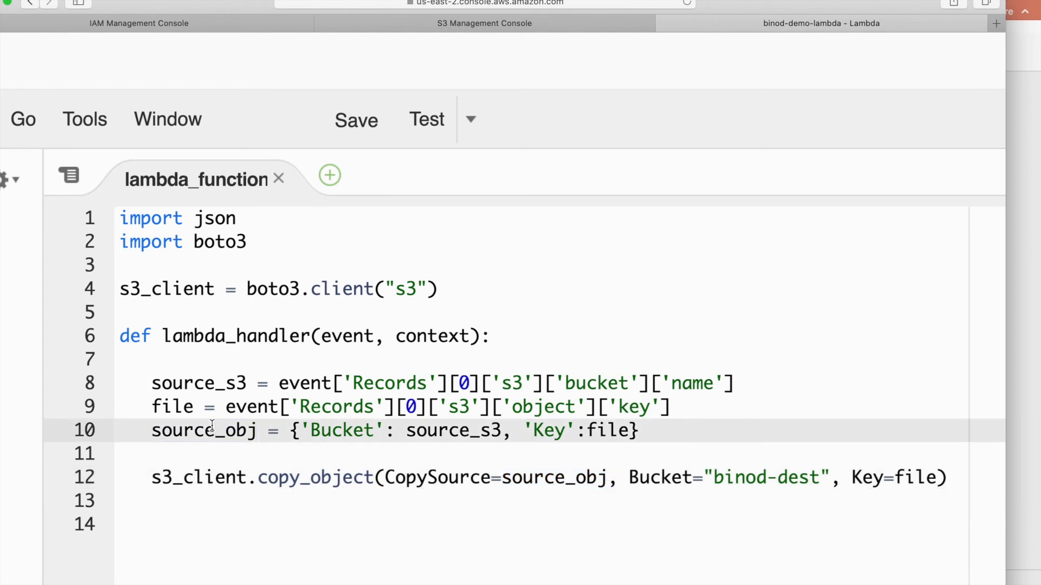
mouse_move(683, 506)
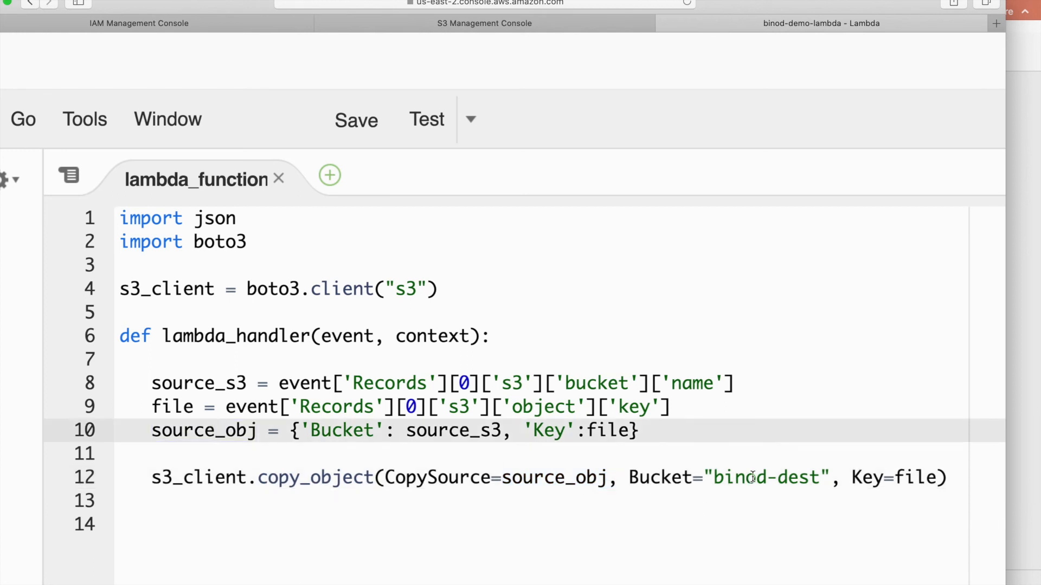
mouse_move(759, 506)
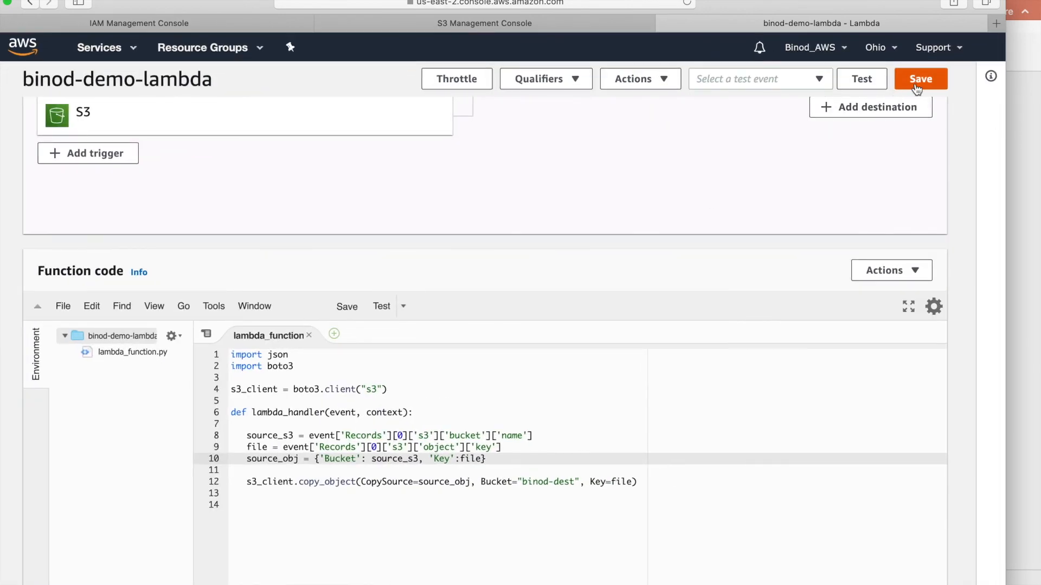
Save the updated function code and scroll down to Basic settings (128 MB, 3 s timeout)
left_click(920, 78)
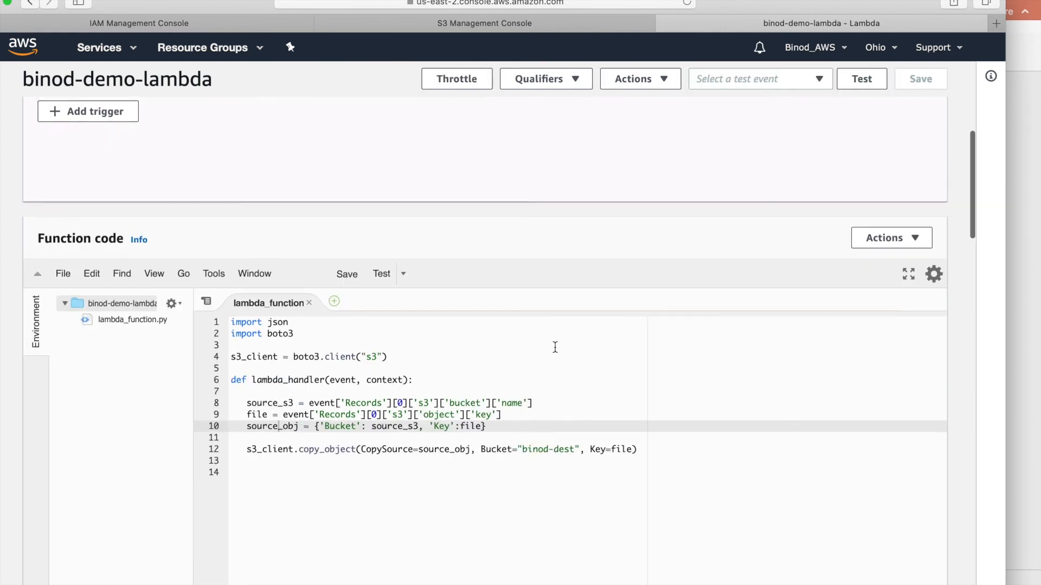
scroll("down", 3)
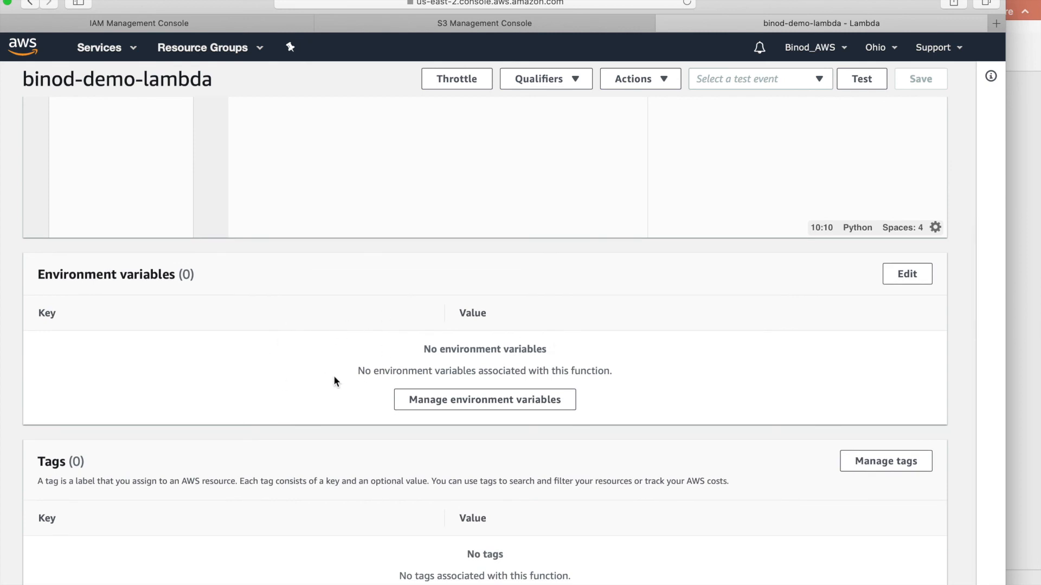
scroll("down", 3)
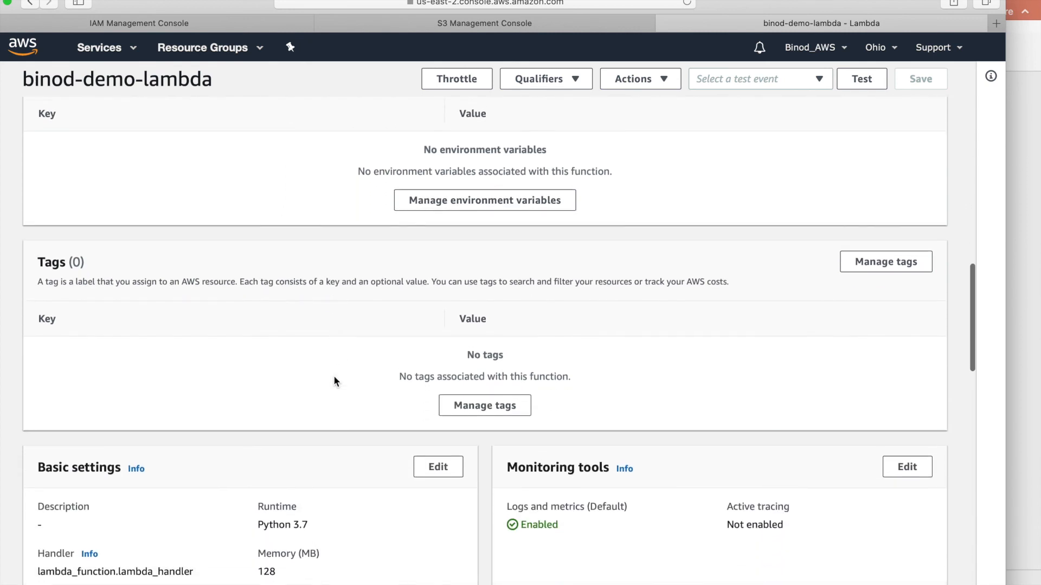
scroll("down", 3)
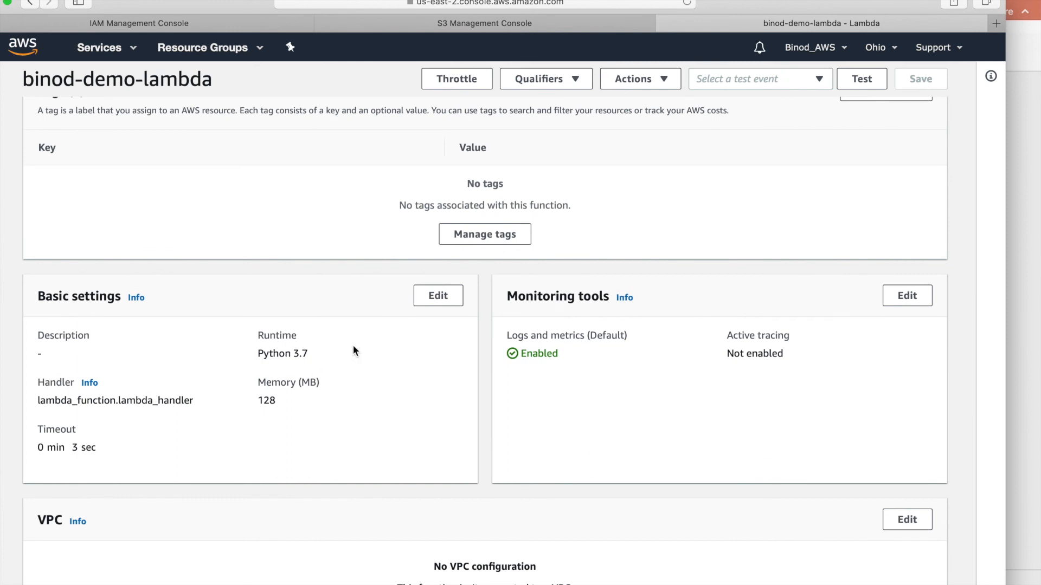
Explore the memory slider up to 3008 MB and down to 448 MB, then cancel the basic settings edits
left_click(438, 295)
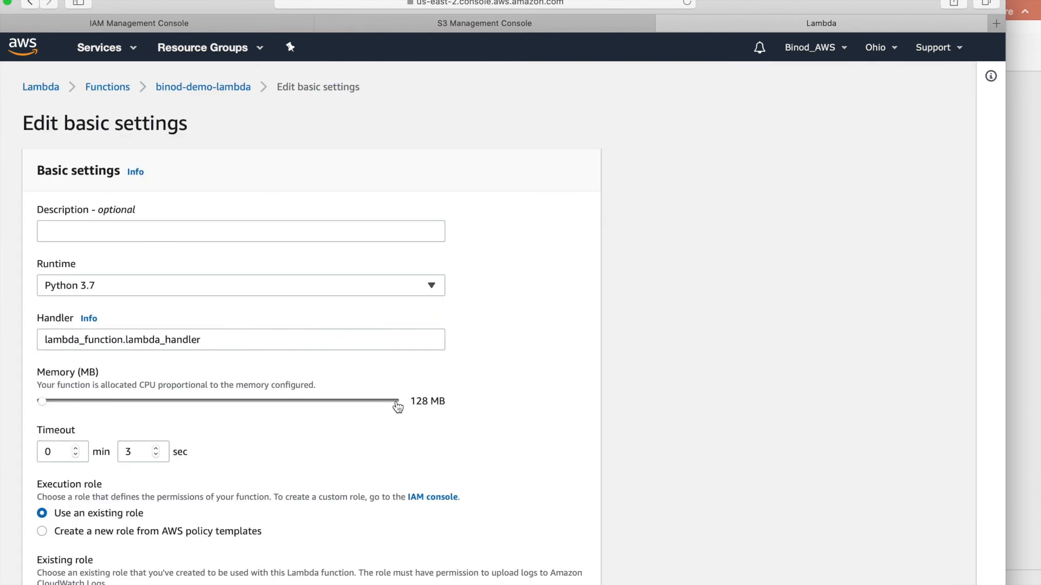
left_click_drag(45, 401, 391, 401)
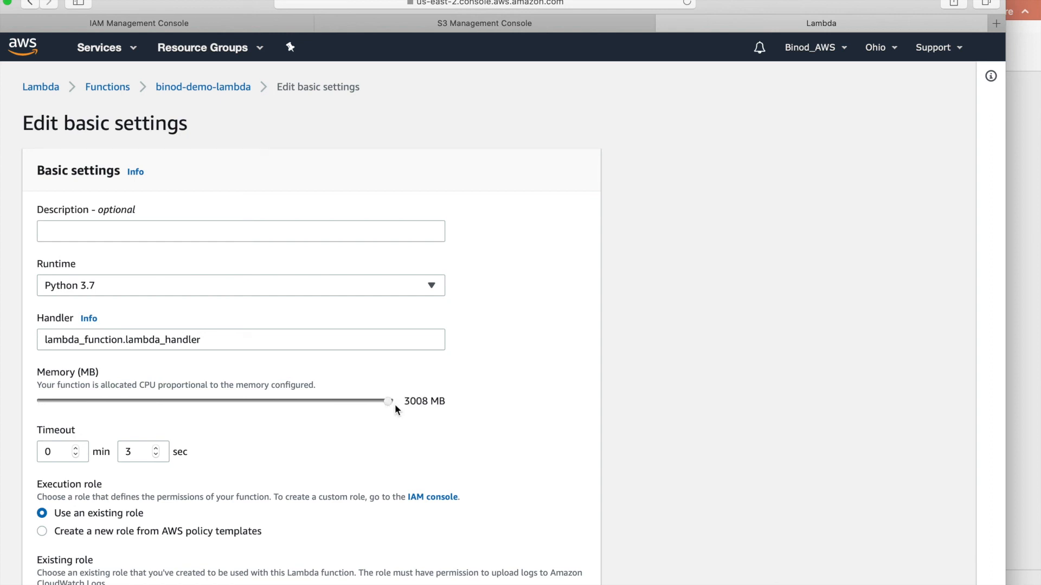
left_click_drag(388, 401, 297, 401)
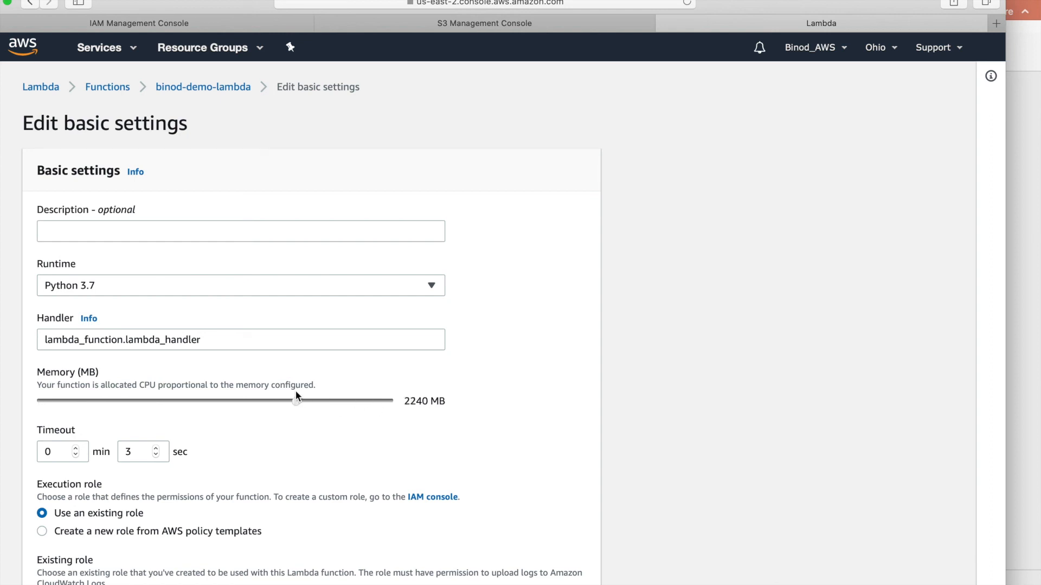
left_click_drag(296, 400, 81, 400)
type("24")
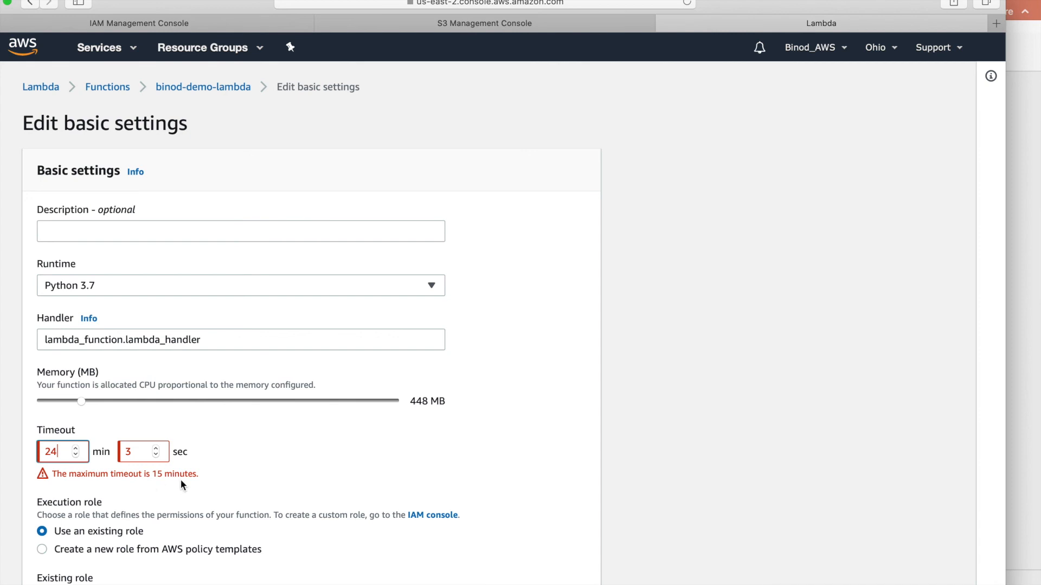
scroll("down", 3)
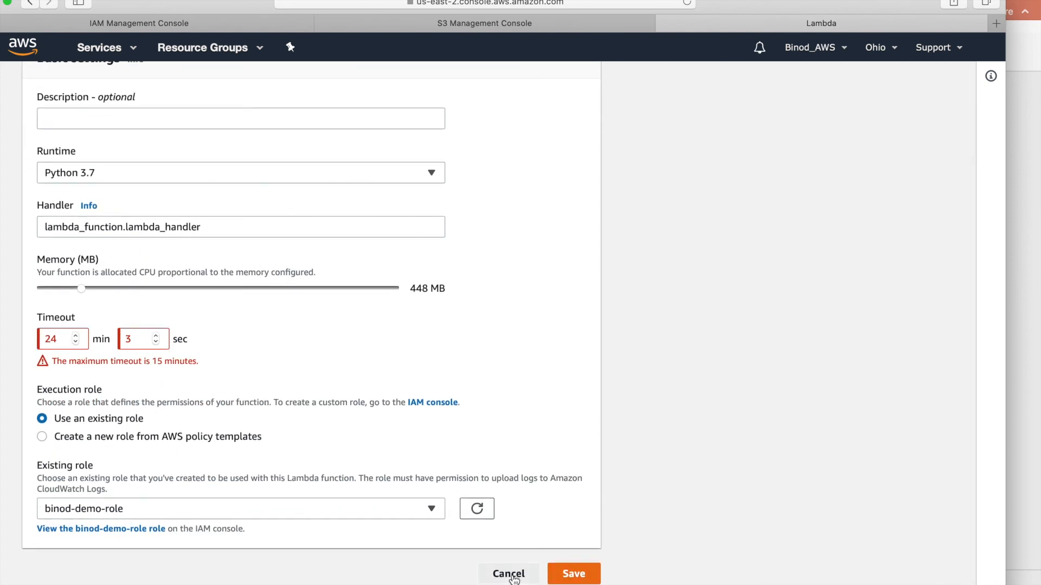
left_click(508, 573)
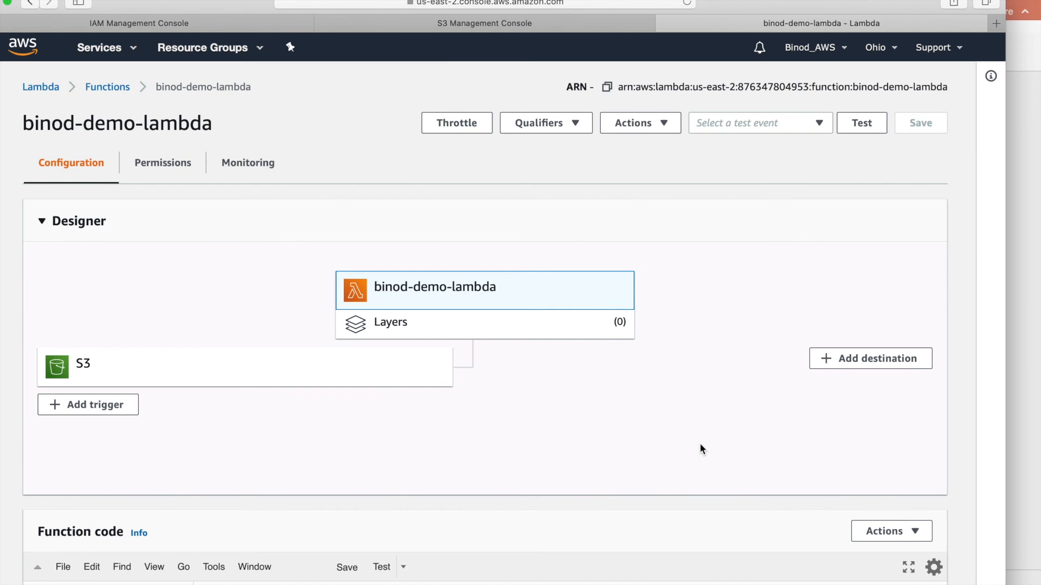
mouse_move(206, 113)
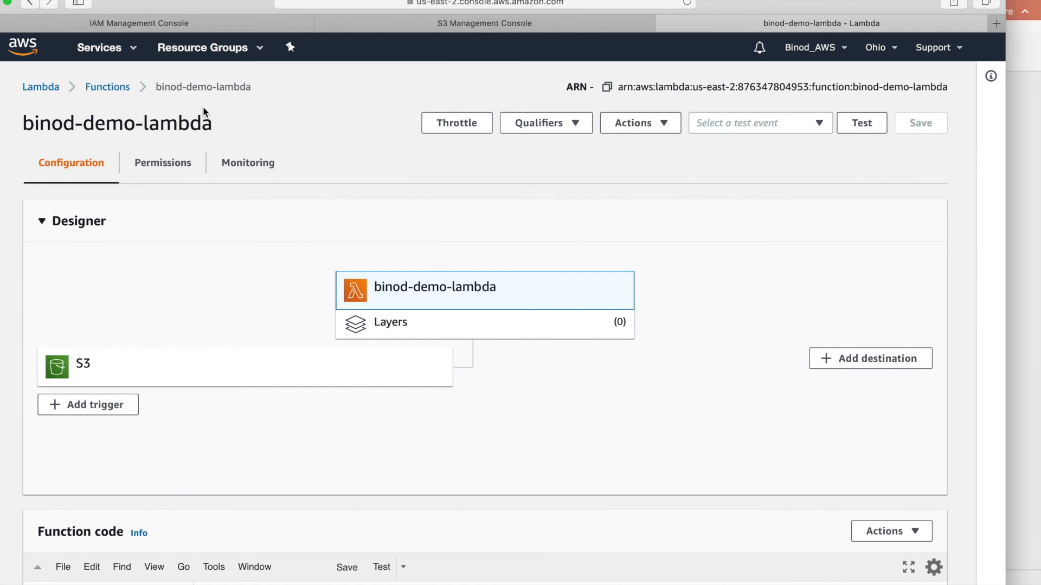
Upload Third_demo.txt from the local machine into the binod-source S3 bucket
left_click(483, 24)
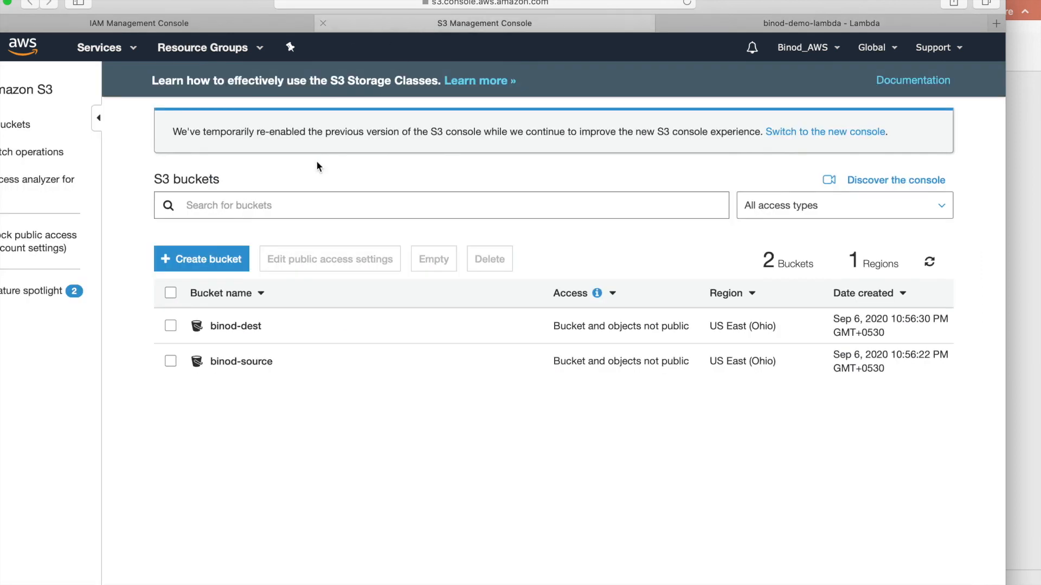
left_click(242, 363)
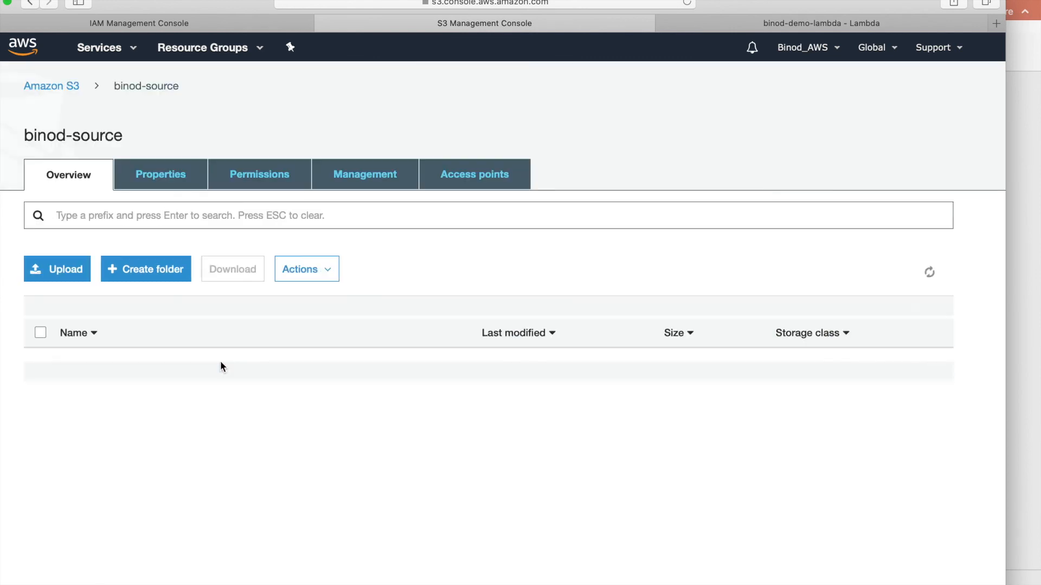
left_click(56, 269)
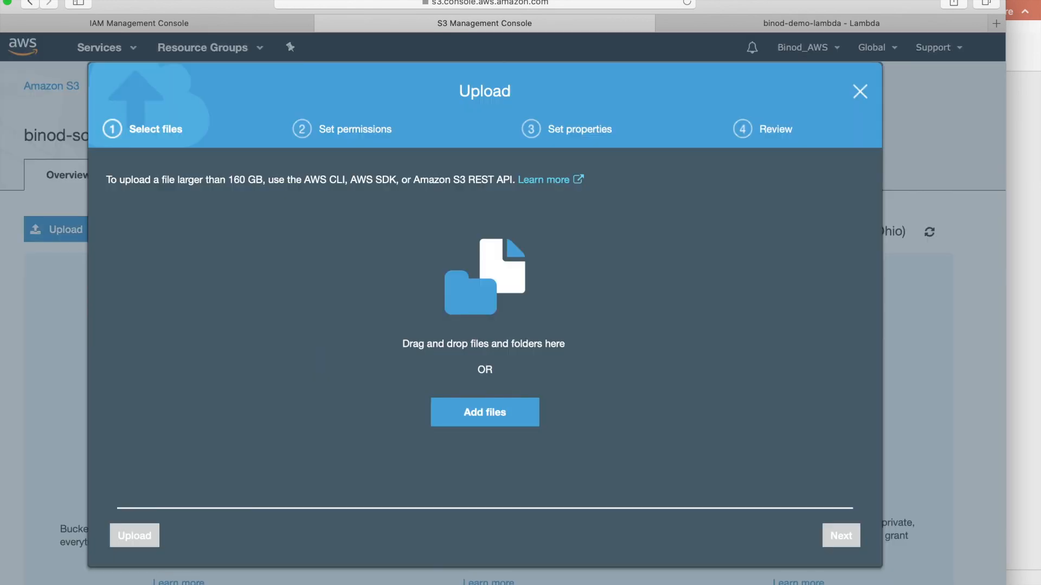
left_click(485, 412)
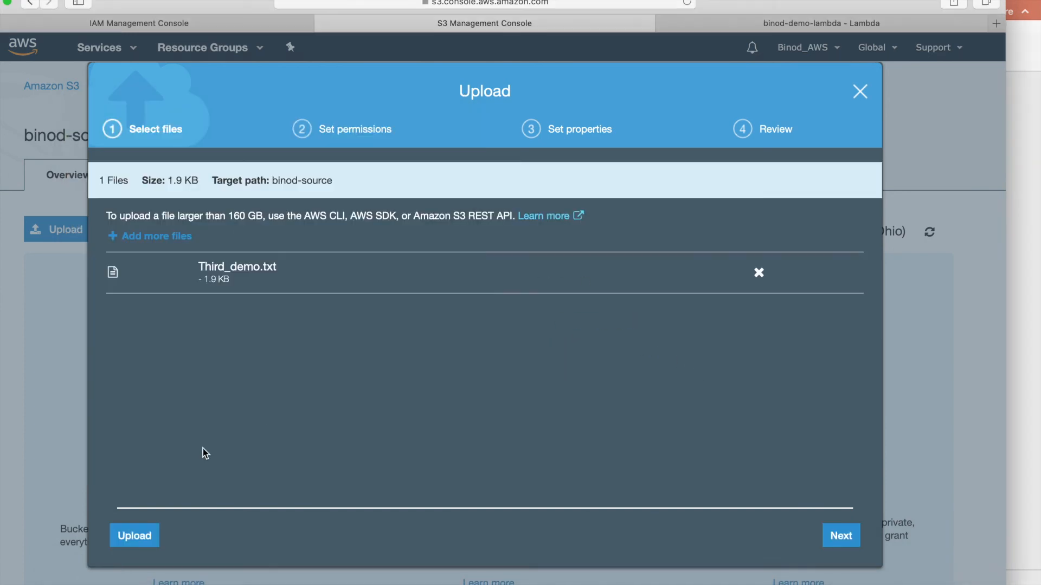
left_click(135, 536)
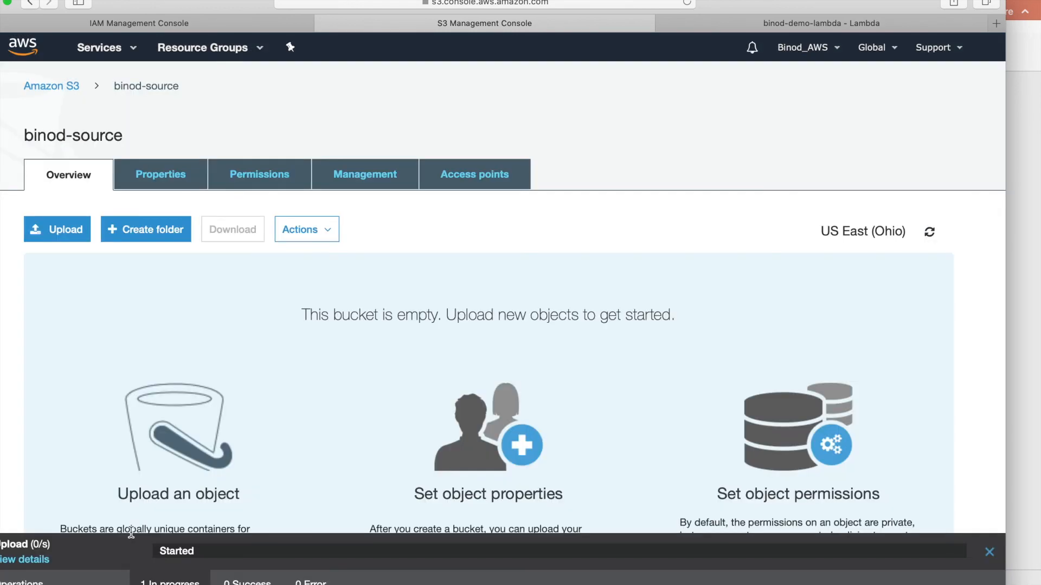
mouse_move(351, 220)
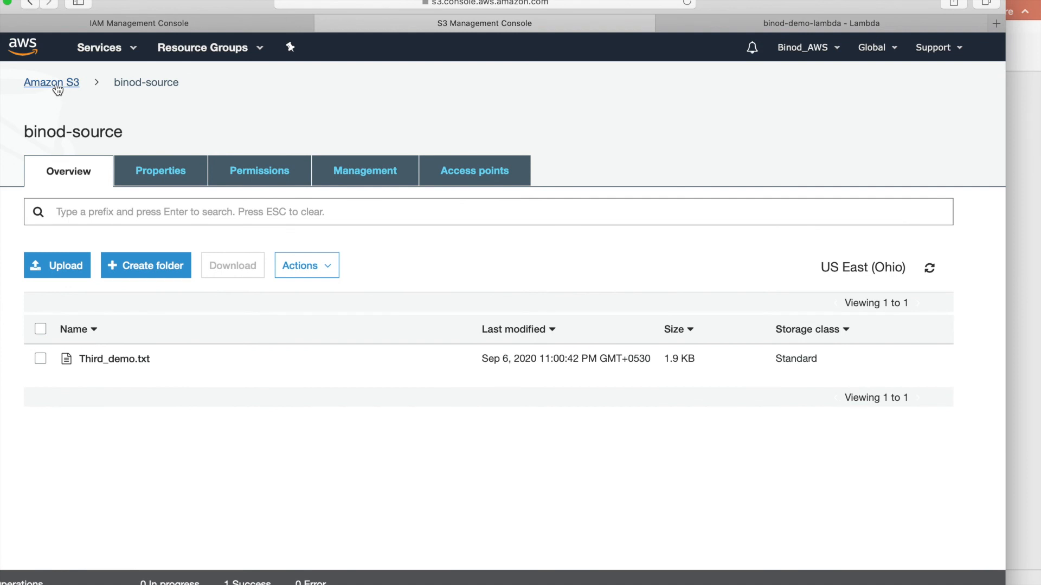
Return to the S3 bucket list to reach binod-dest with the copied Third_demo.txt
left_click(52, 82)
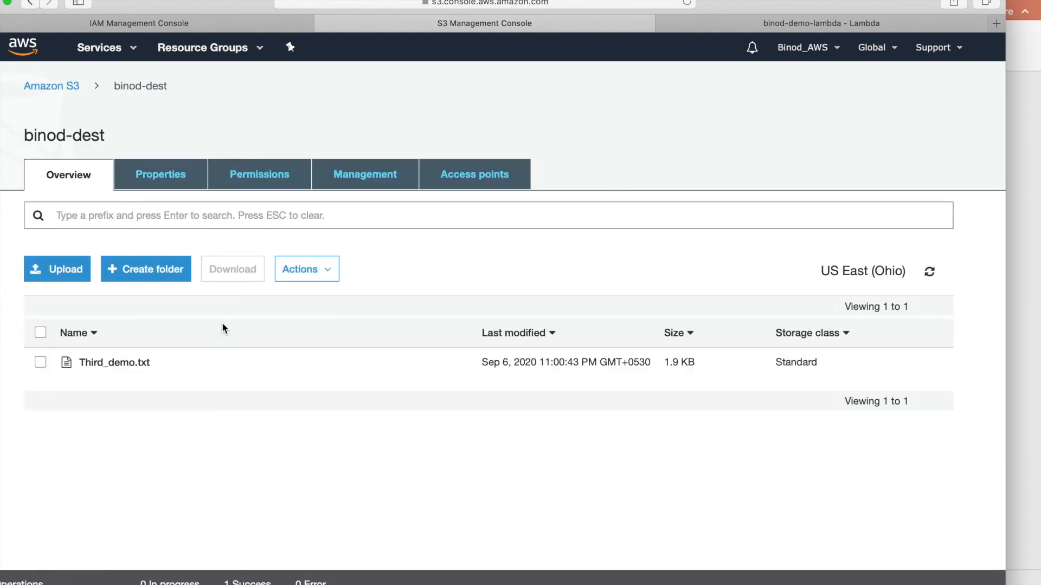
mouse_move(234, 429)
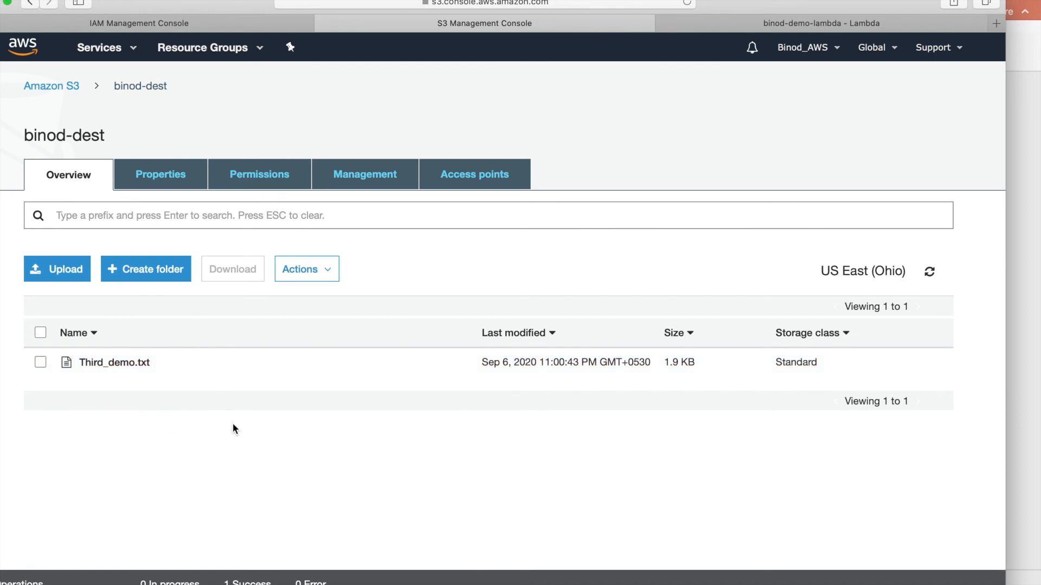
mouse_move(672, 76)
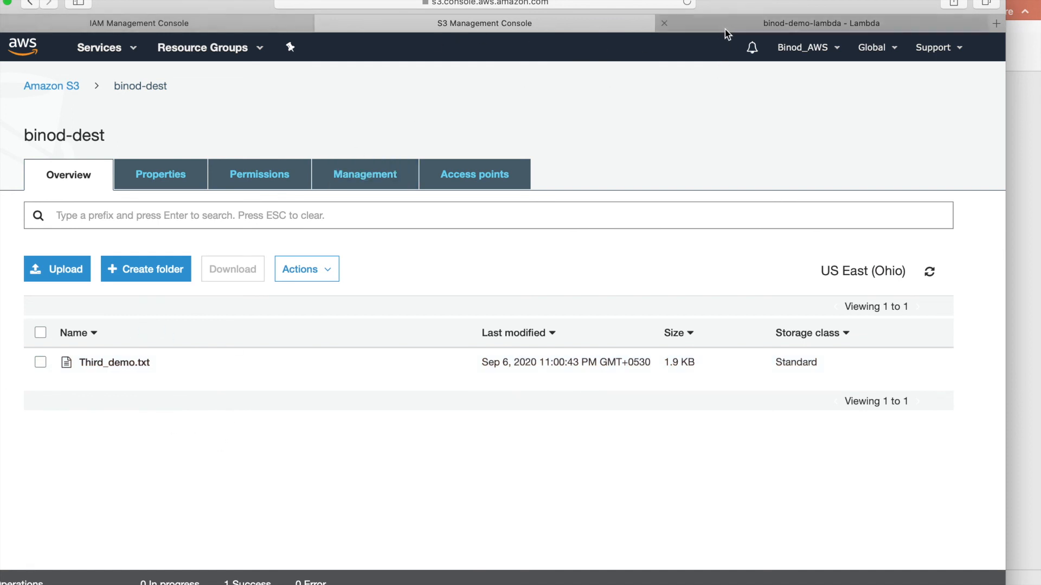
Review the binod-demo-lambda code and show its Monitoring metrics page
left_click(824, 23)
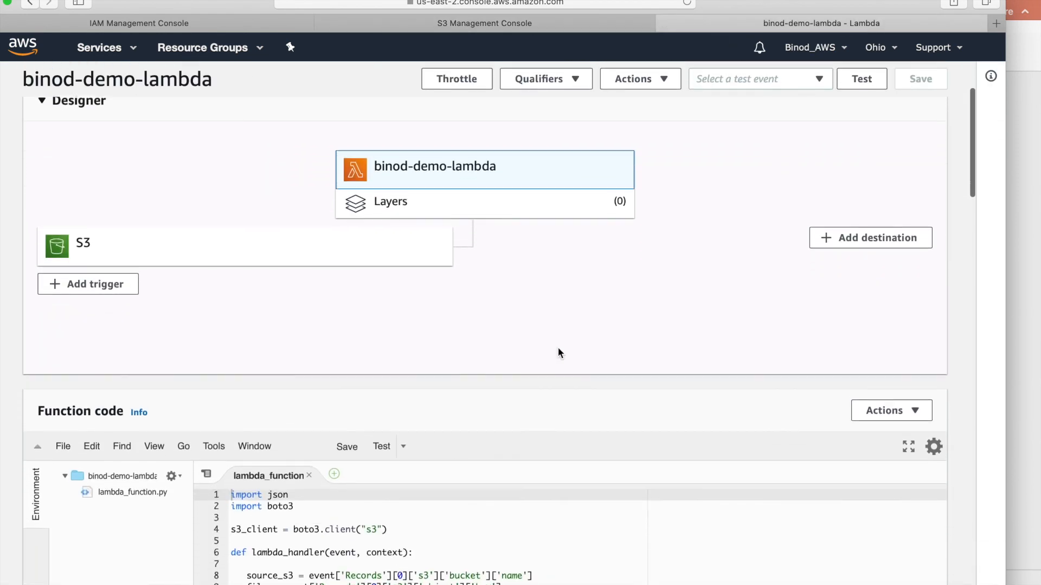
scroll("down", 3)
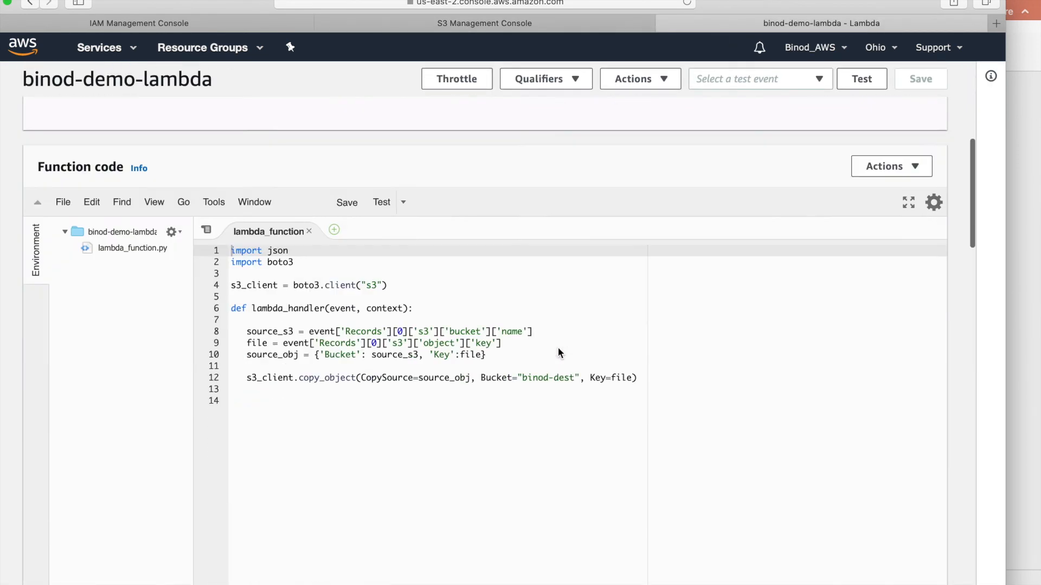
scroll("down", 3)
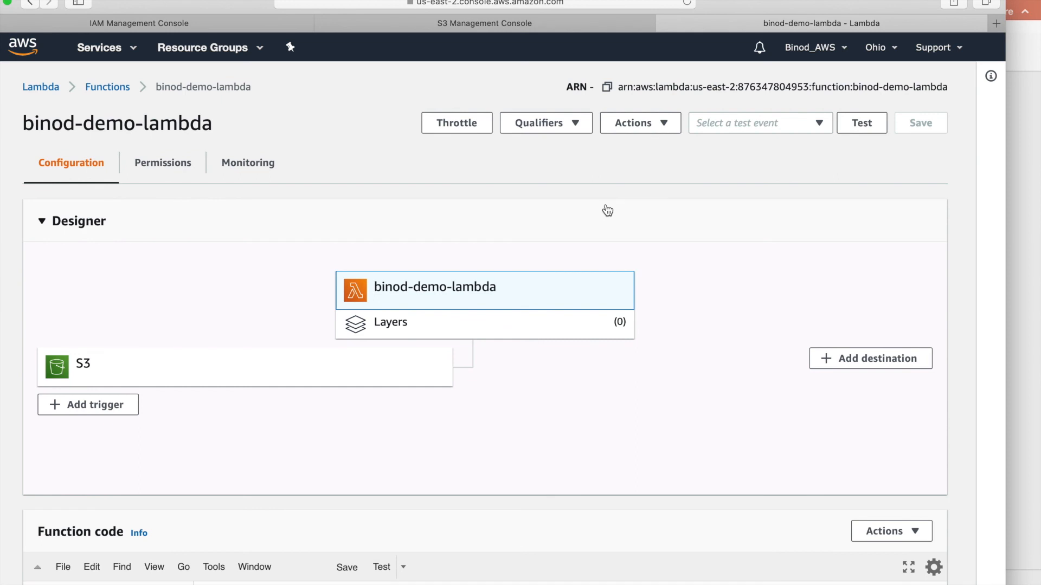
left_click(247, 163)
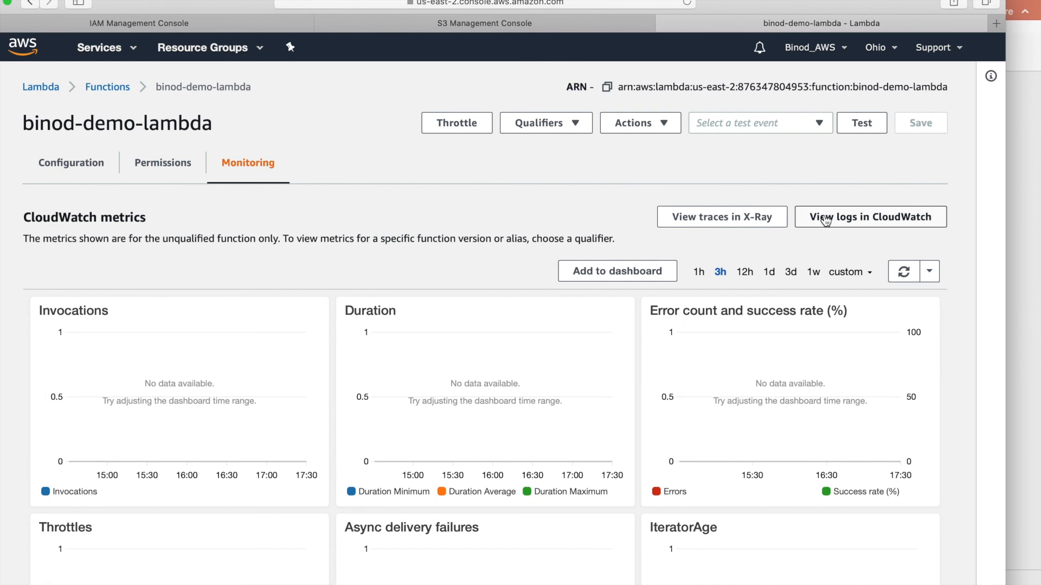
mouse_move(125, 60)
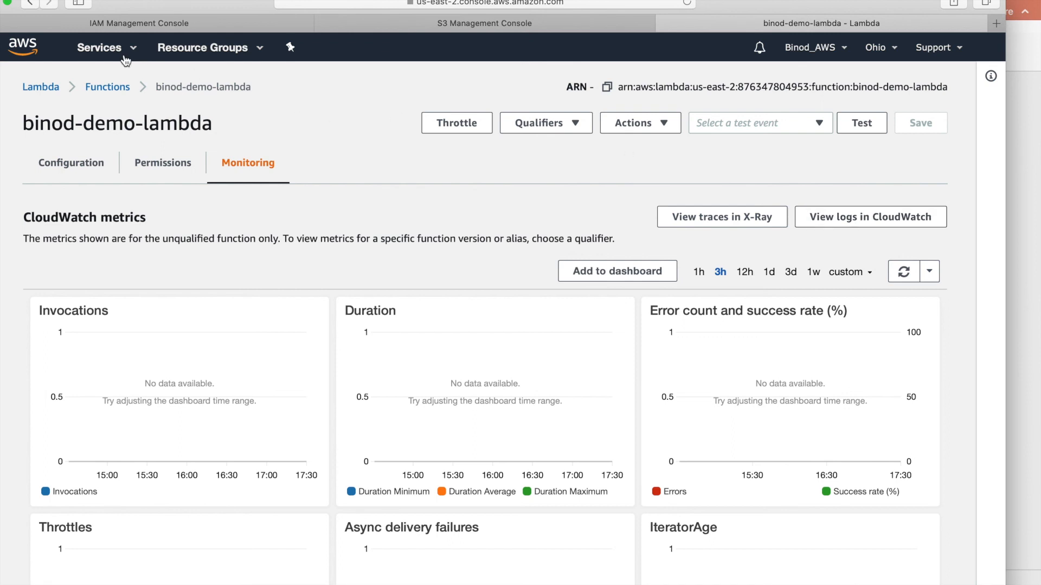
mouse_move(826, 219)
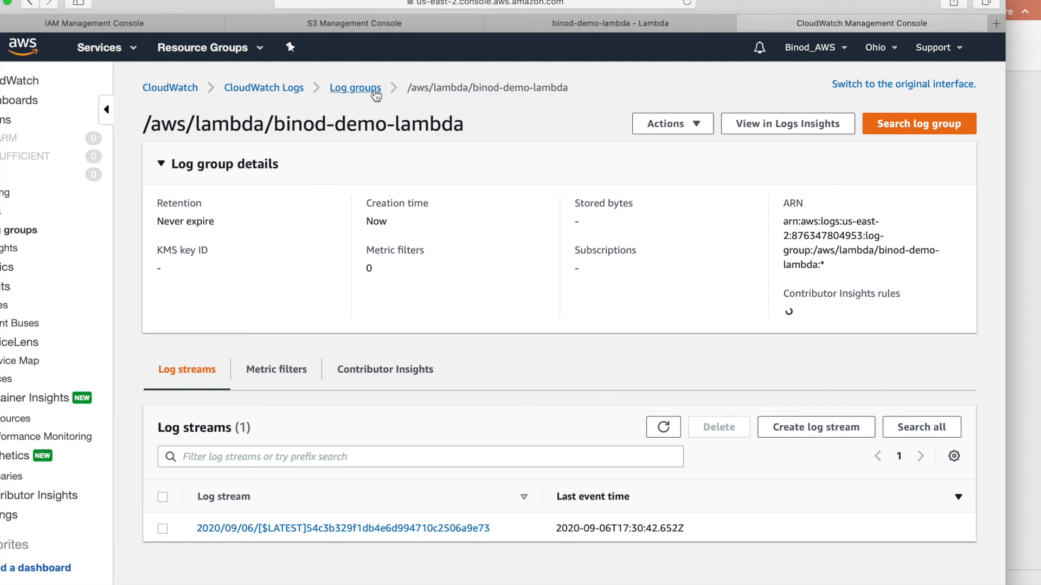
Open the /aws/lambda/binod-demo-lambda log group's stream with START, END and REPORT events
left_click(356, 88)
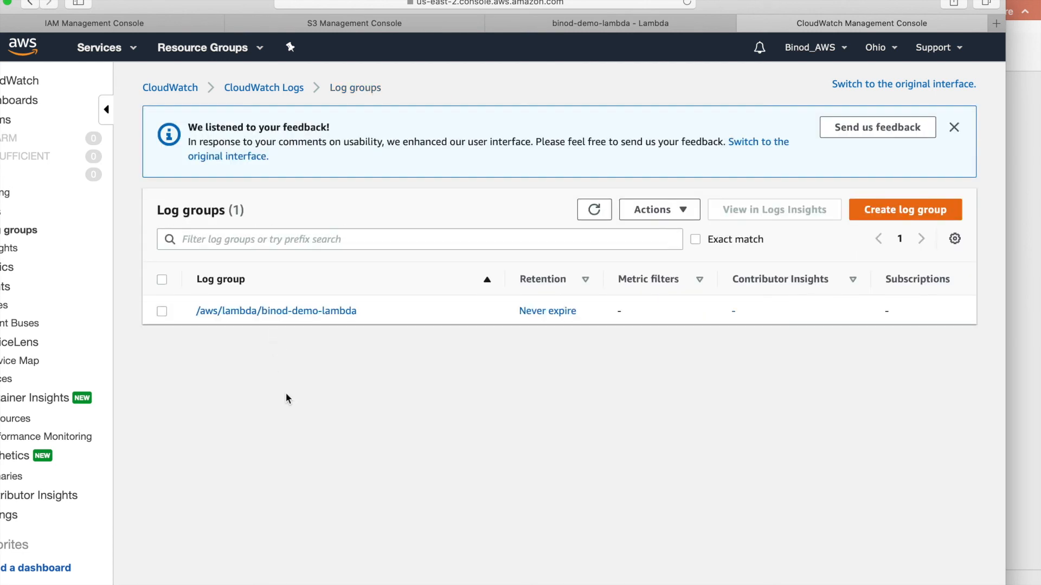
left_click(276, 310)
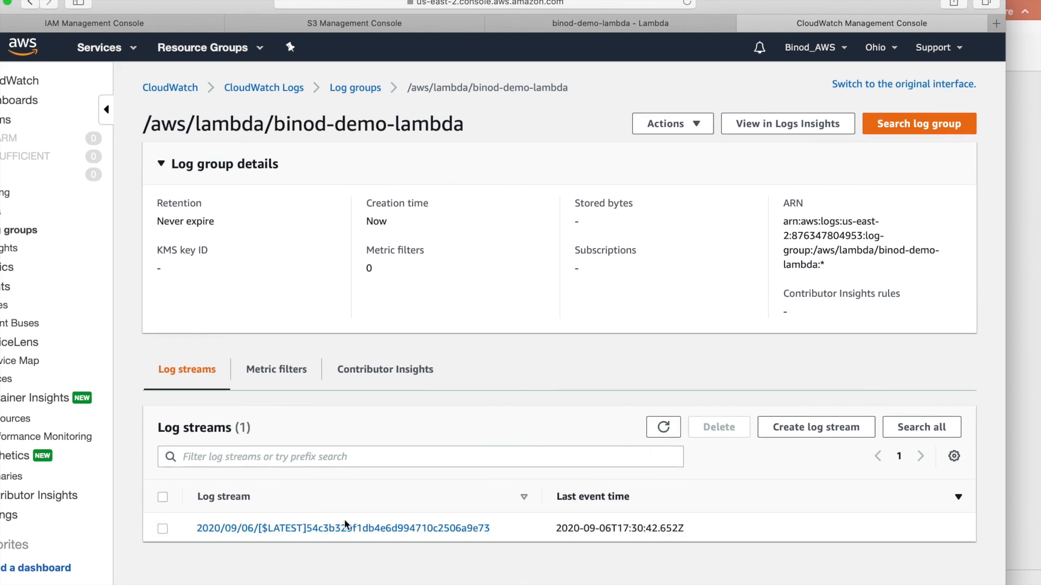
left_click(343, 529)
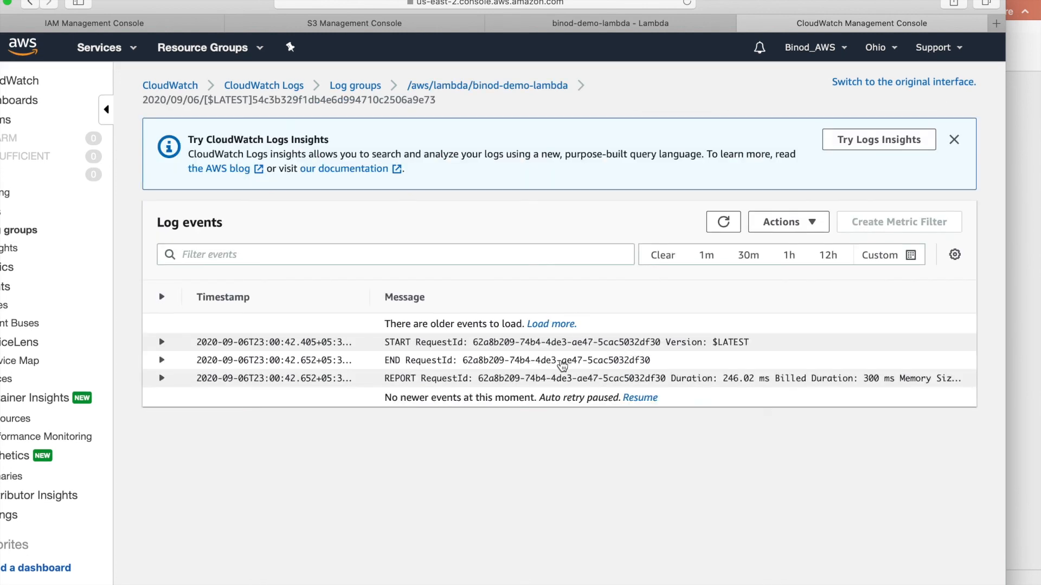
mouse_move(545, 384)
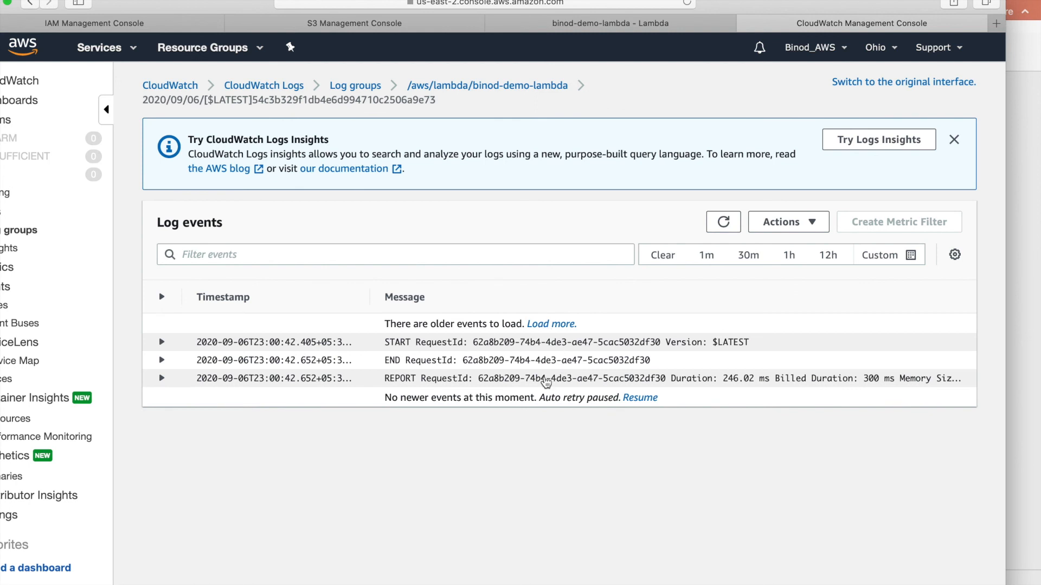
mouse_move(546, 382)
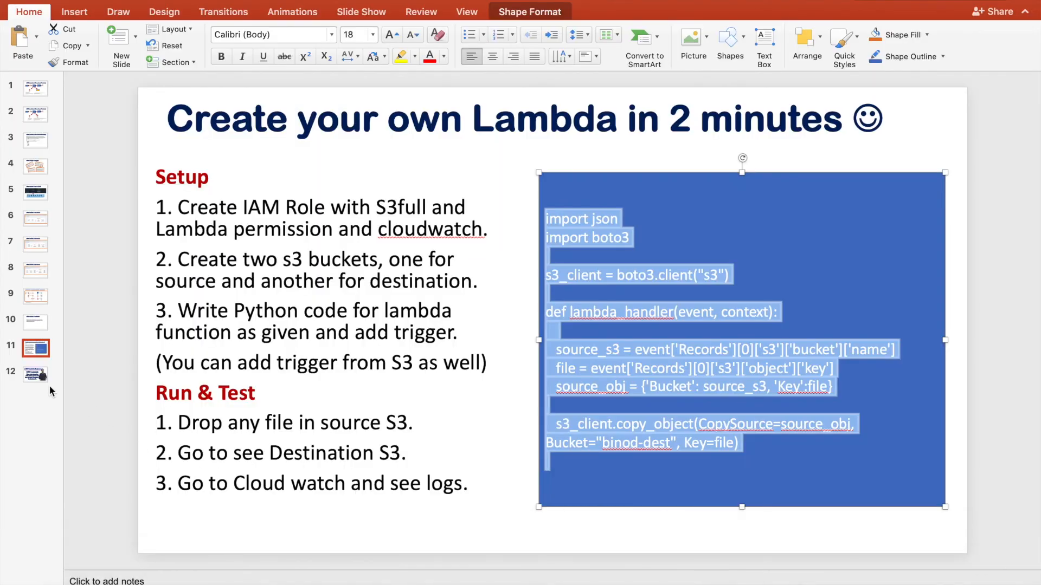
Show slide 12, the AWS Lambda tutorial closing title slide
left_click(35, 374)
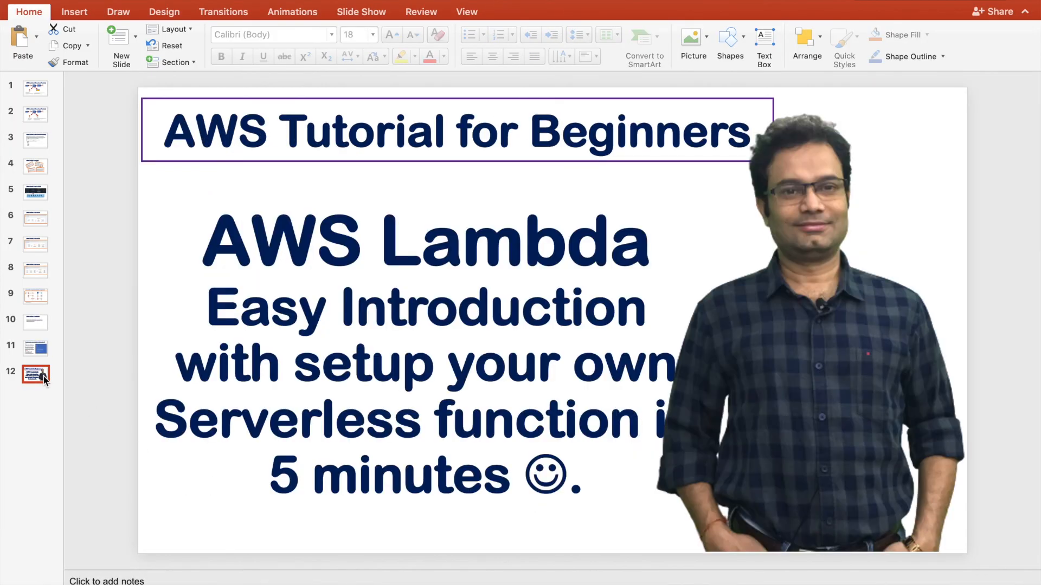